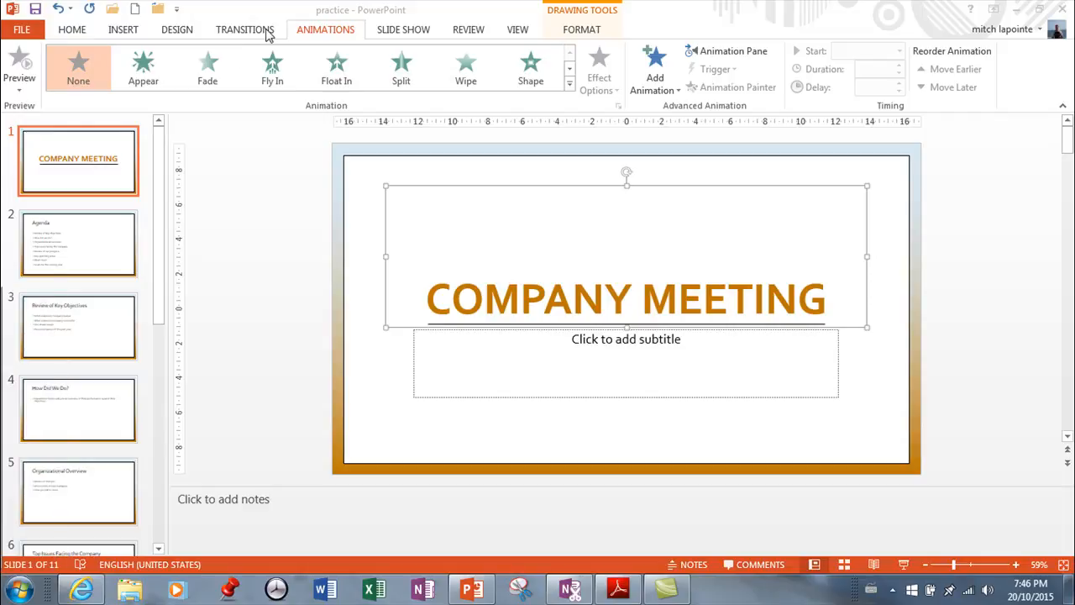
mouse_move(226, 45)
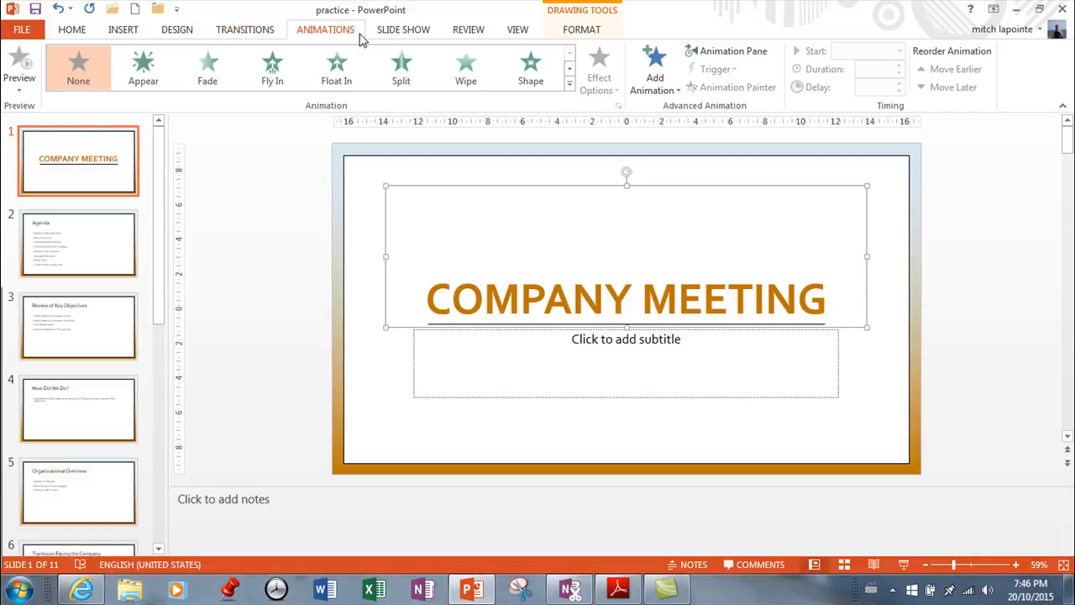
mouse_move(344, 64)
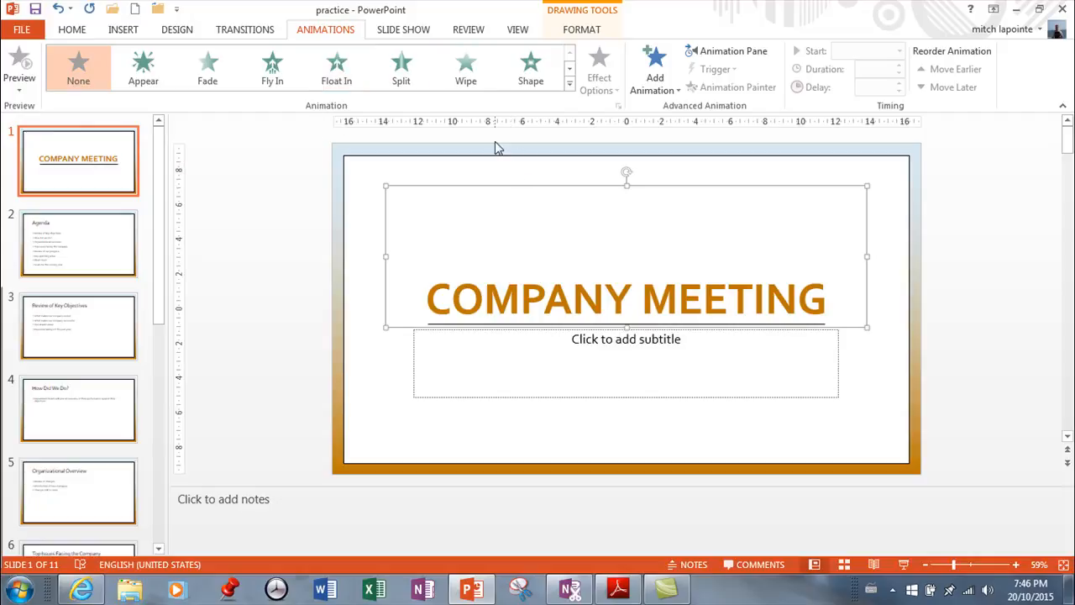
mouse_move(306, 57)
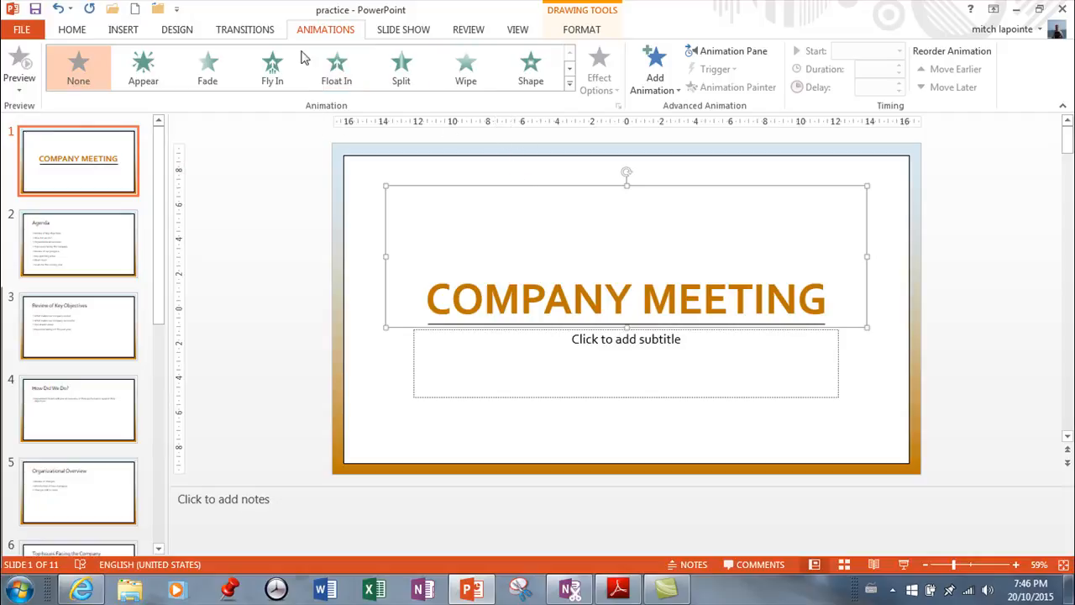
mouse_move(797, 571)
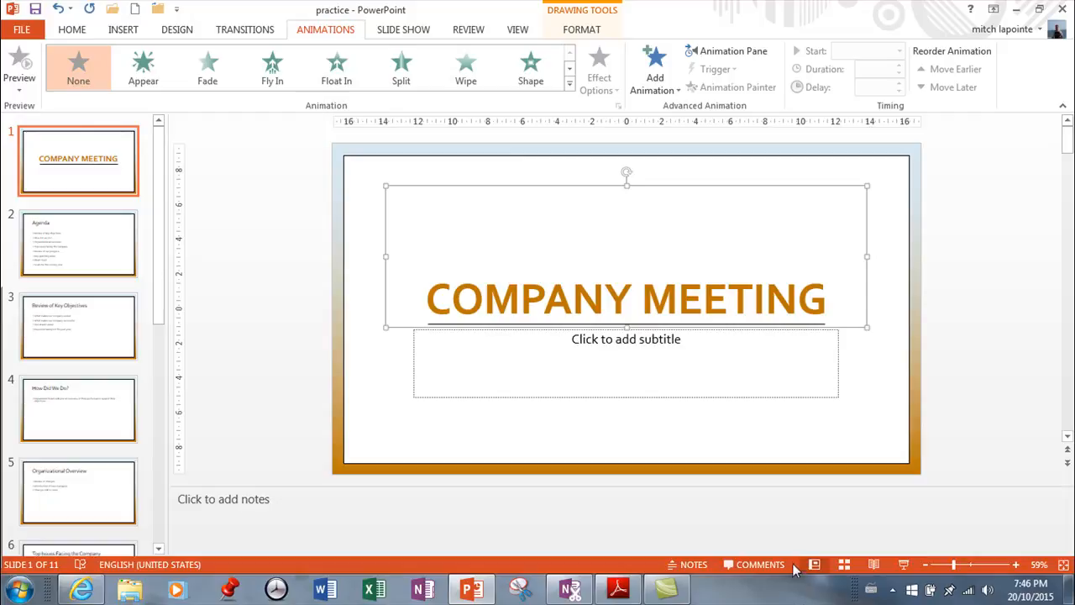
mouse_move(316, 41)
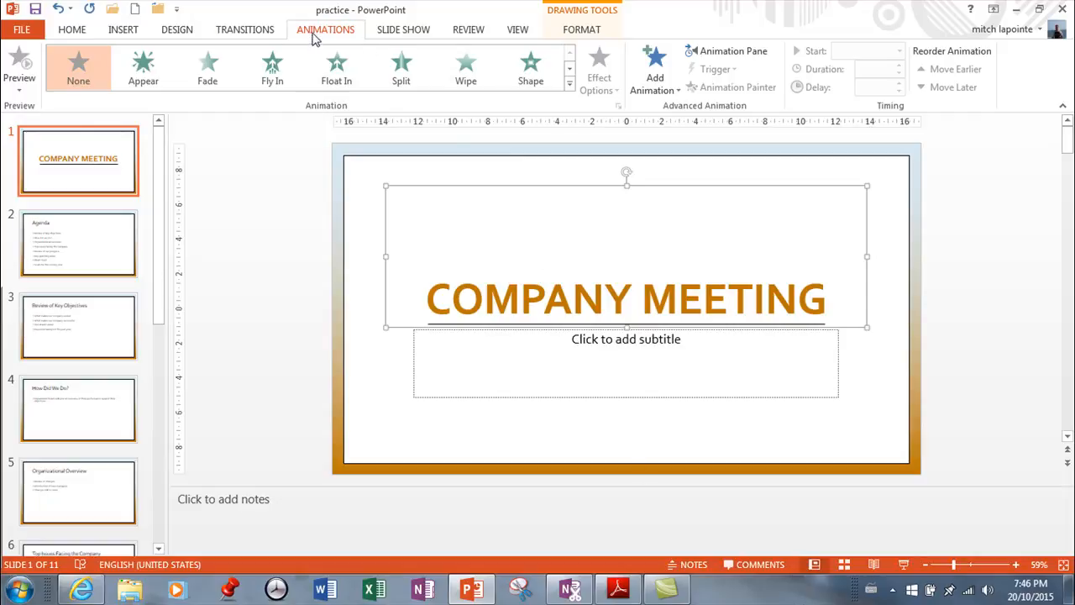
mouse_move(732, 50)
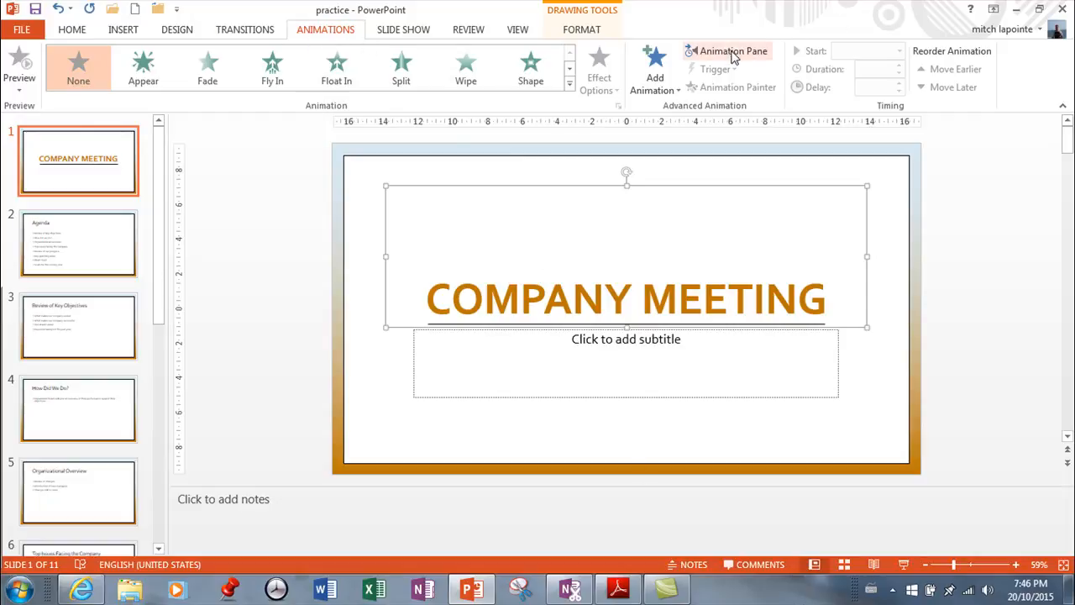
Show the Animation Pane beside the Company Meeting title slide
click(732, 51)
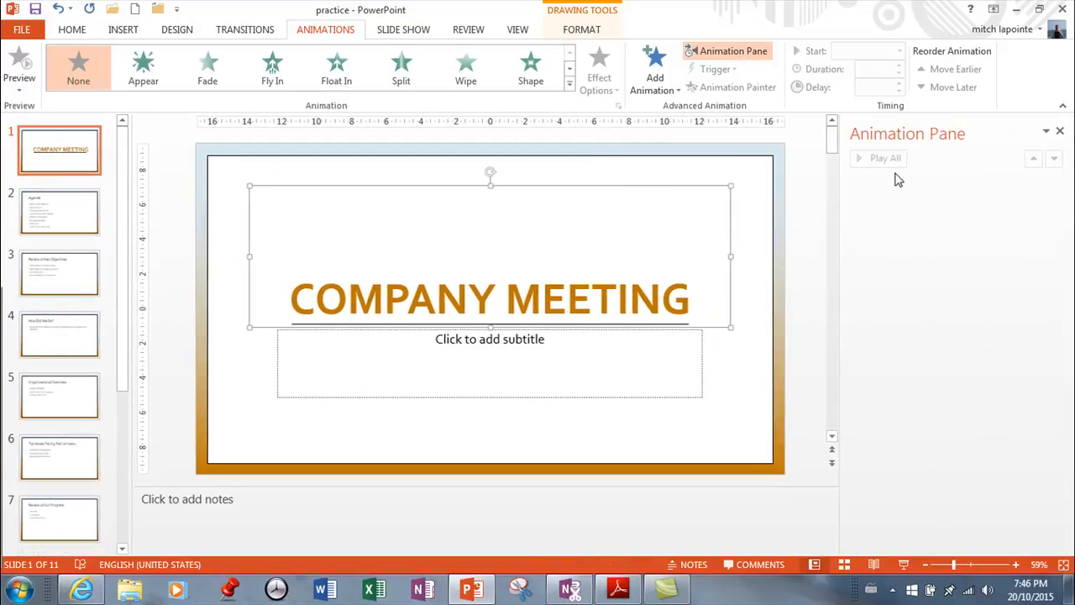
mouse_move(814, 141)
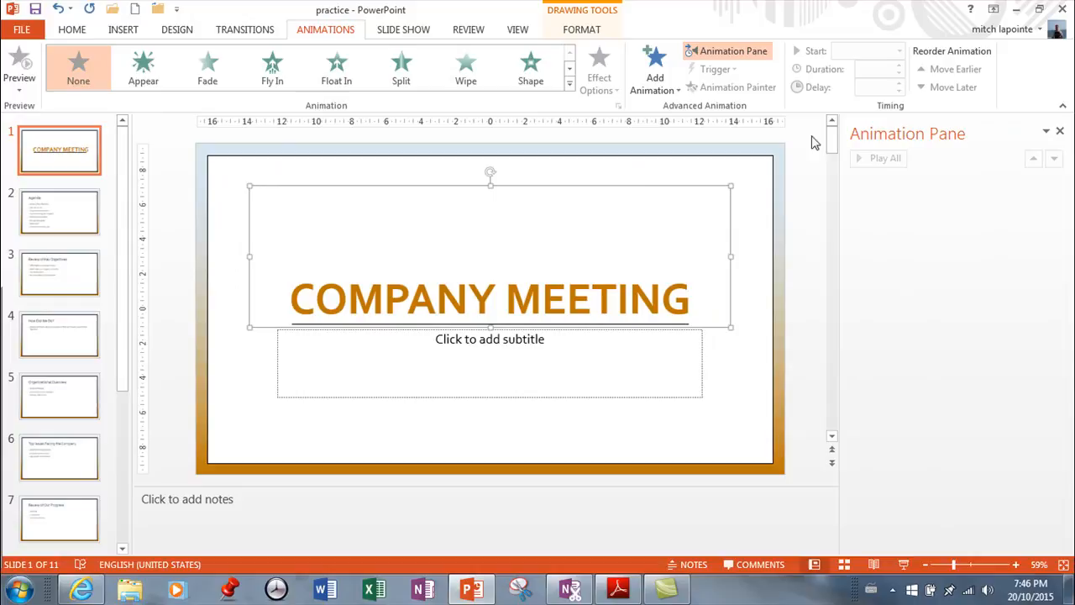
mouse_move(703, 88)
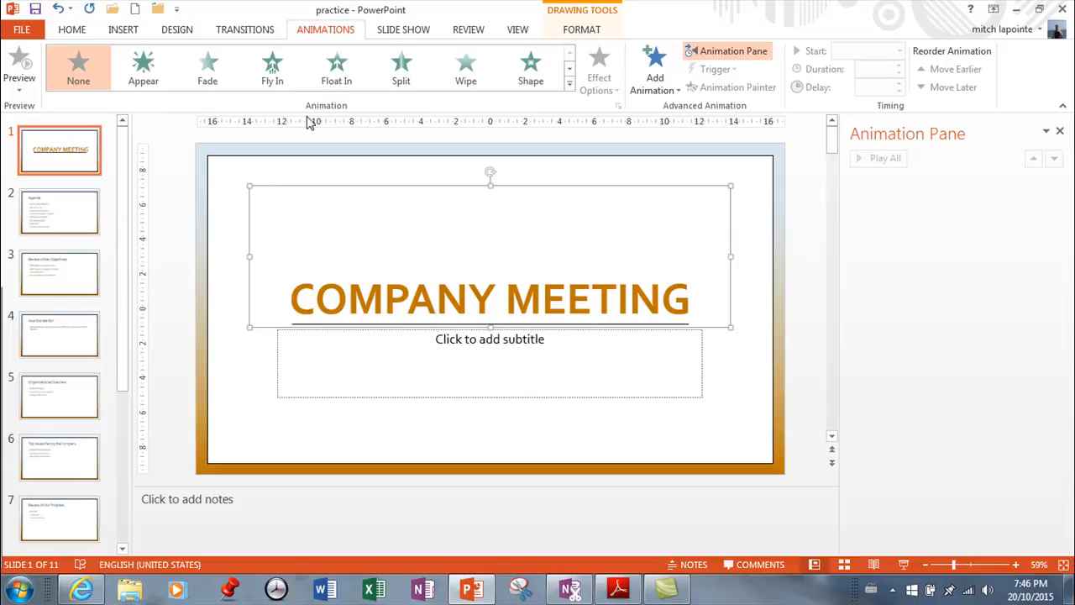
mouse_move(477, 440)
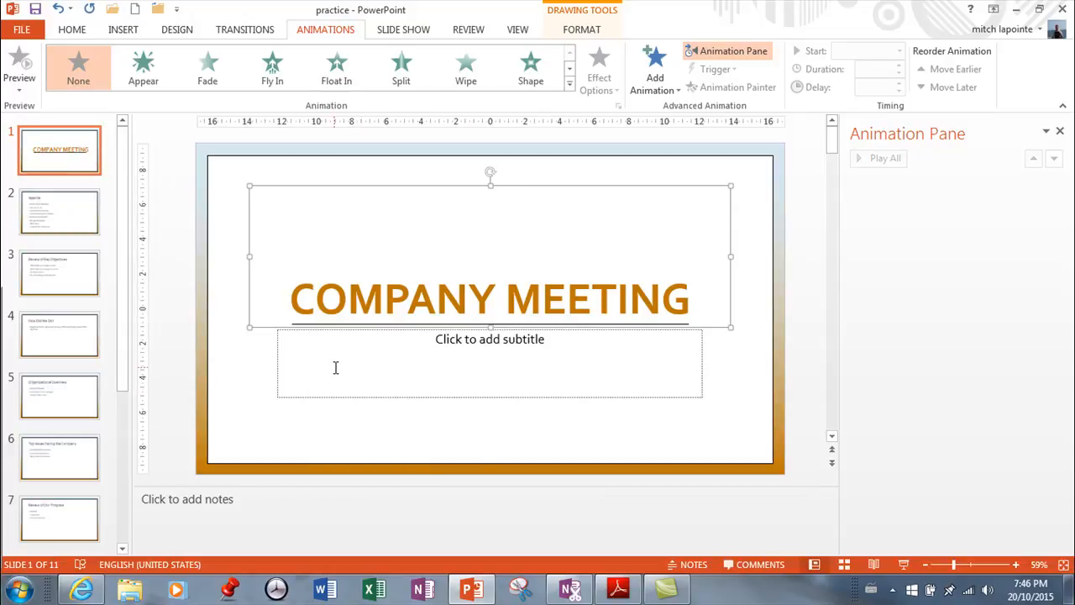
mouse_move(365, 339)
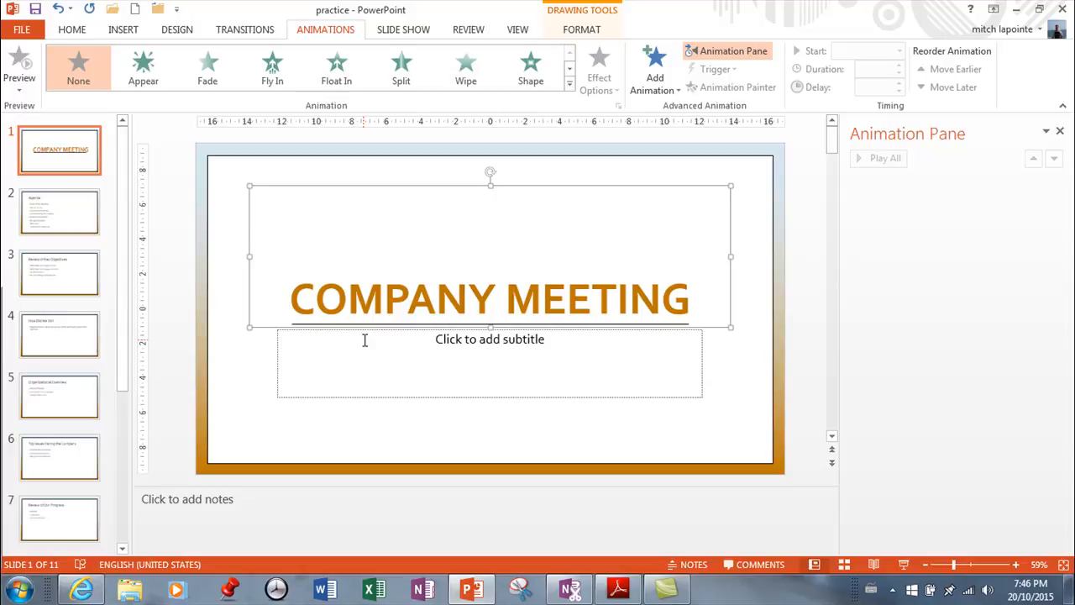
mouse_move(78, 196)
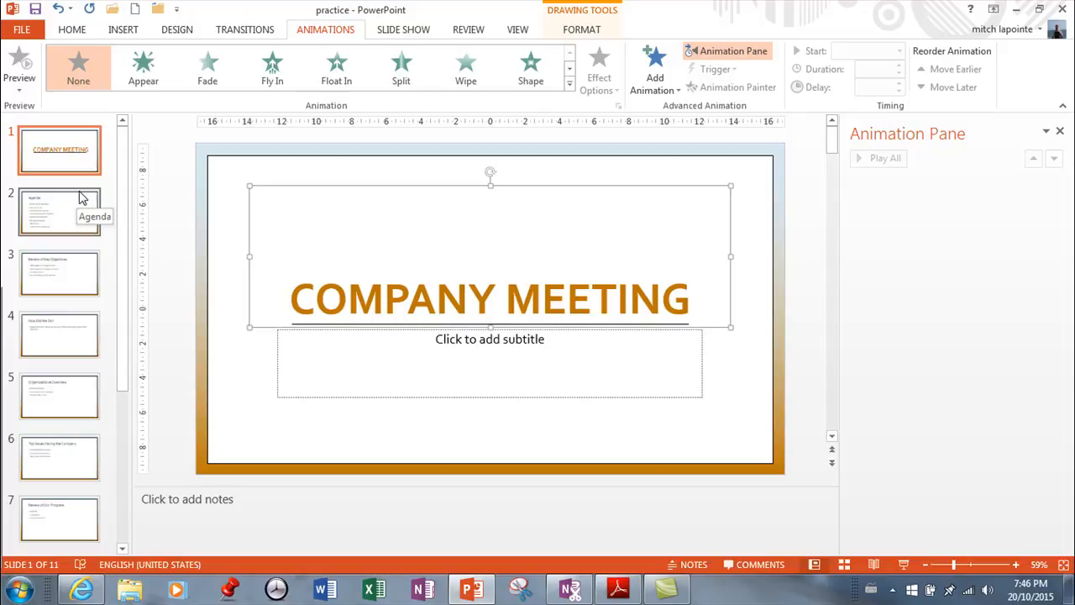
mouse_move(90, 185)
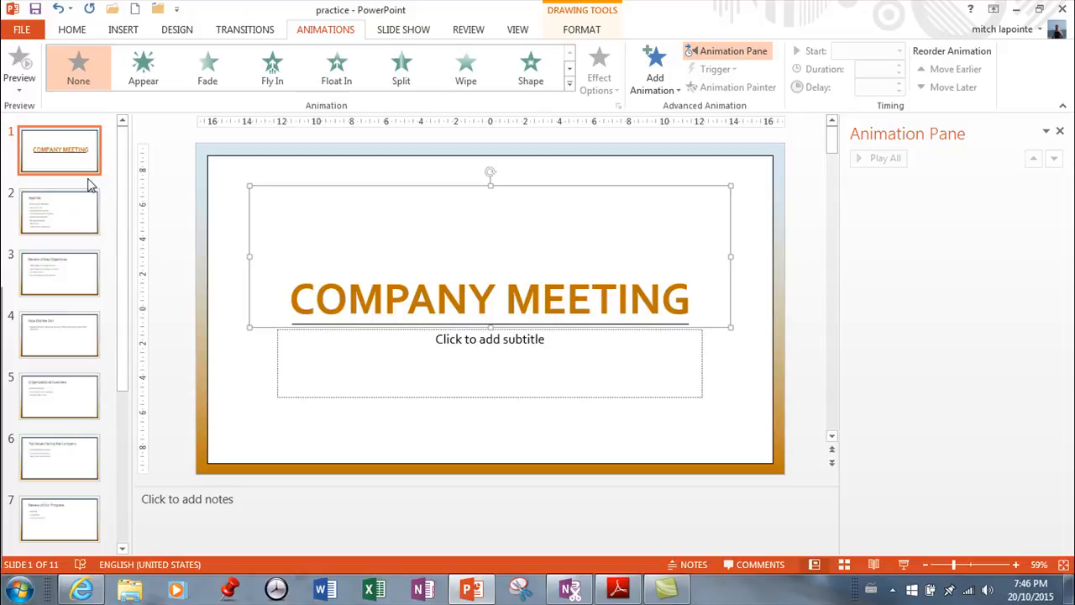
mouse_move(75, 164)
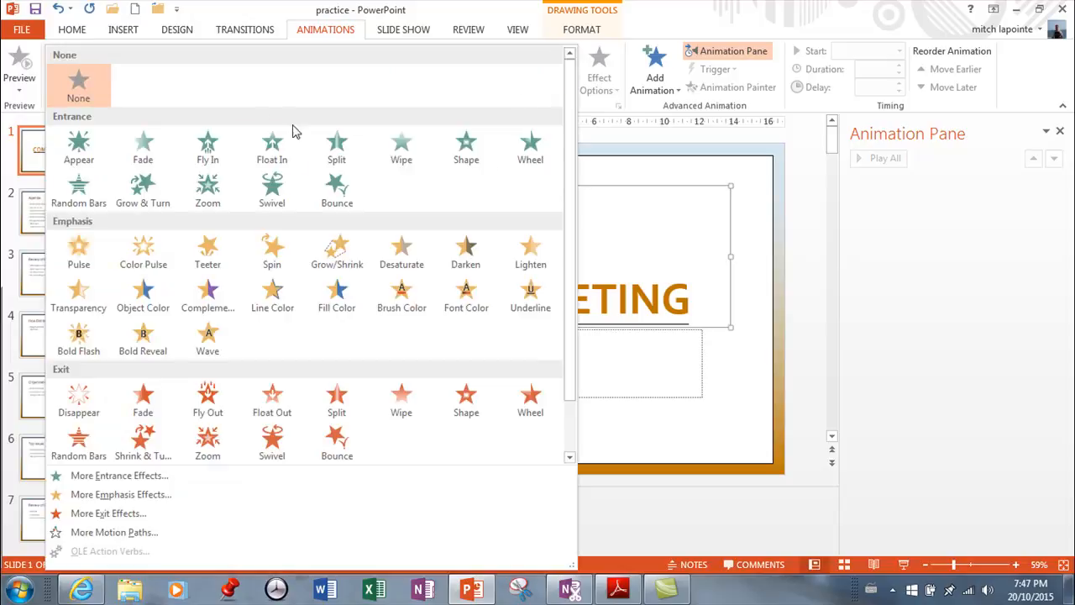
mouse_move(208, 148)
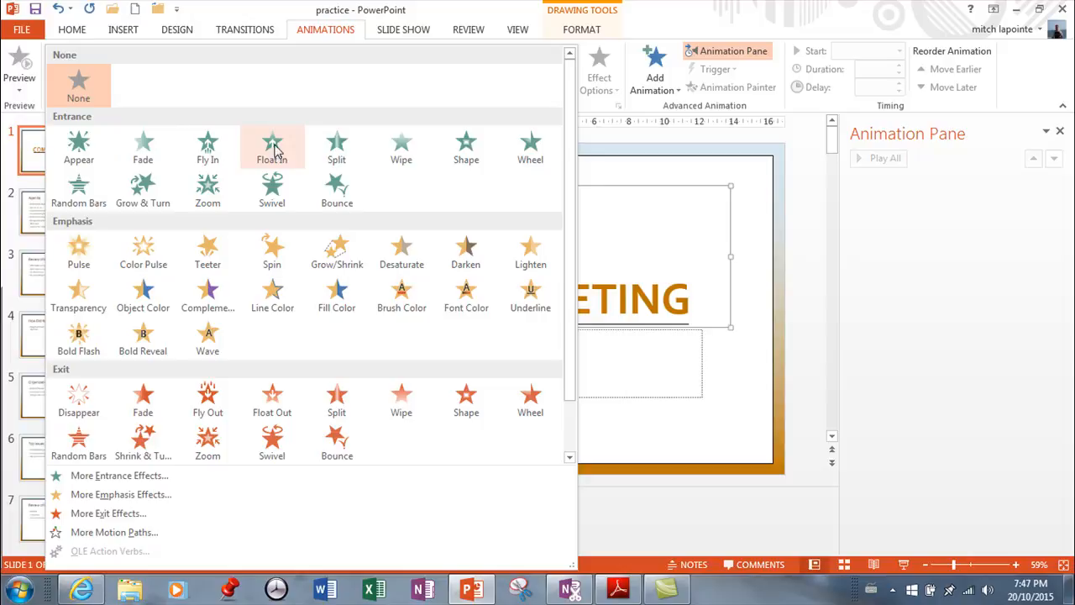
mouse_move(121, 475)
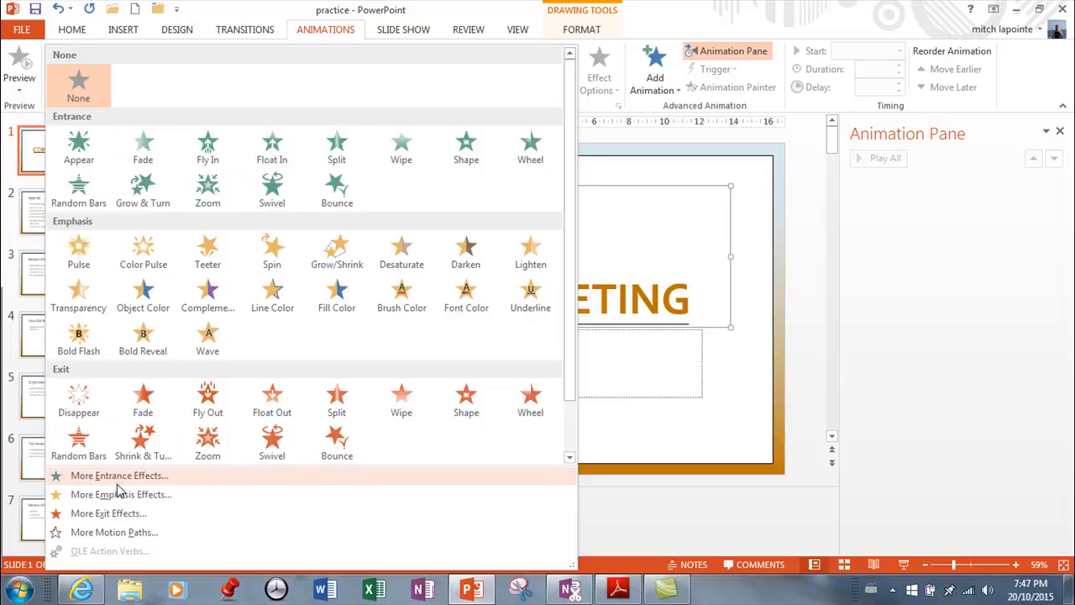
Apply the Bounce effect from More Entrance Effects (Exciting group) to the COMPANY MEETING title
click(117, 476)
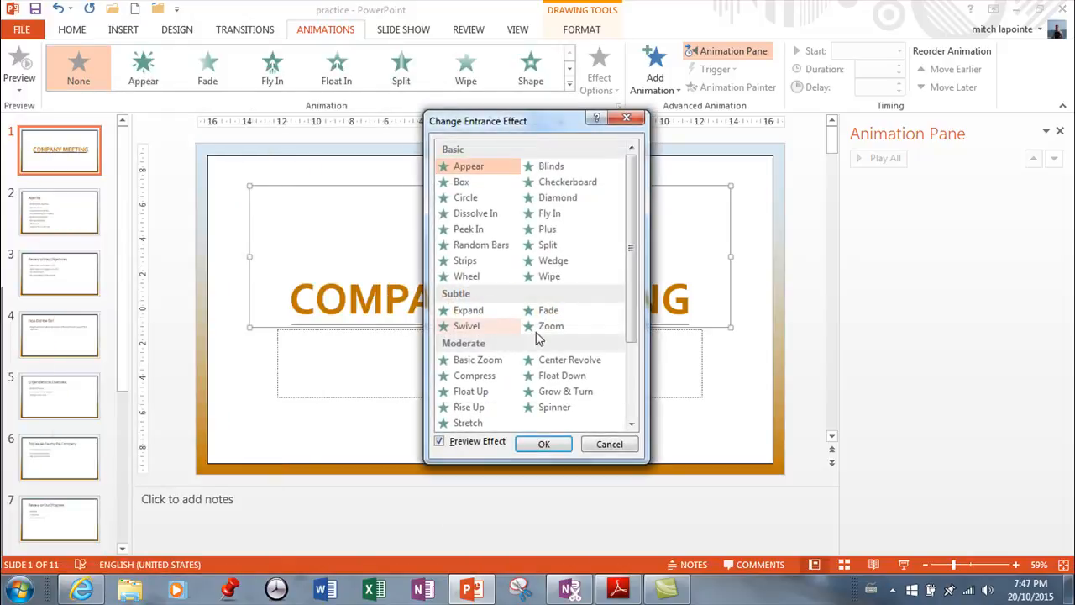
scroll(down, 3)
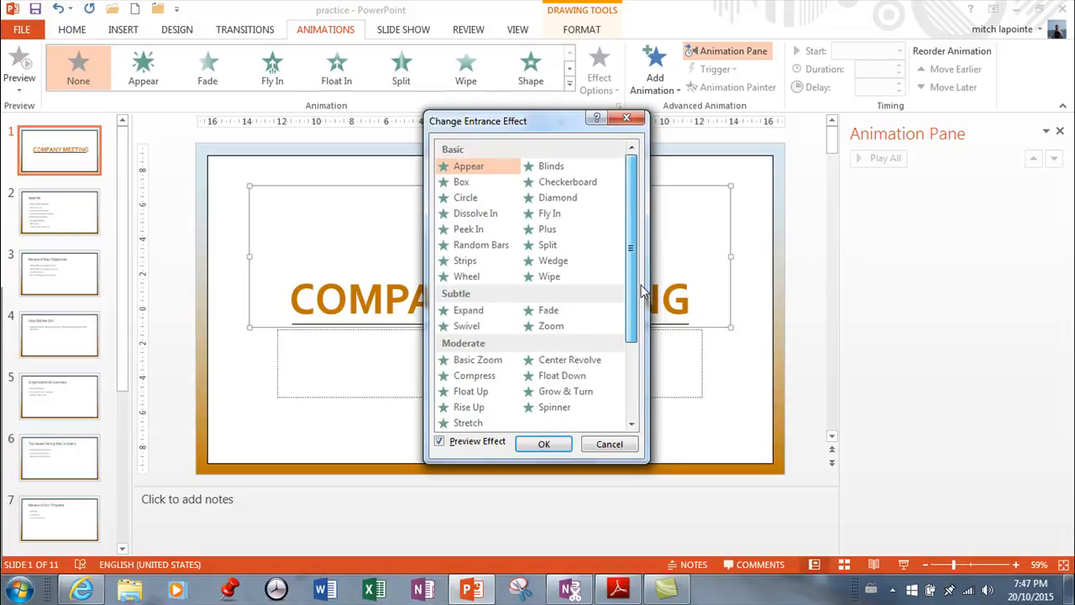
scroll(down, 3)
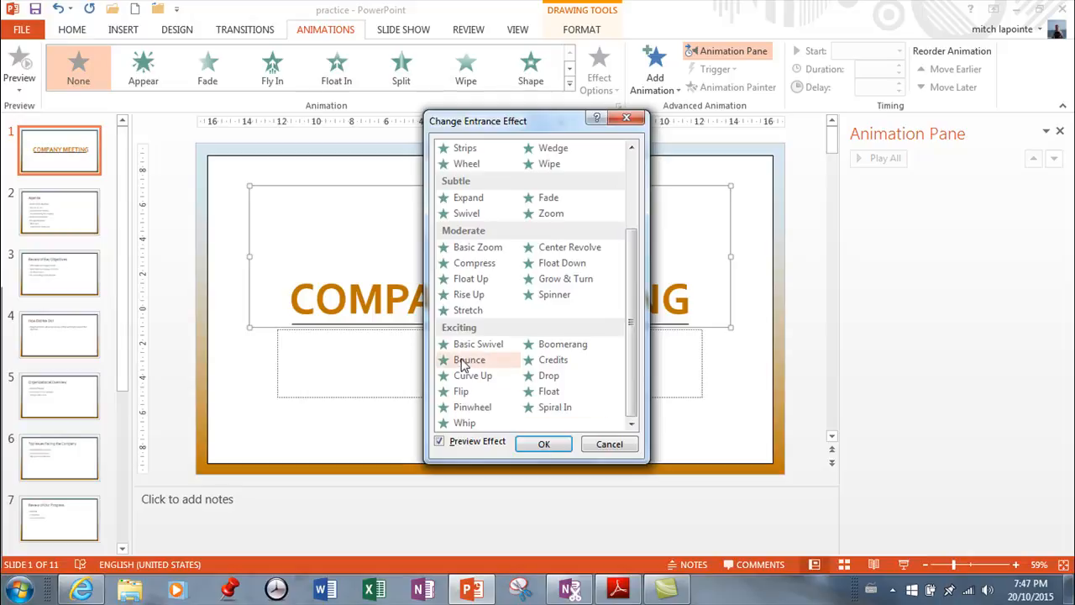
click(467, 360)
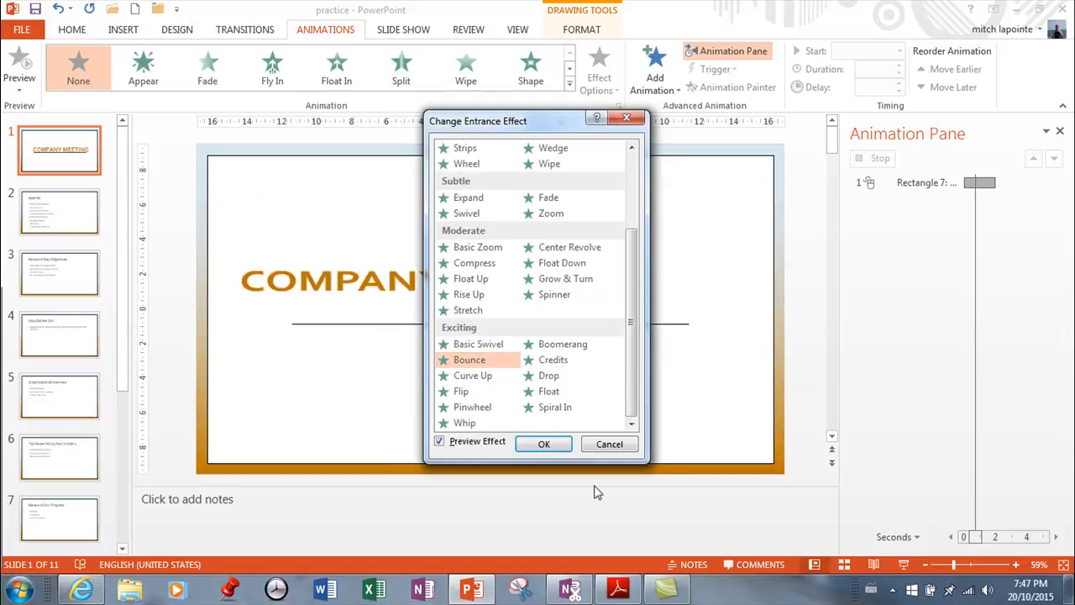
click(542, 443)
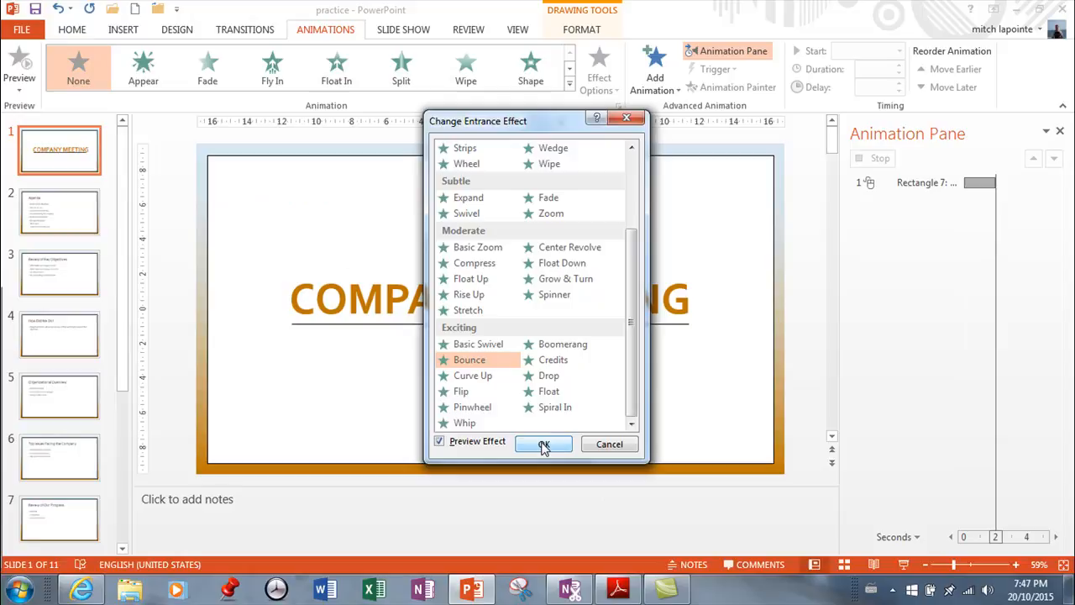
click(544, 444)
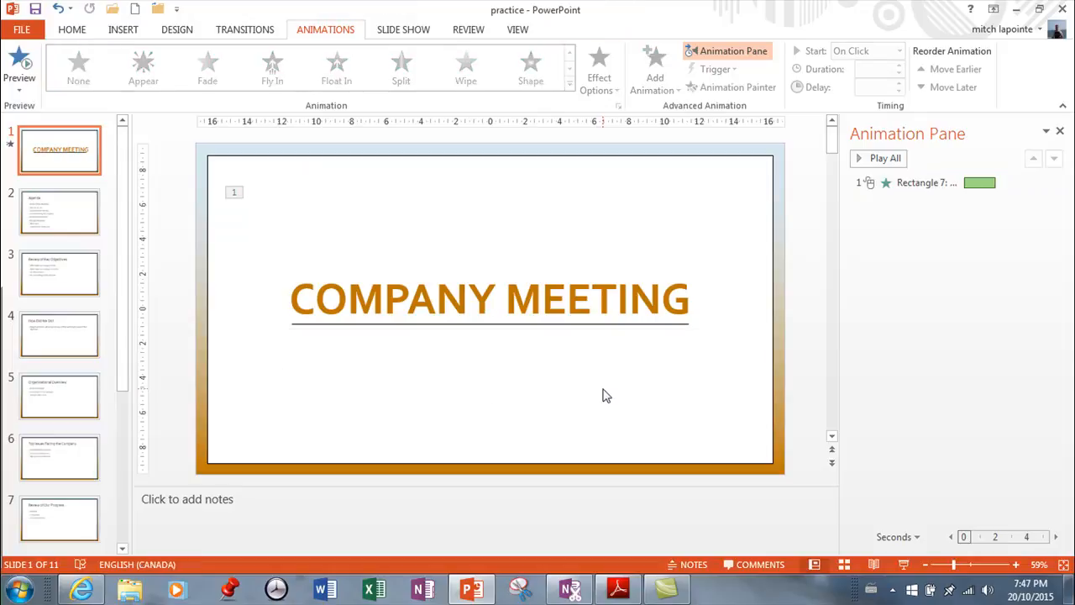
mouse_move(603, 380)
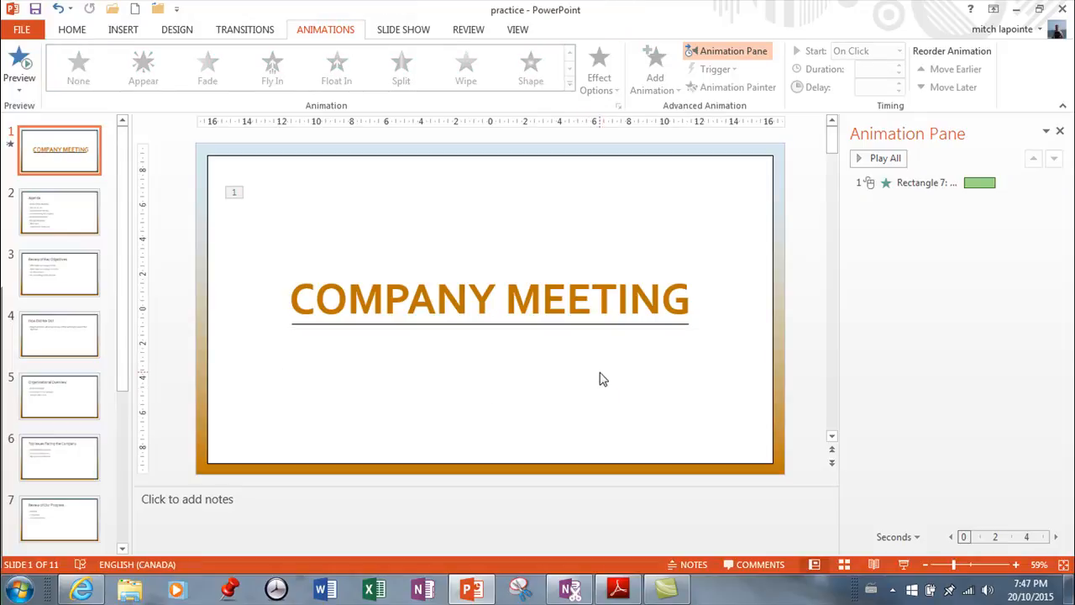
mouse_move(444, 87)
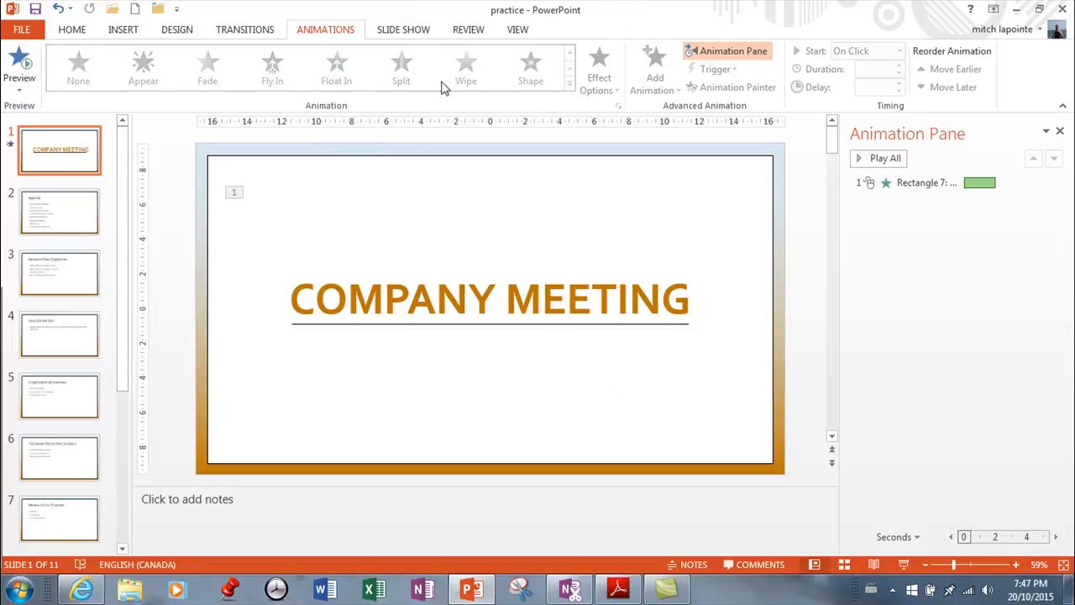
Apply a Spin emphasis to the Agenda slide's title, then return to the Company Meeting slide
click(59, 212)
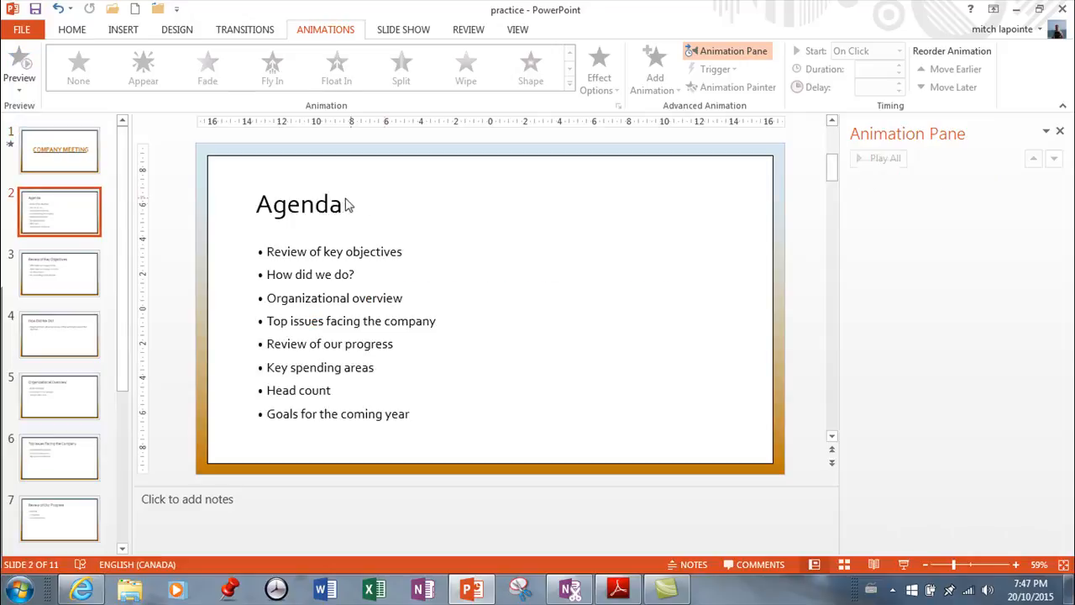
click(299, 205)
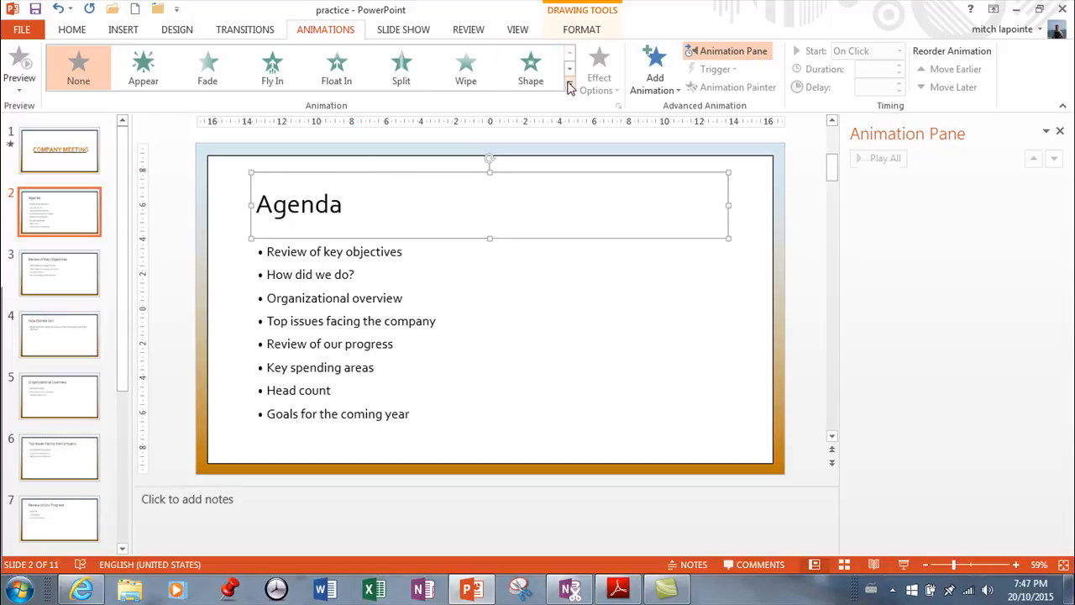
click(571, 90)
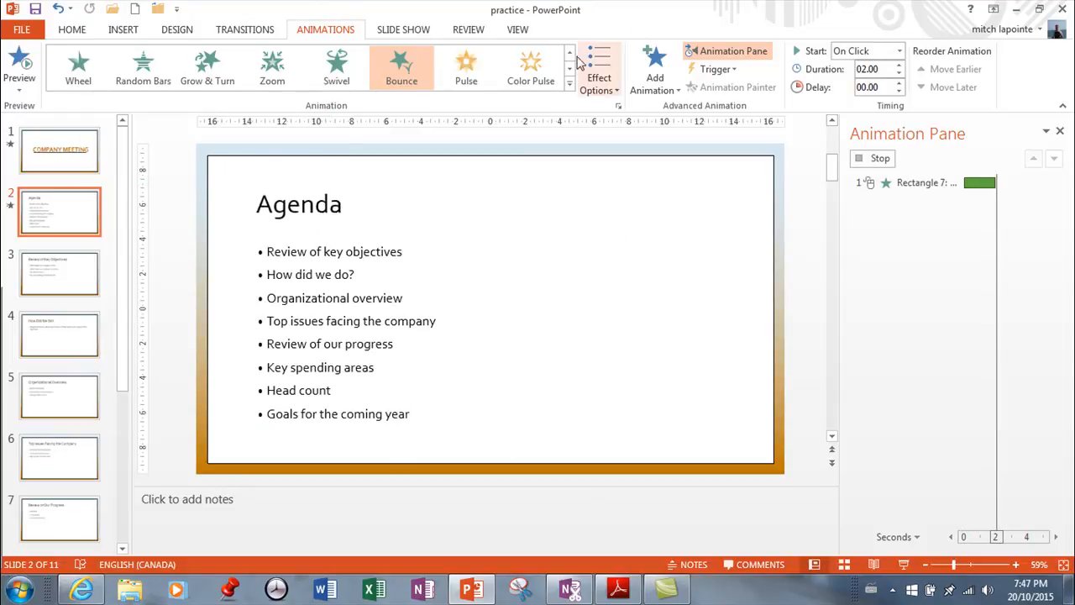
click(569, 69)
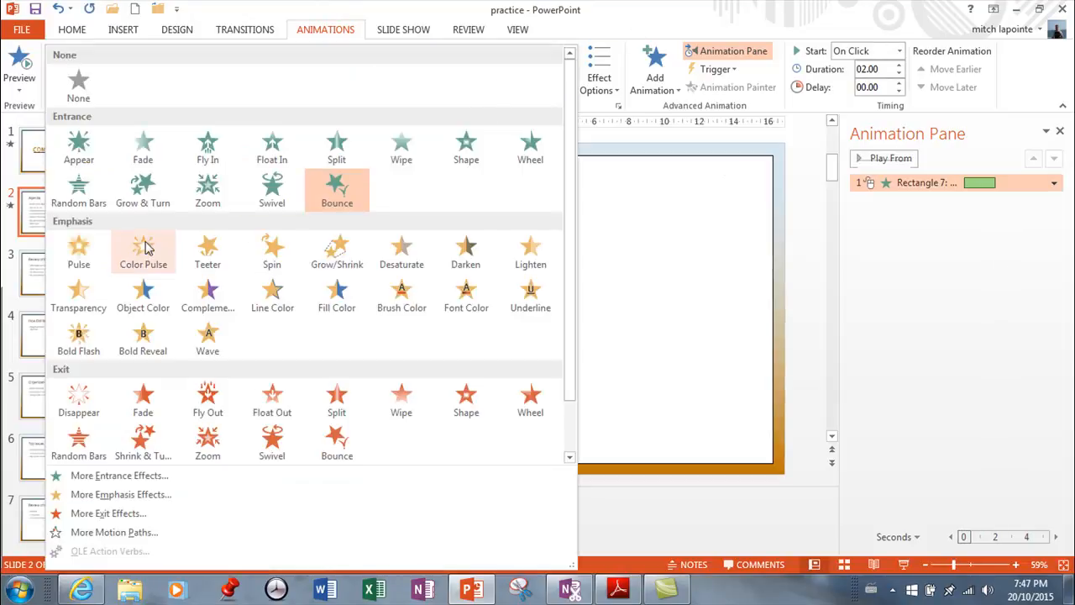
mouse_move(208, 294)
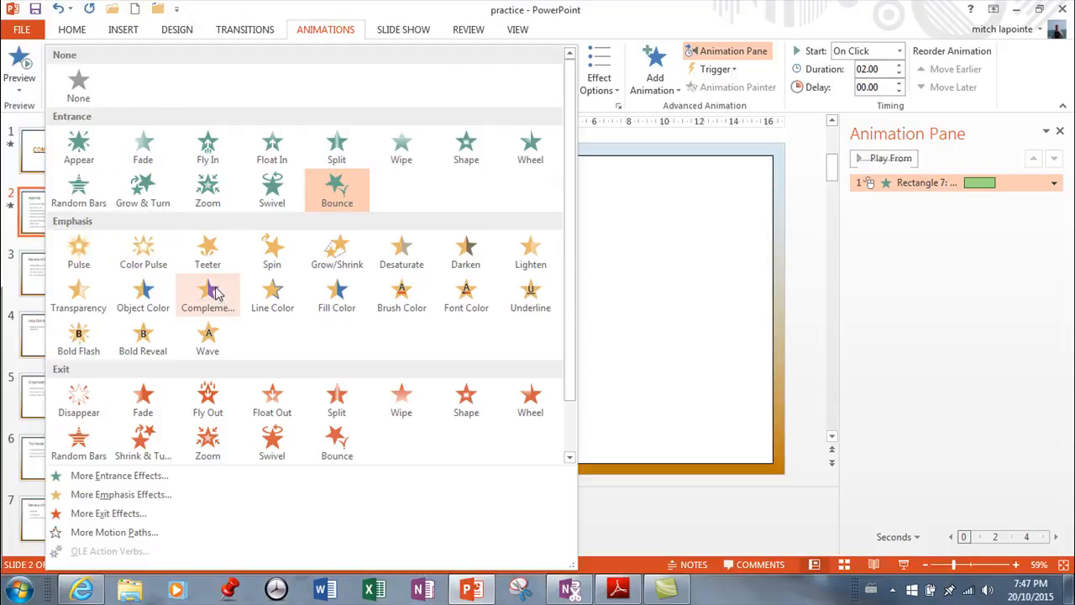
mouse_move(358, 252)
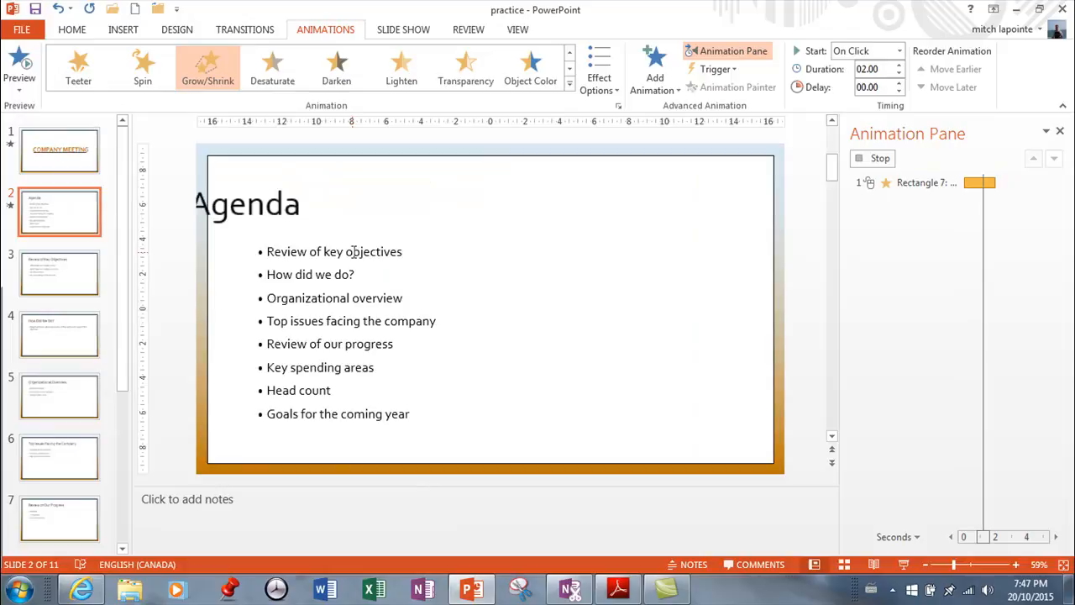
click(924, 181)
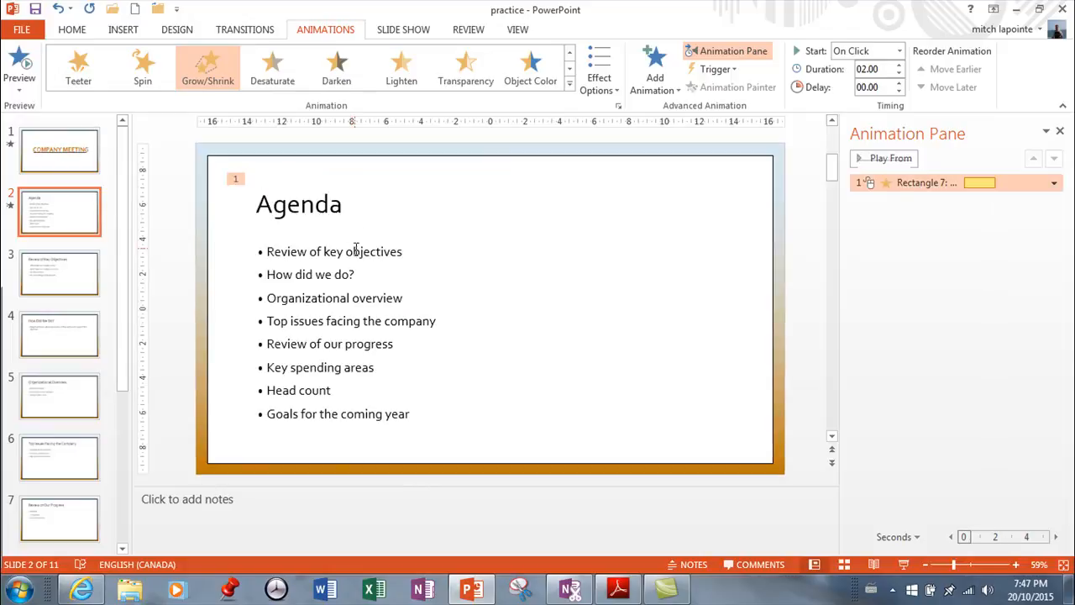
mouse_move(366, 67)
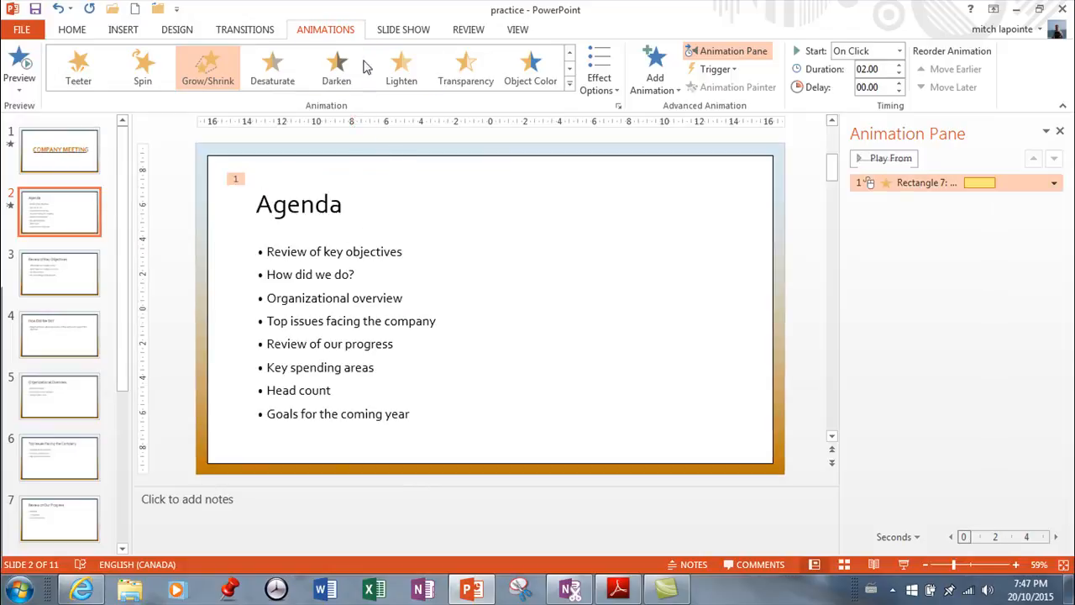
click(141, 63)
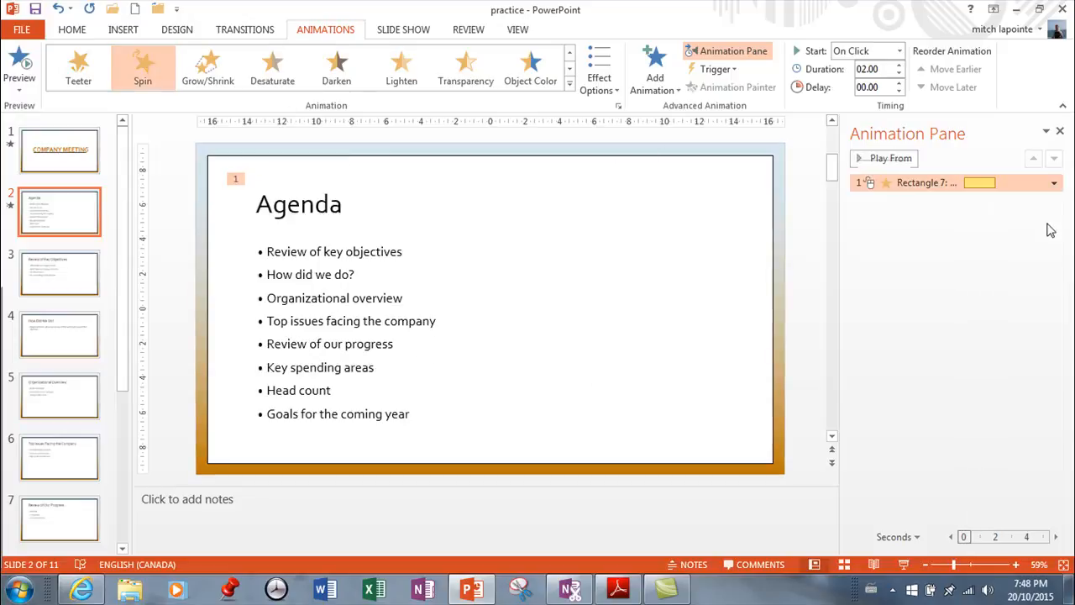
click(59, 150)
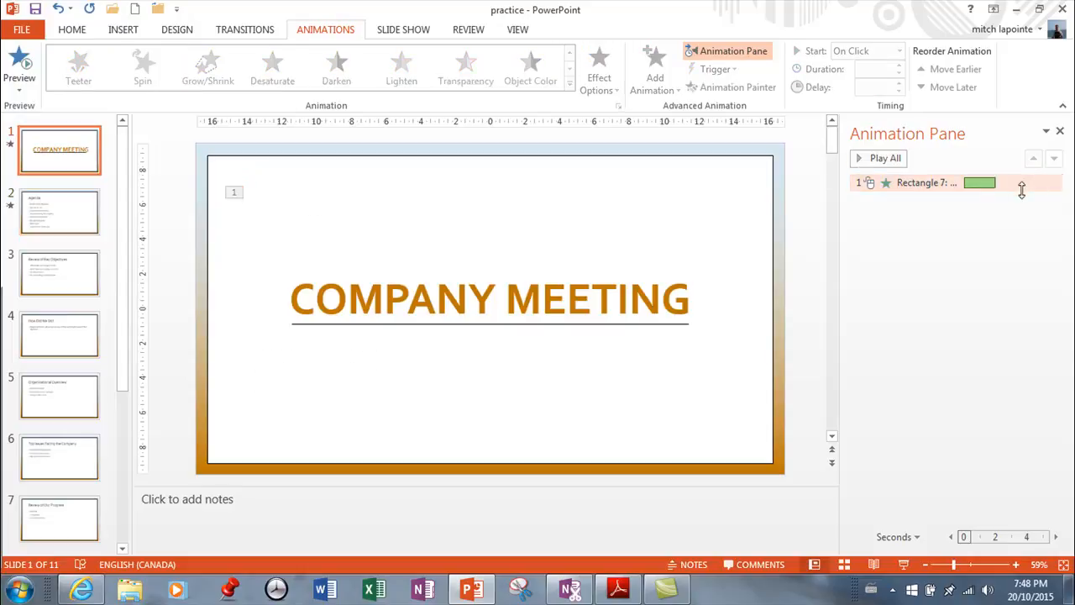
Delete the Agenda title's Spin animation and give it a Bounce entrance instead
click(59, 212)
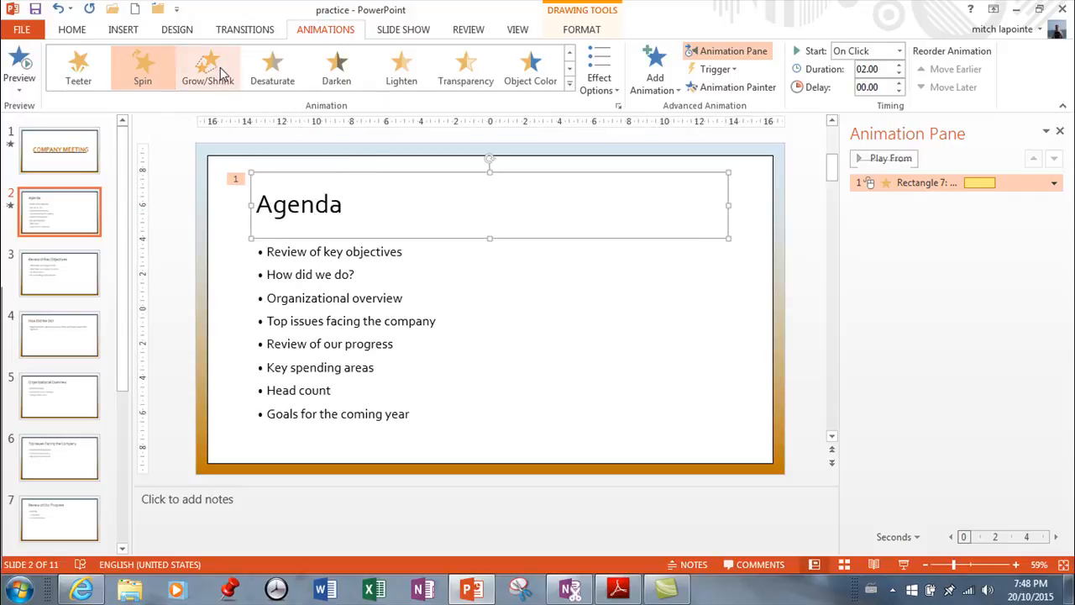
click(142, 65)
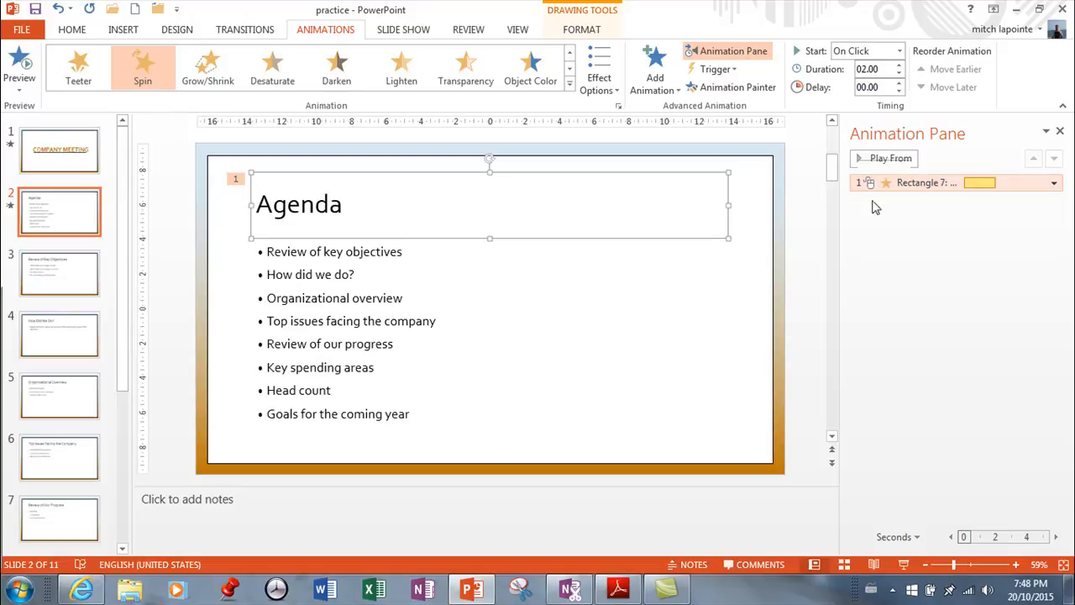
click(1053, 181)
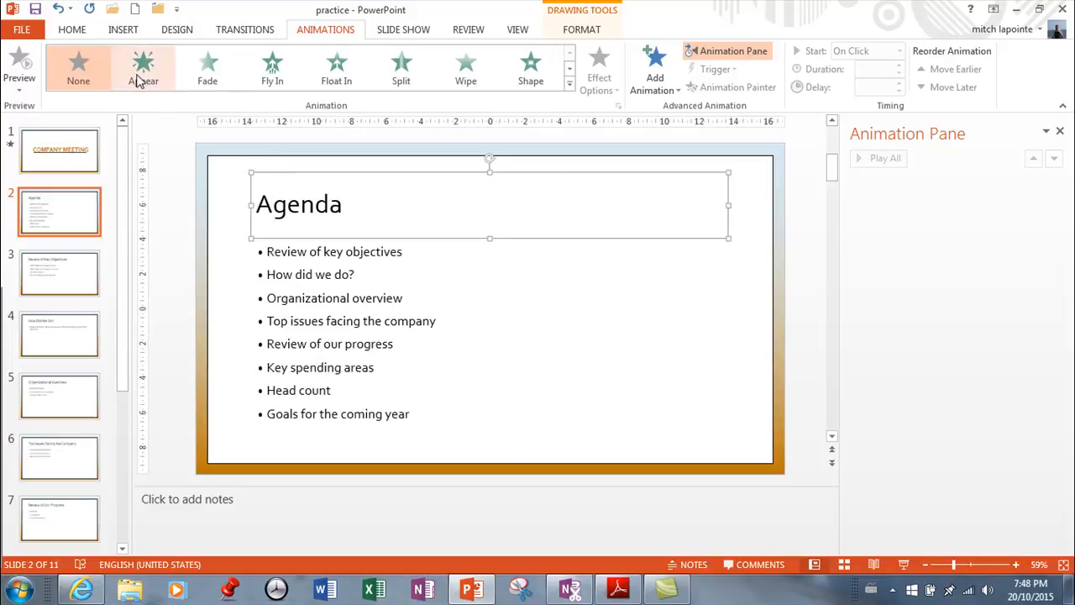
click(570, 81)
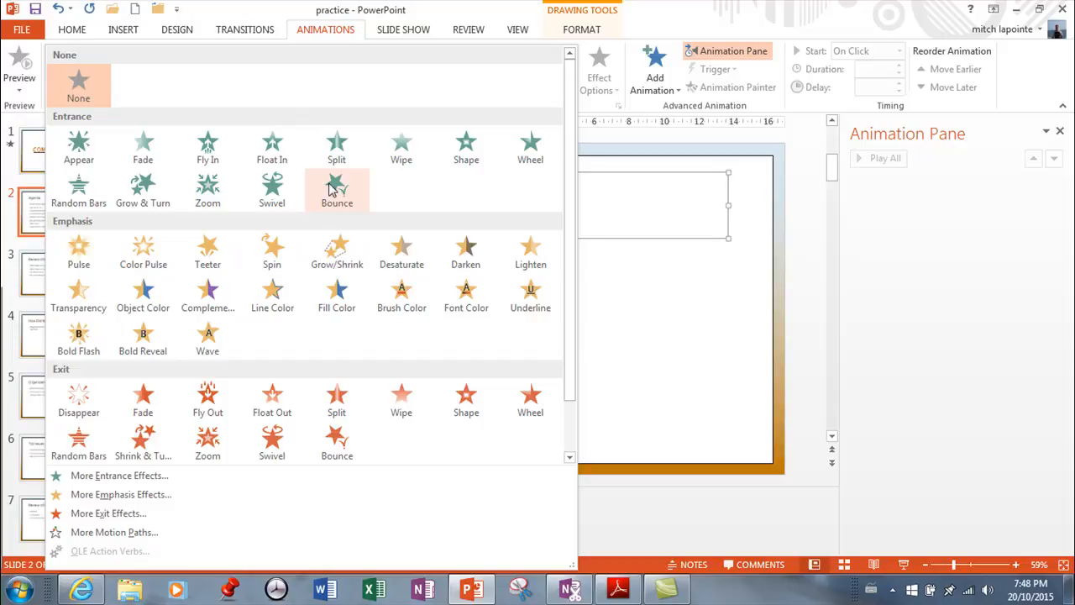
click(336, 188)
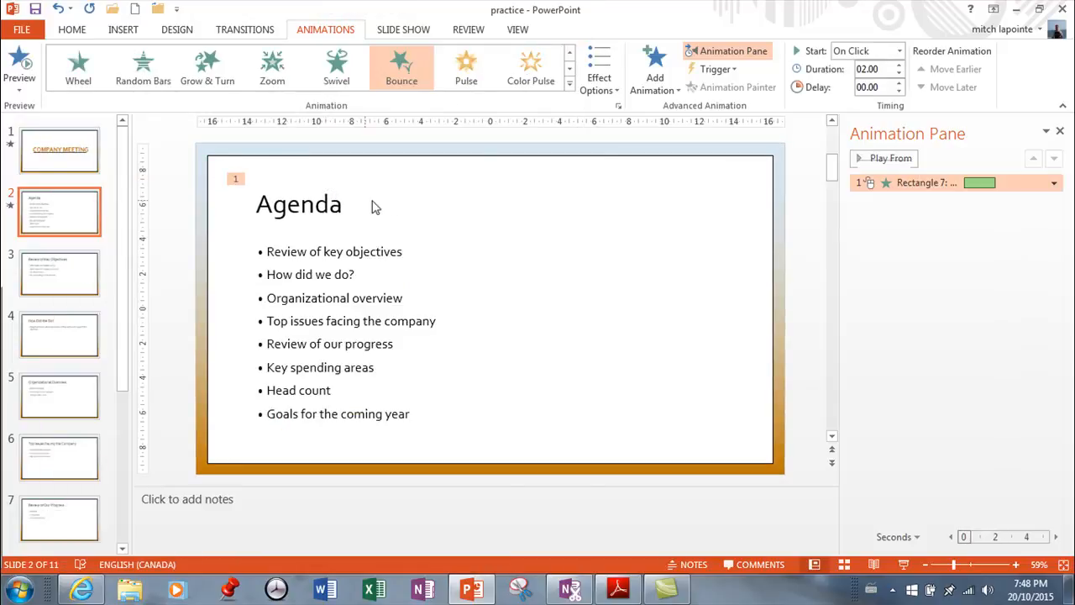
click(327, 205)
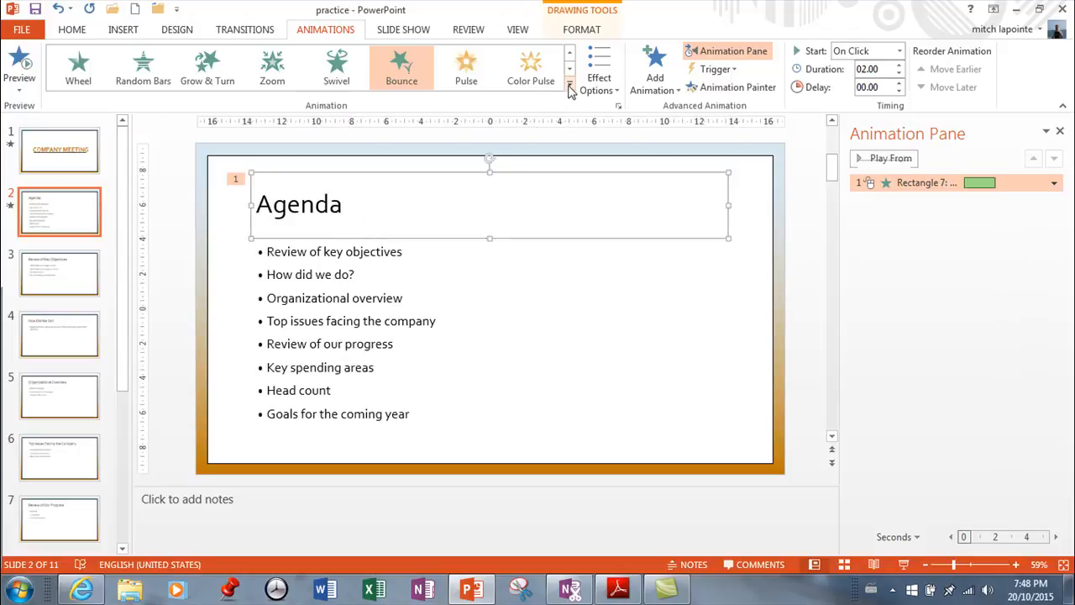
click(598, 71)
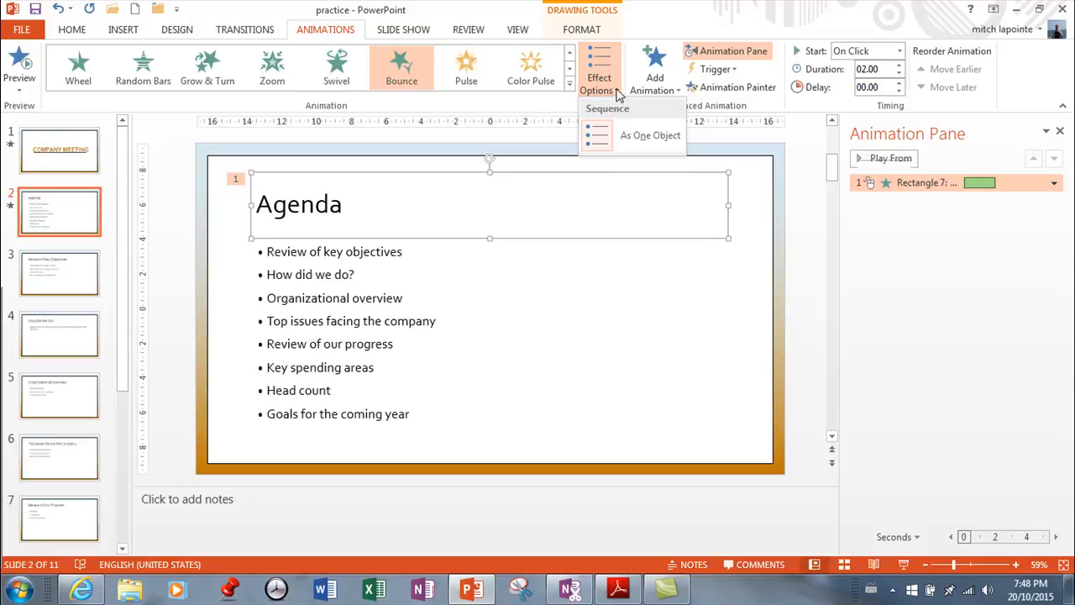
mouse_move(576, 145)
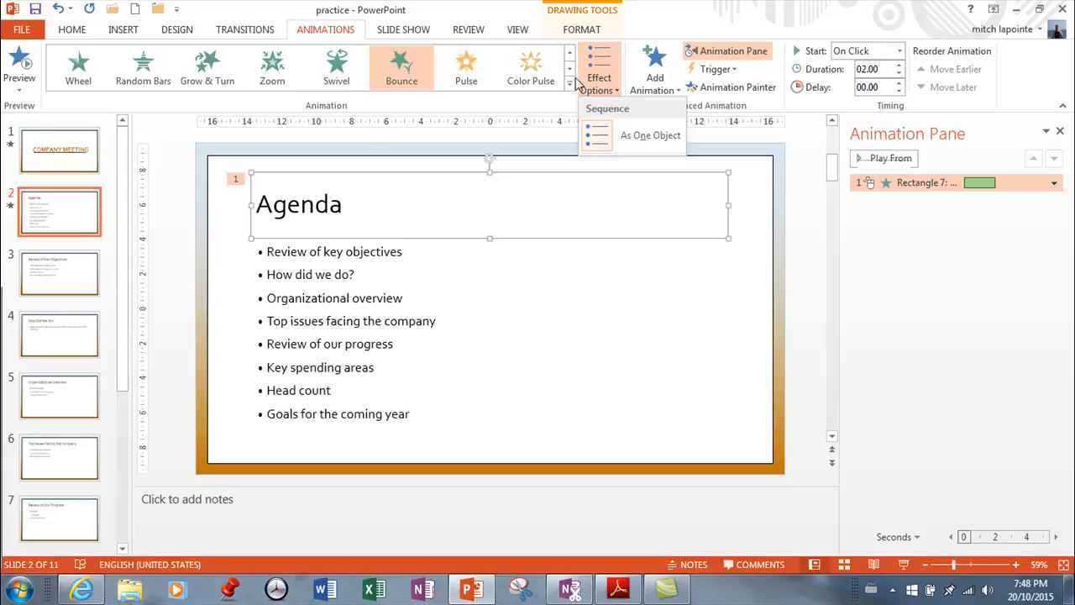
click(568, 84)
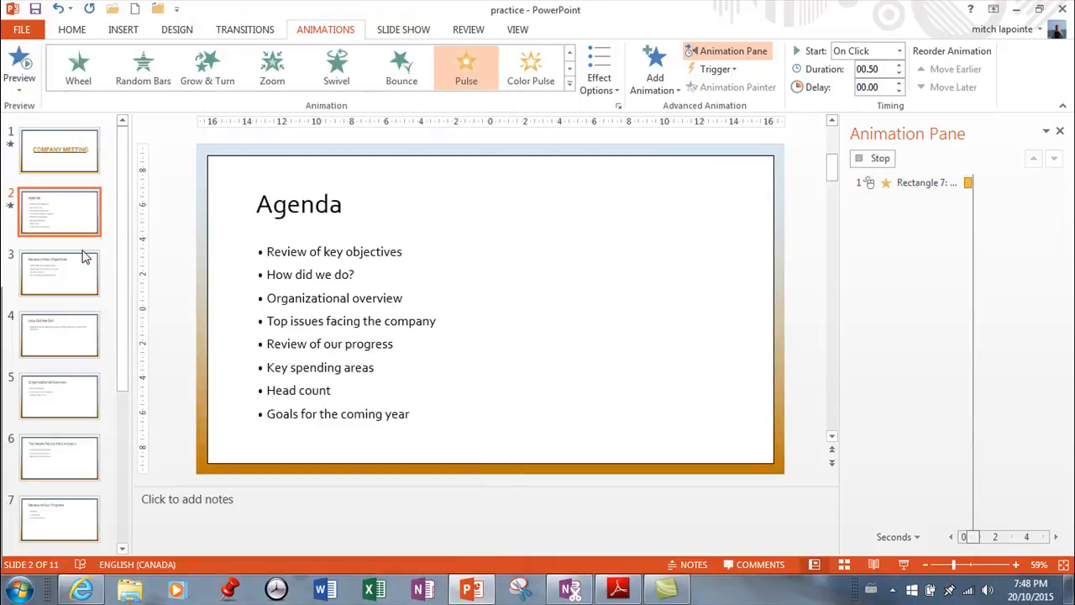
click(59, 150)
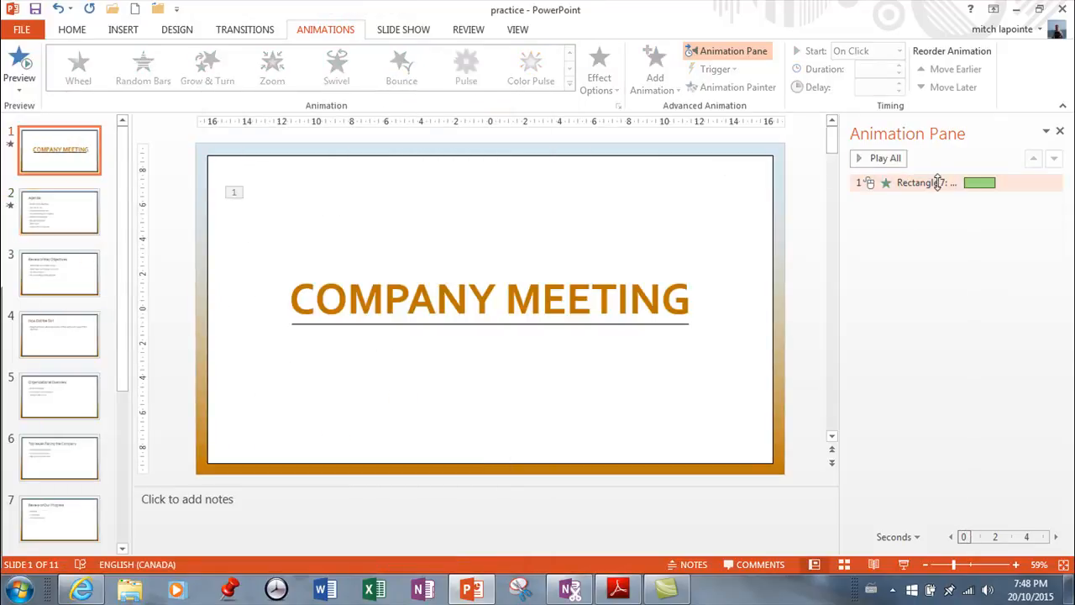
click(57, 332)
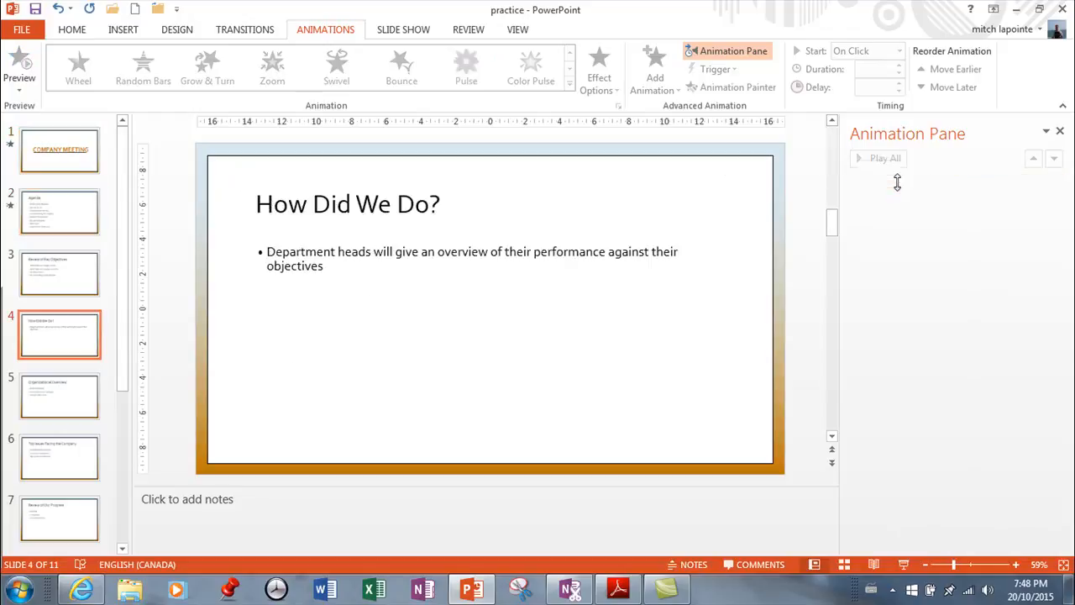
click(57, 212)
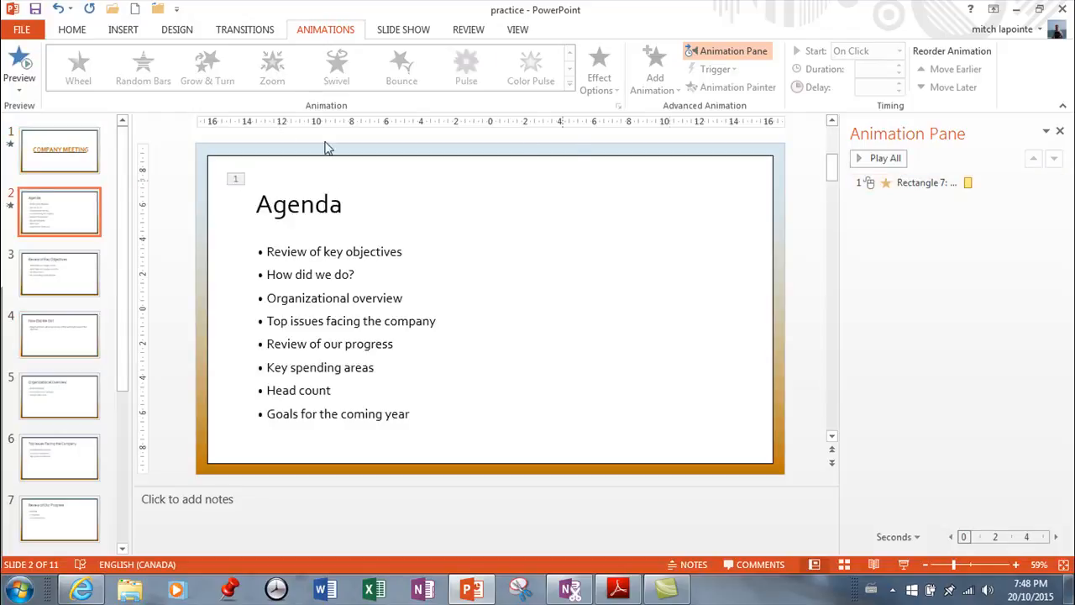
click(299, 204)
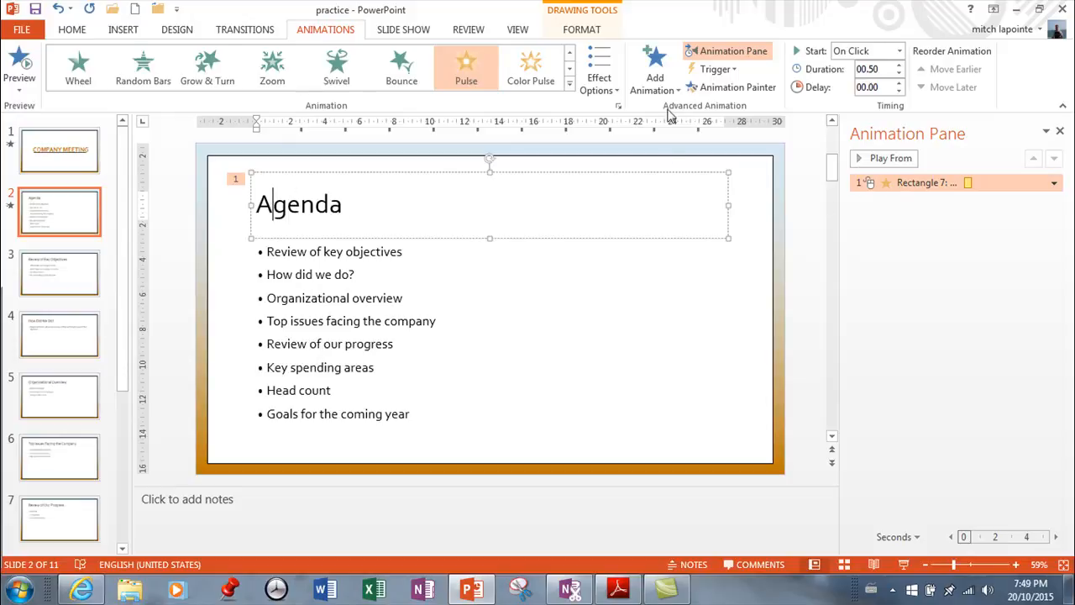
click(400, 68)
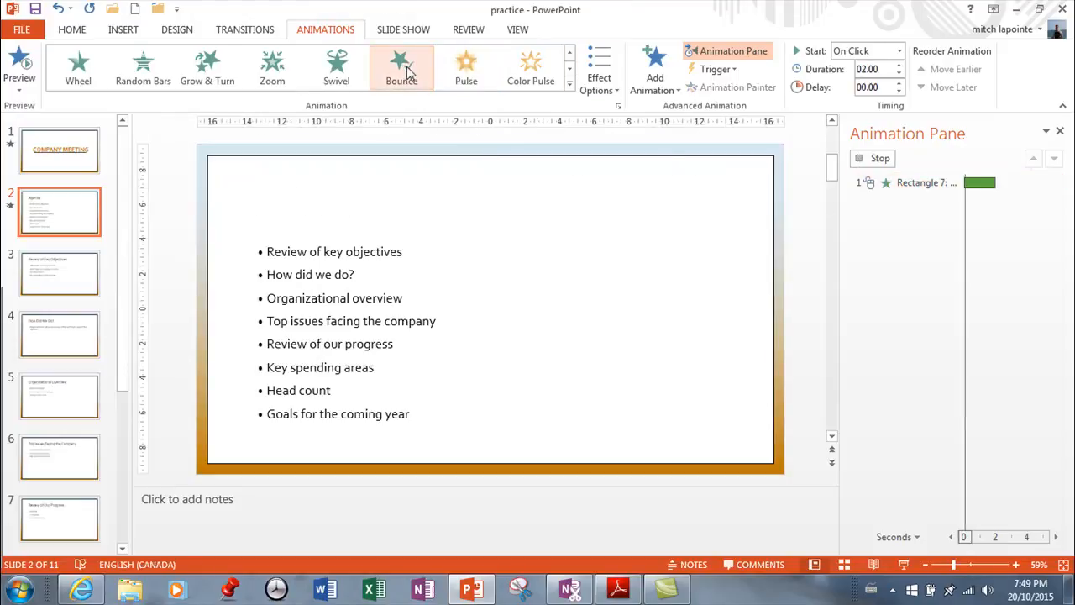
click(400, 67)
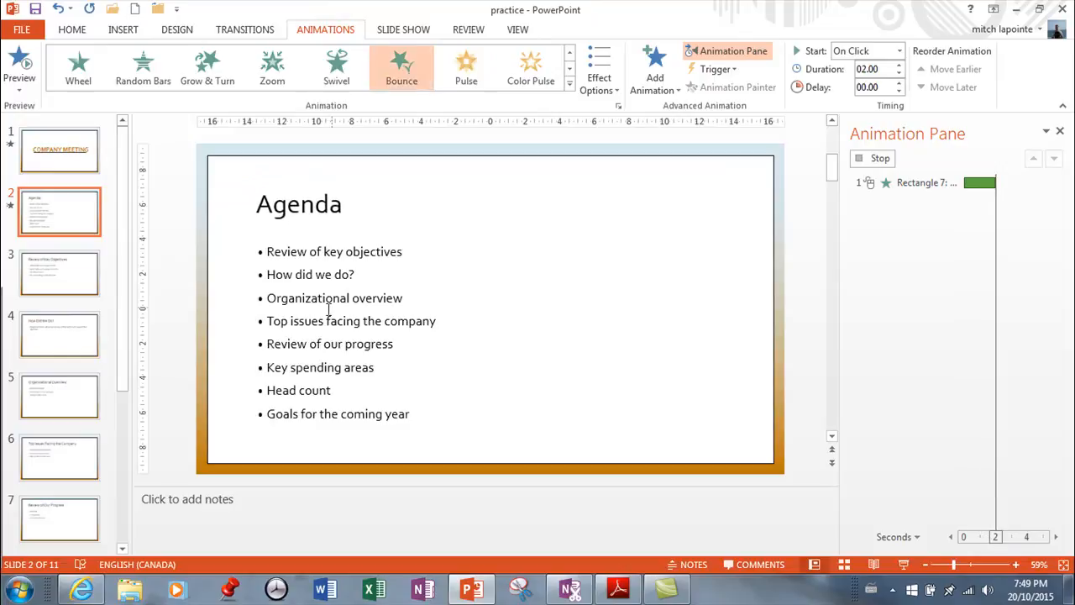
Give the Agenda bullet list a Fly In, then a Teeter emphasis after the title's Bounce
click(336, 252)
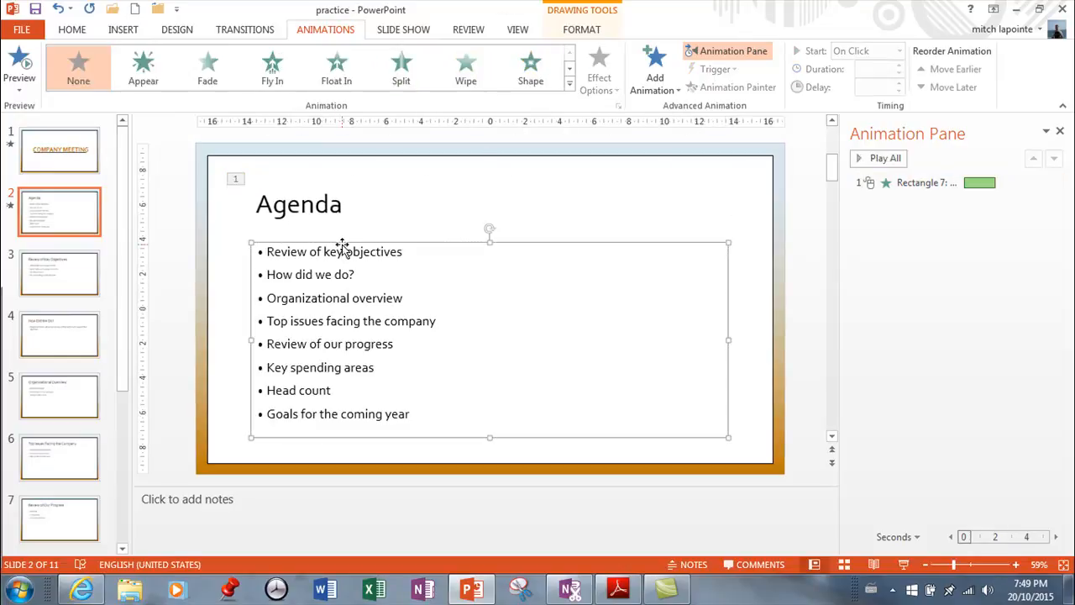
click(272, 68)
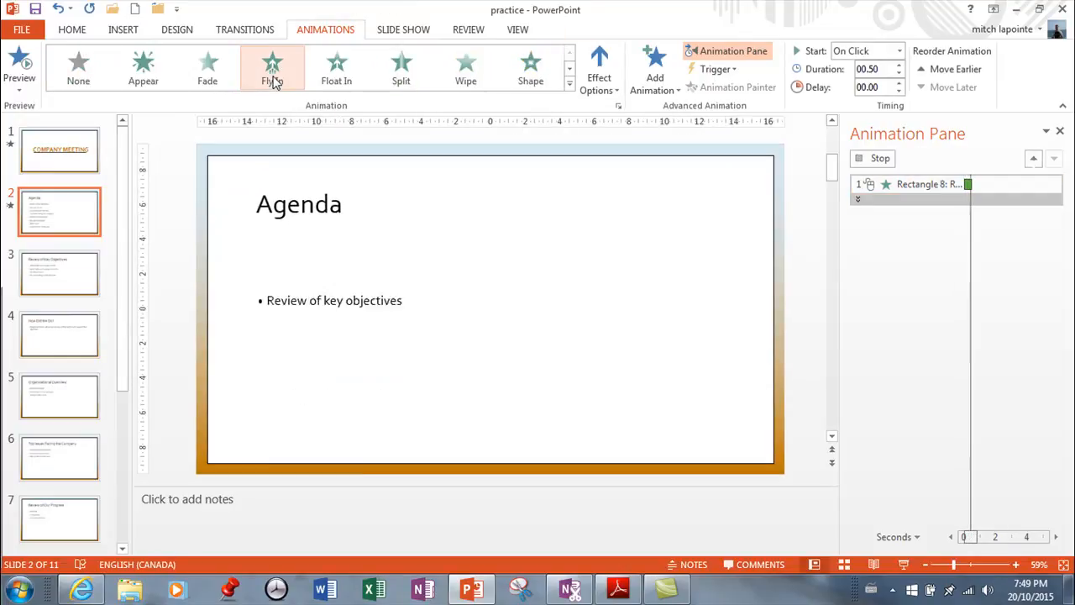
click(18, 64)
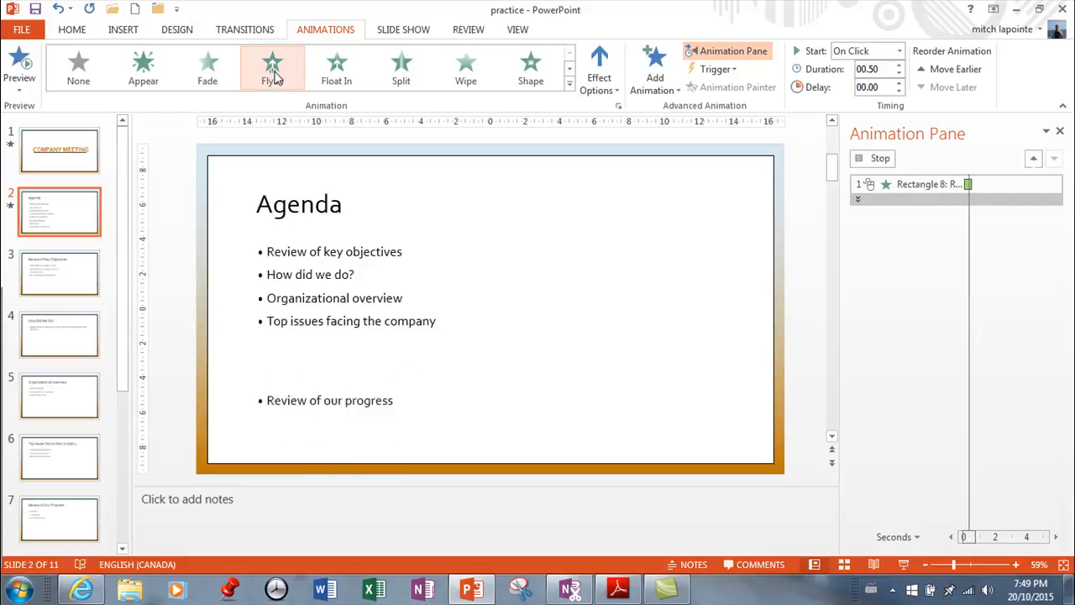
click(599, 67)
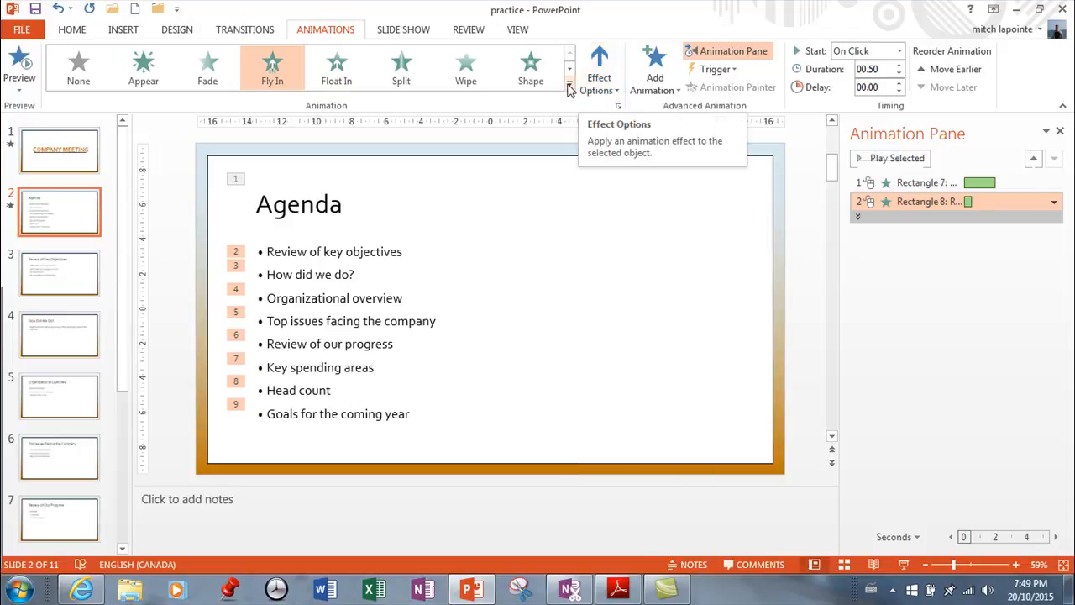
click(571, 81)
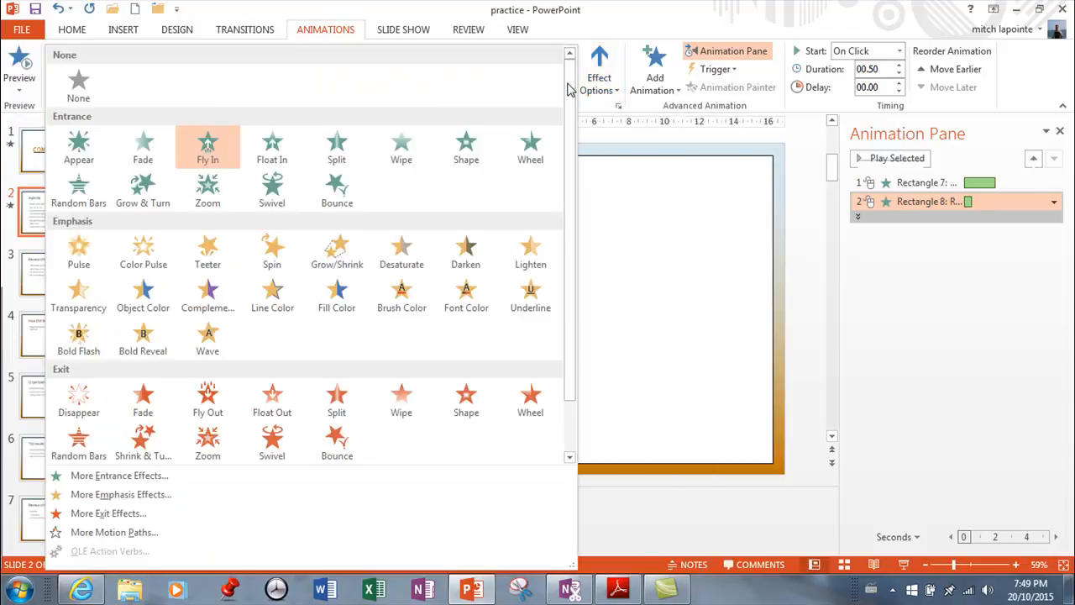
mouse_move(208, 249)
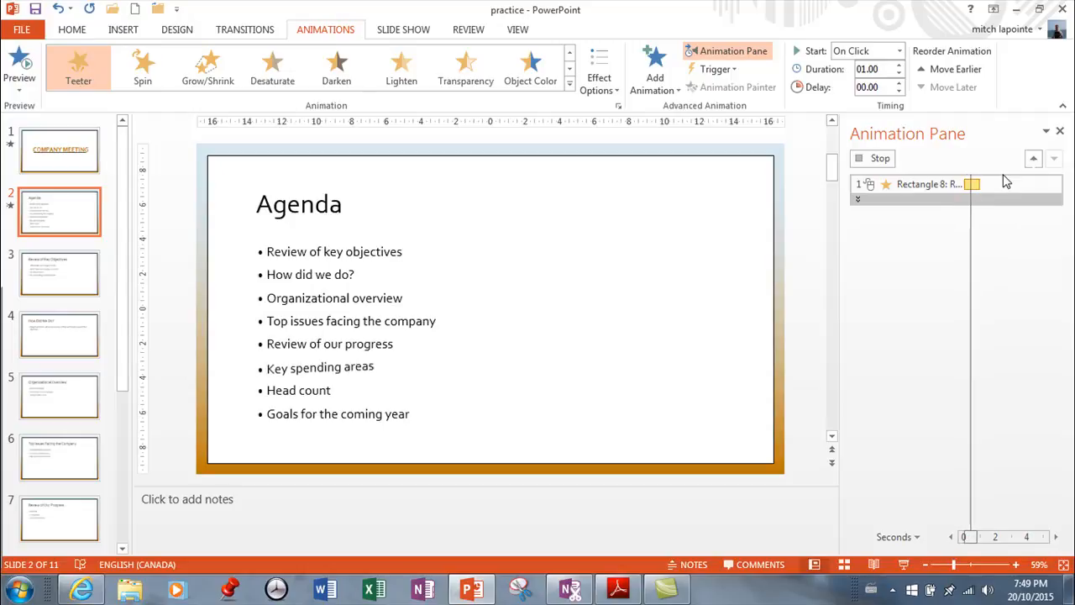
mouse_move(1006, 176)
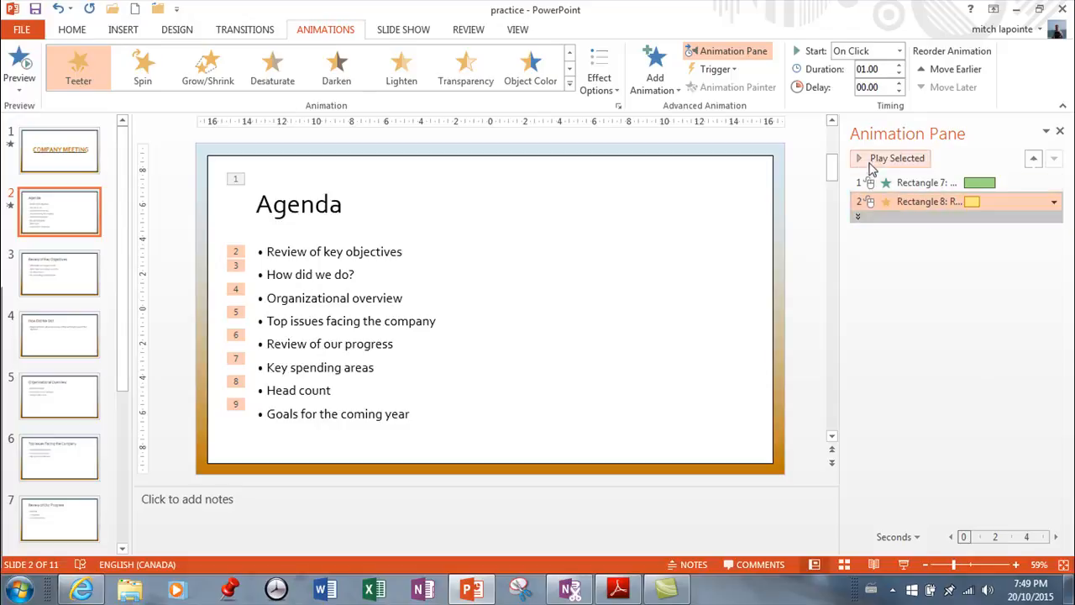
Preview the slide's animation sequence from the start in the Animation Pane, then stop it
click(890, 158)
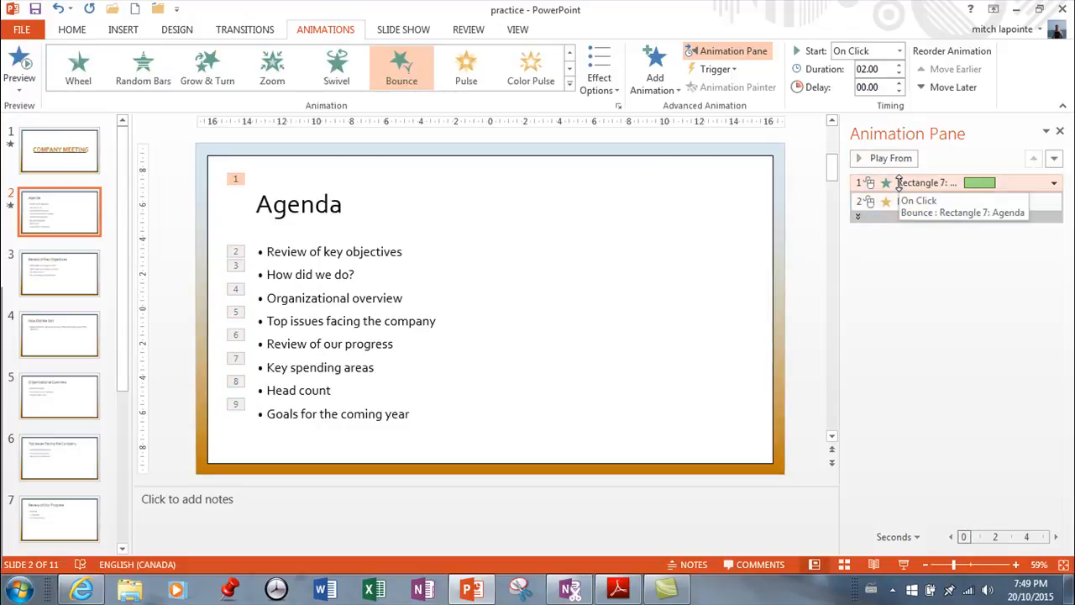
click(884, 157)
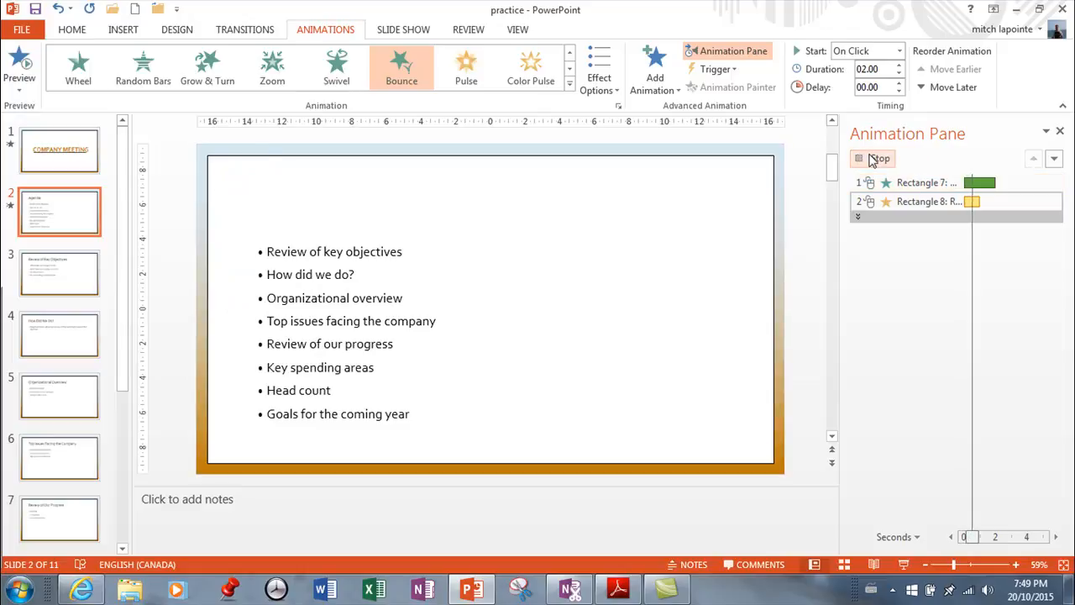
click(872, 158)
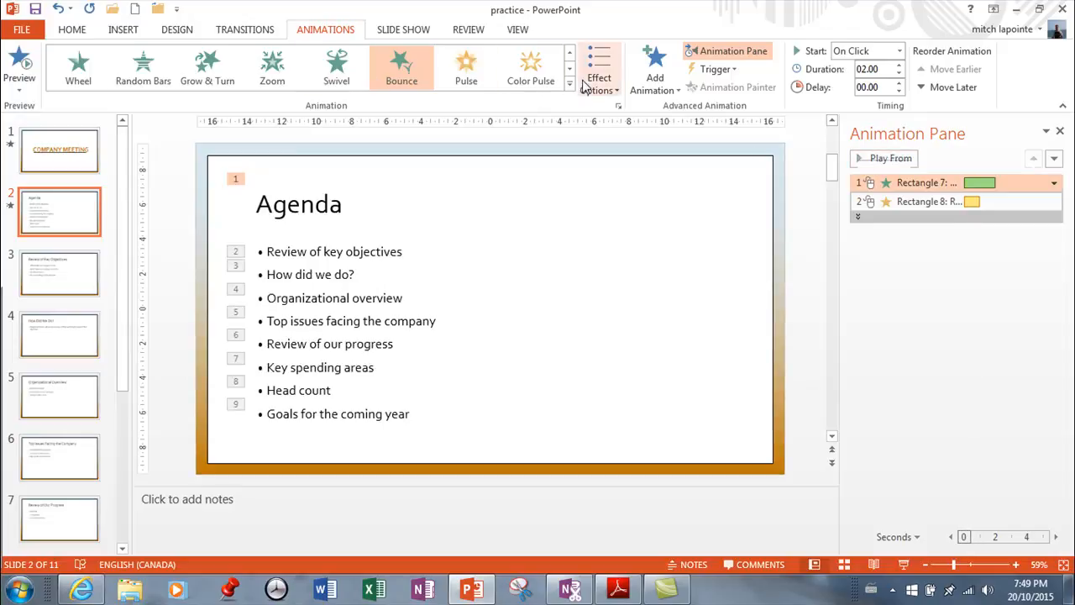
Give the Agenda bullets a Disappear exit and expand the pane to list each bullet separately
click(558, 69)
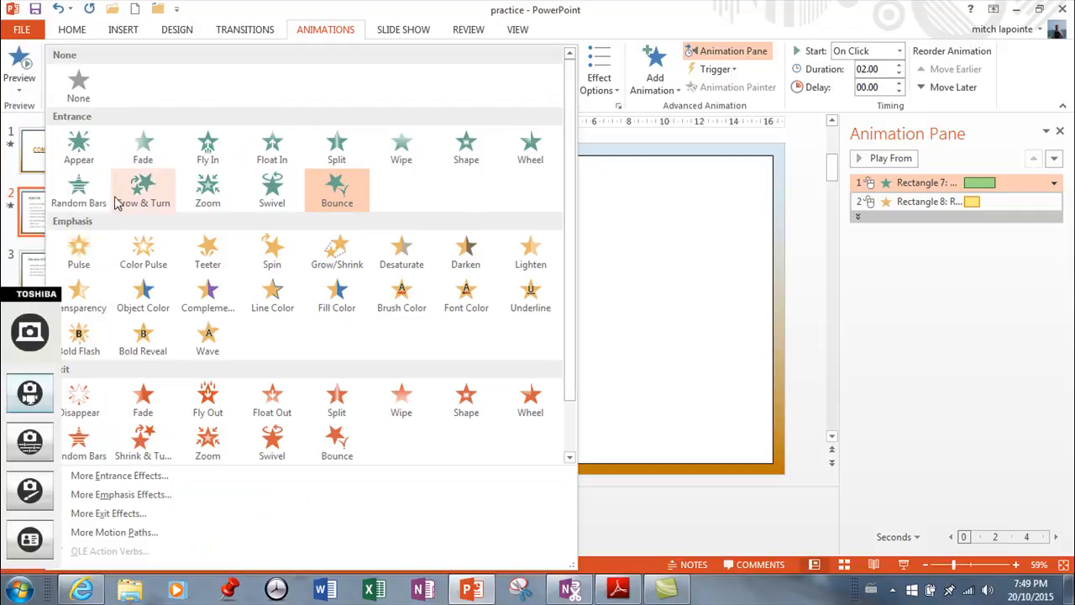
click(336, 189)
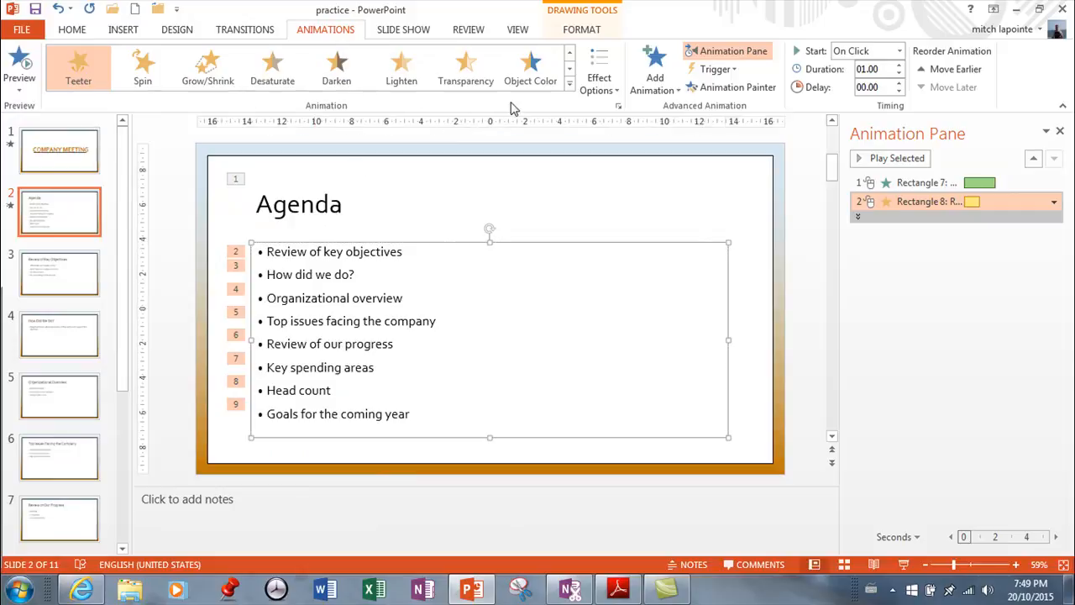
click(569, 69)
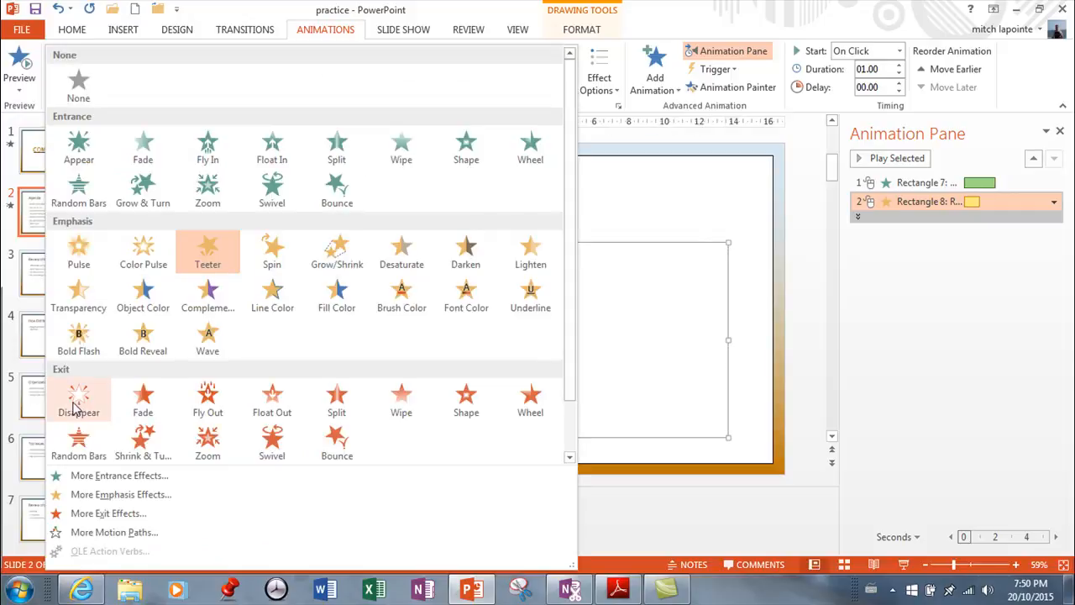
click(77, 400)
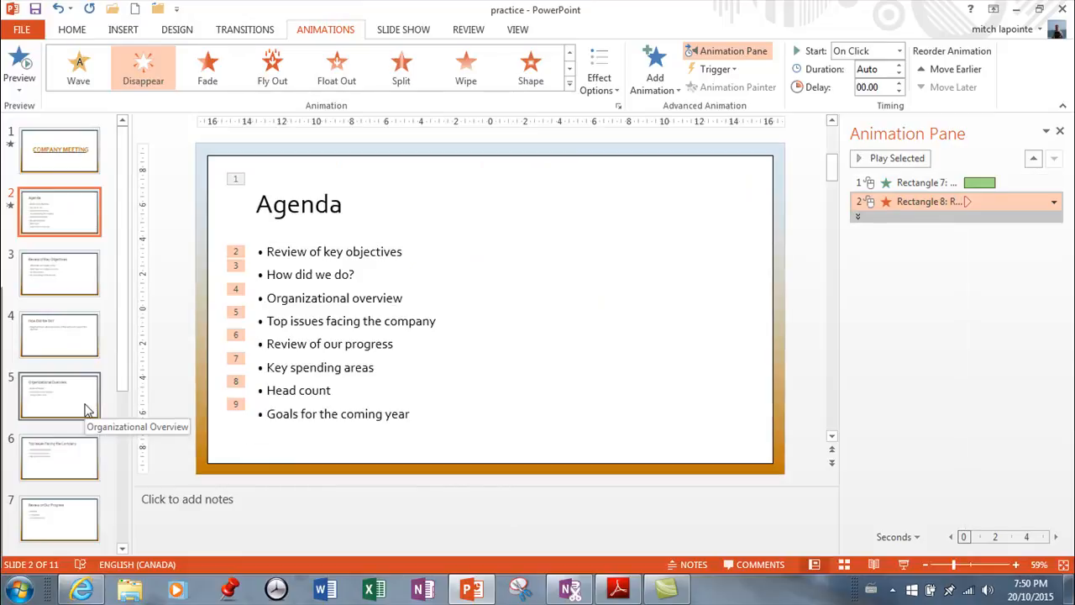
mouse_move(88, 405)
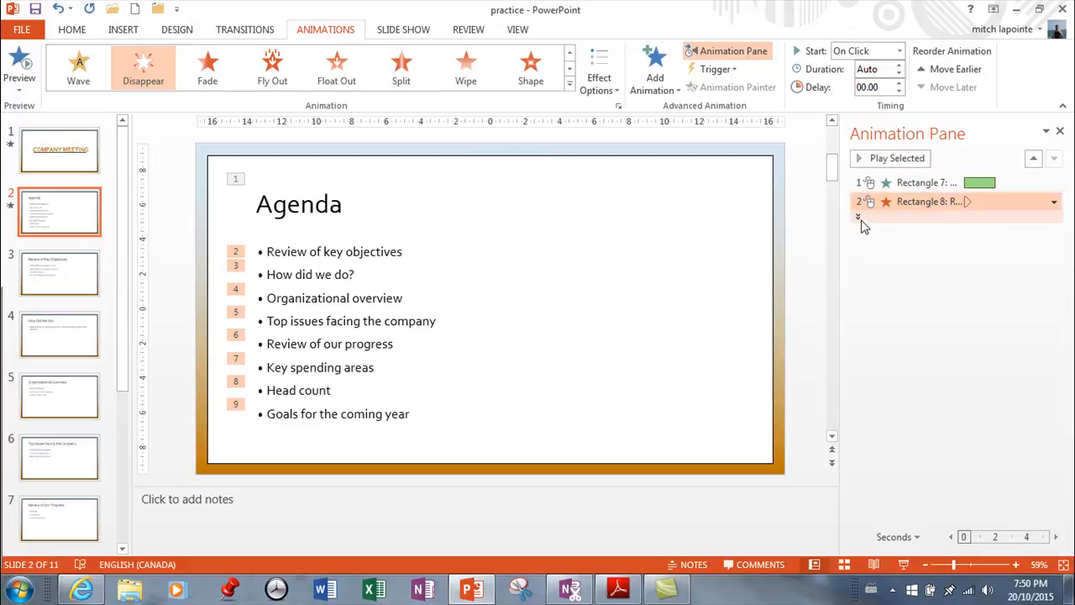
click(856, 217)
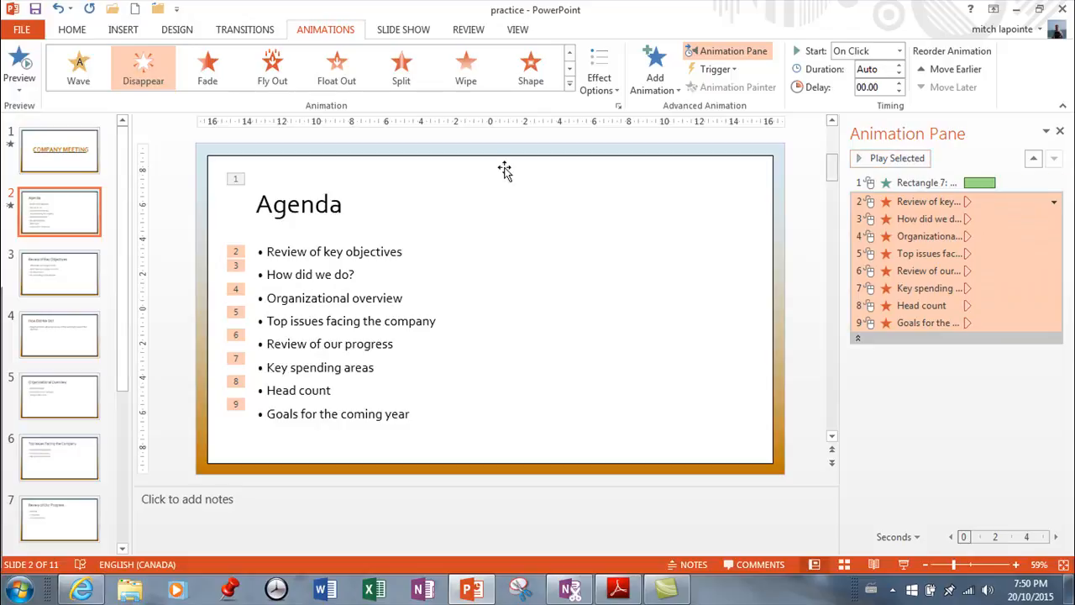
click(568, 81)
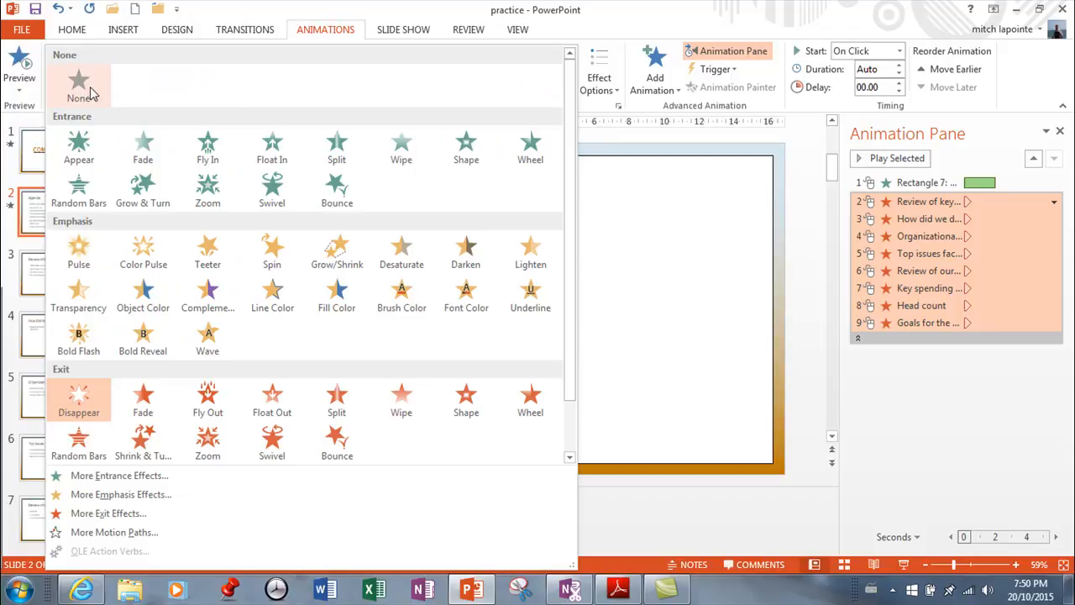
mouse_move(143, 252)
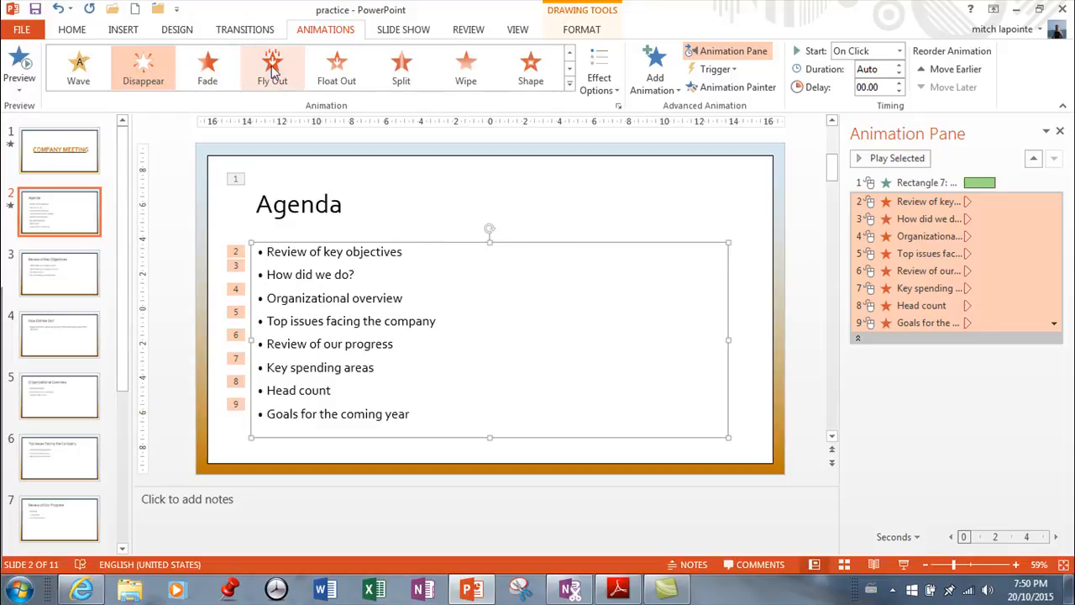
click(564, 74)
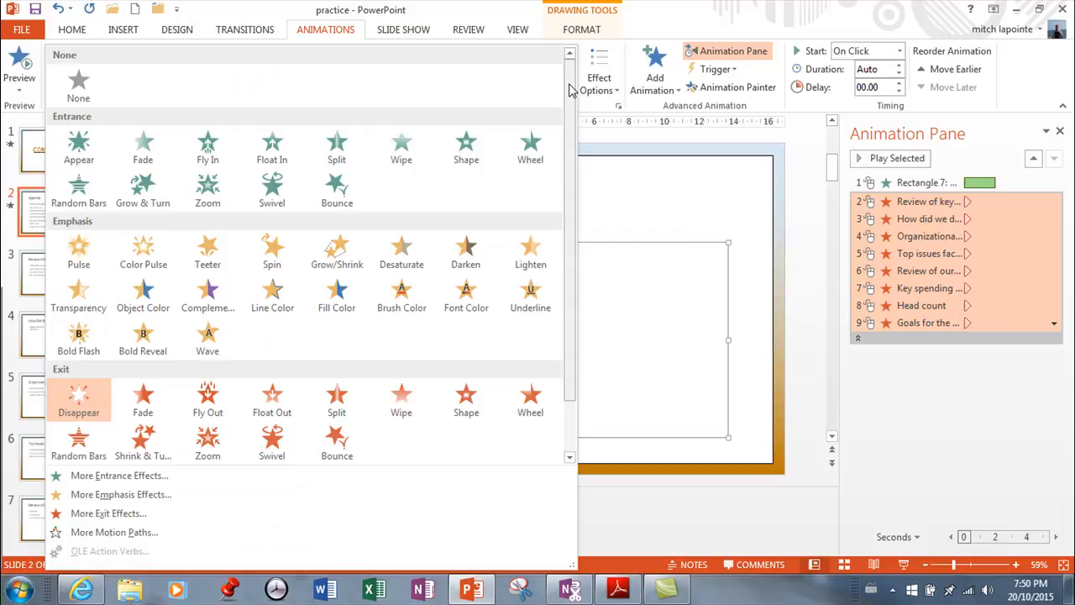
mouse_move(142, 294)
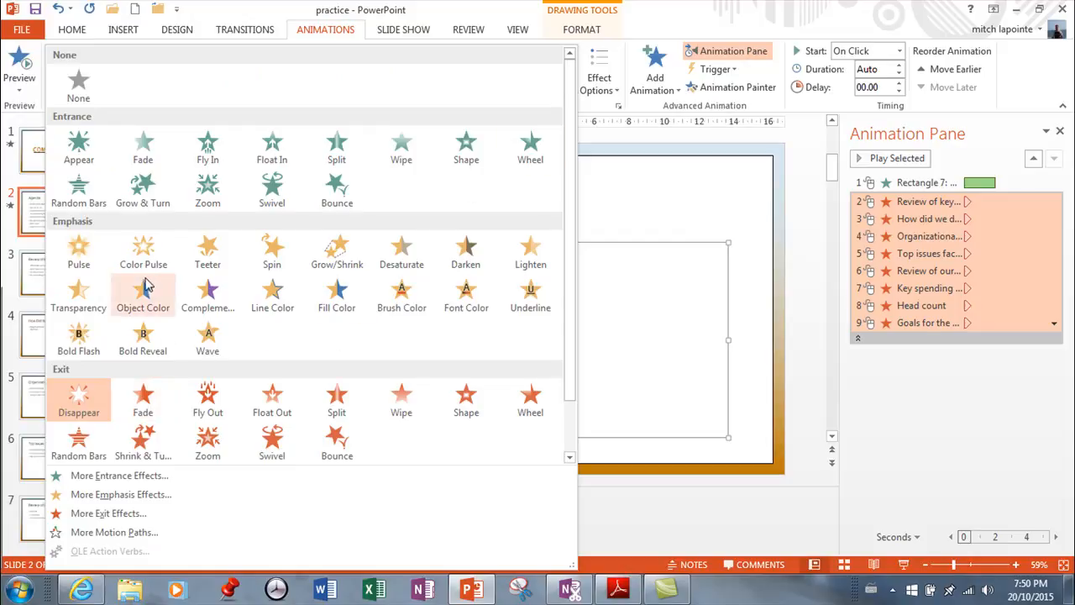
mouse_move(326, 443)
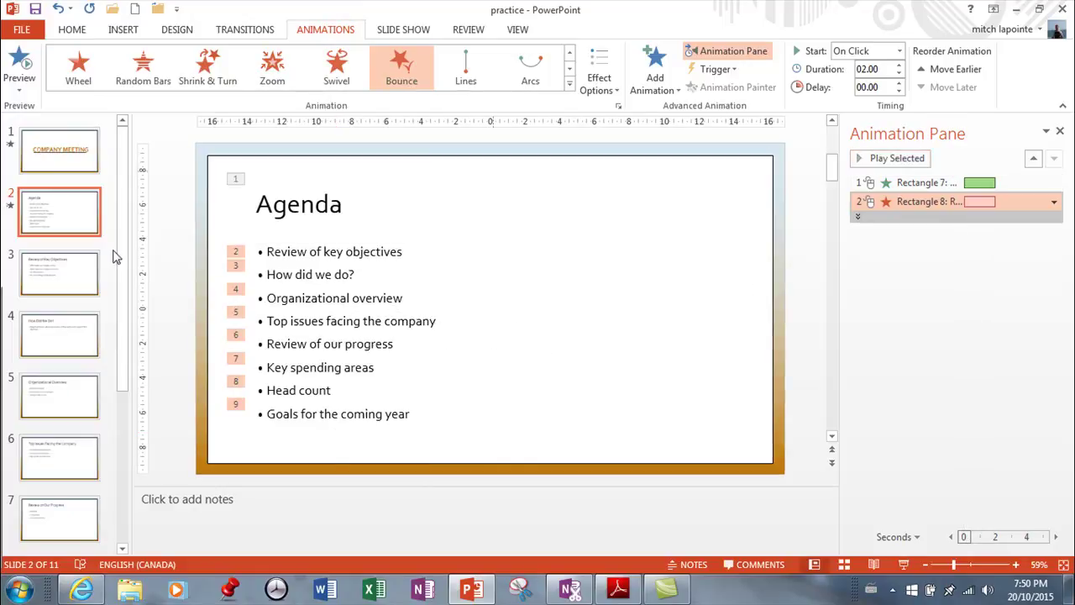
Replace the bullets' exit with a Turn Down path from More Motion Paths
click(571, 81)
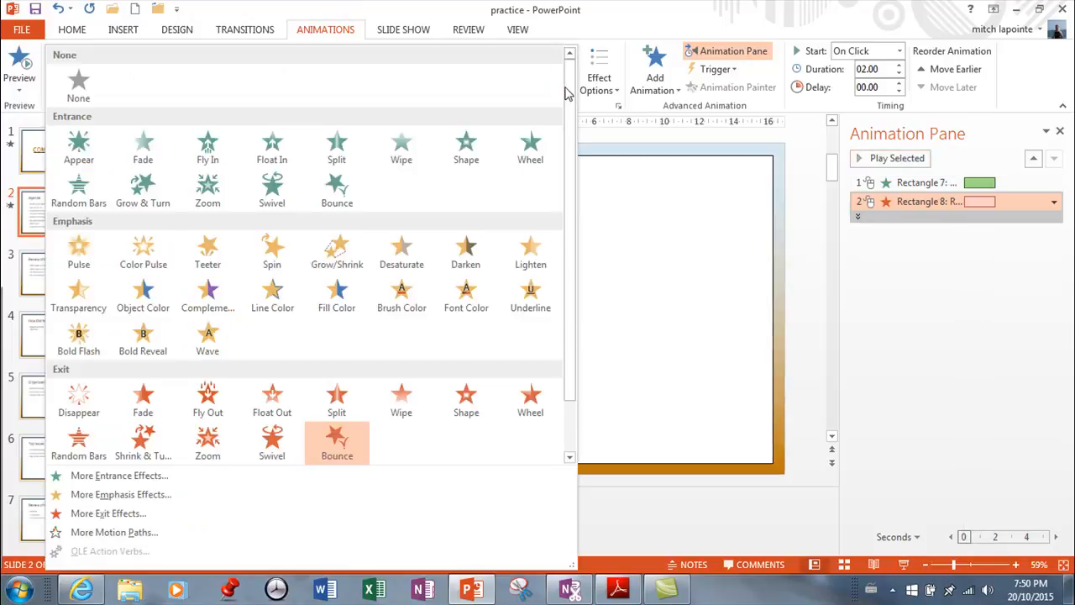
click(115, 533)
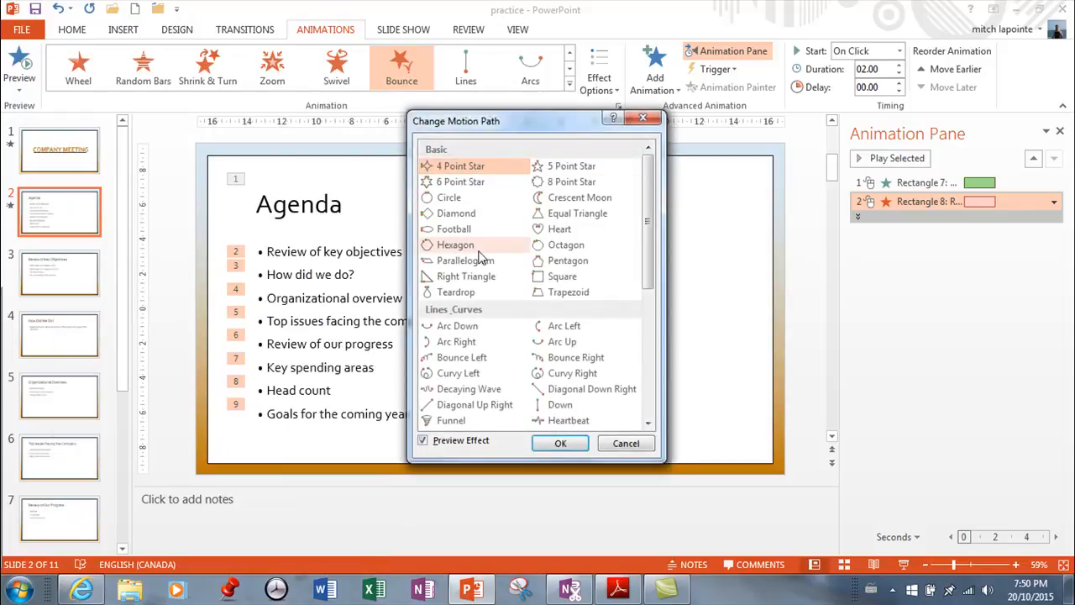
scroll(down, 3)
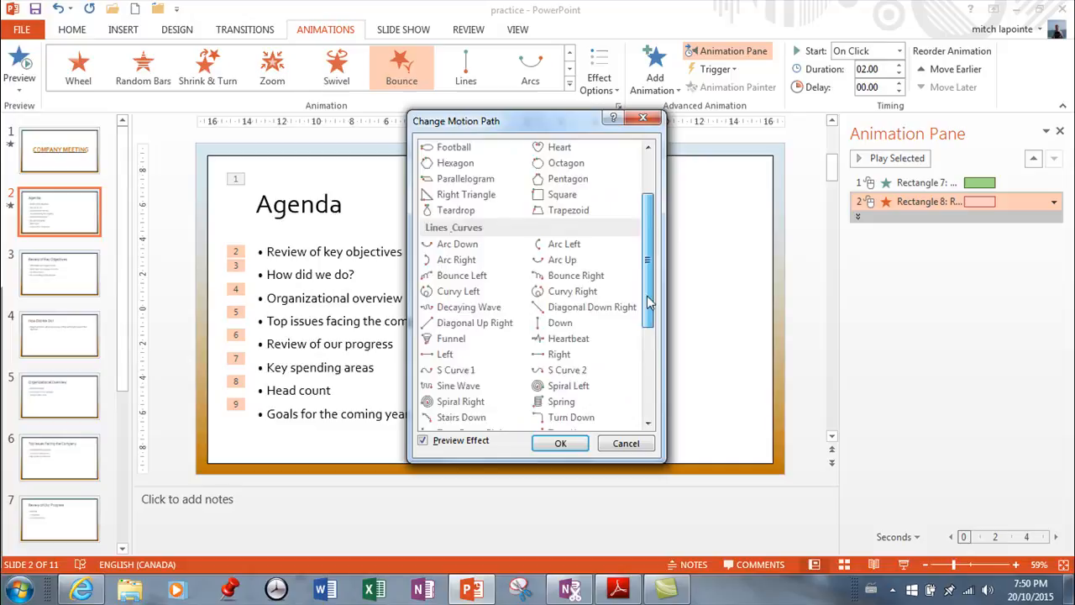
scroll(down, 3)
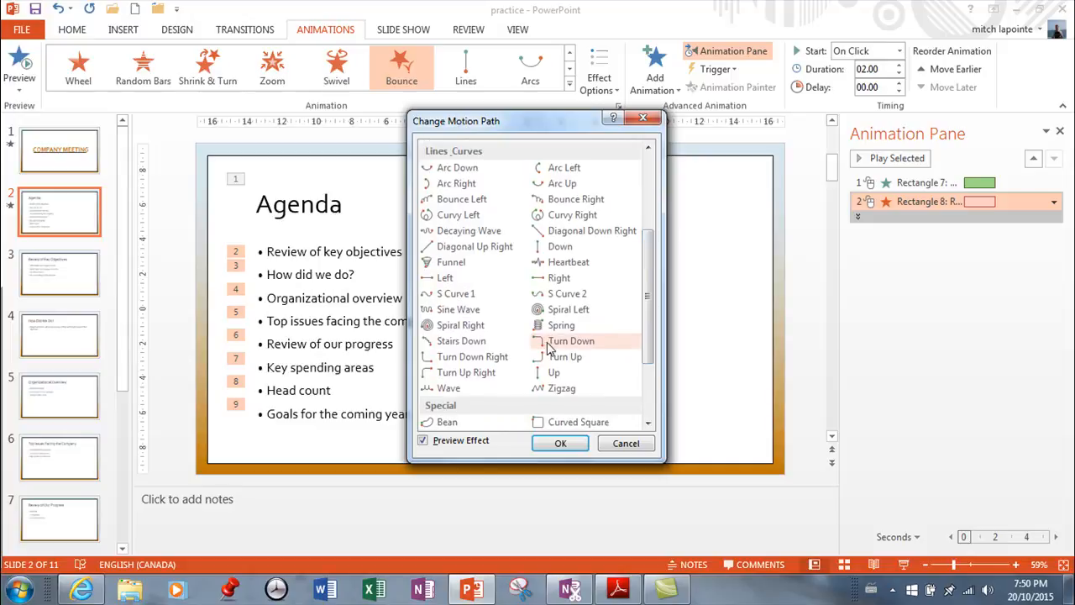
click(560, 443)
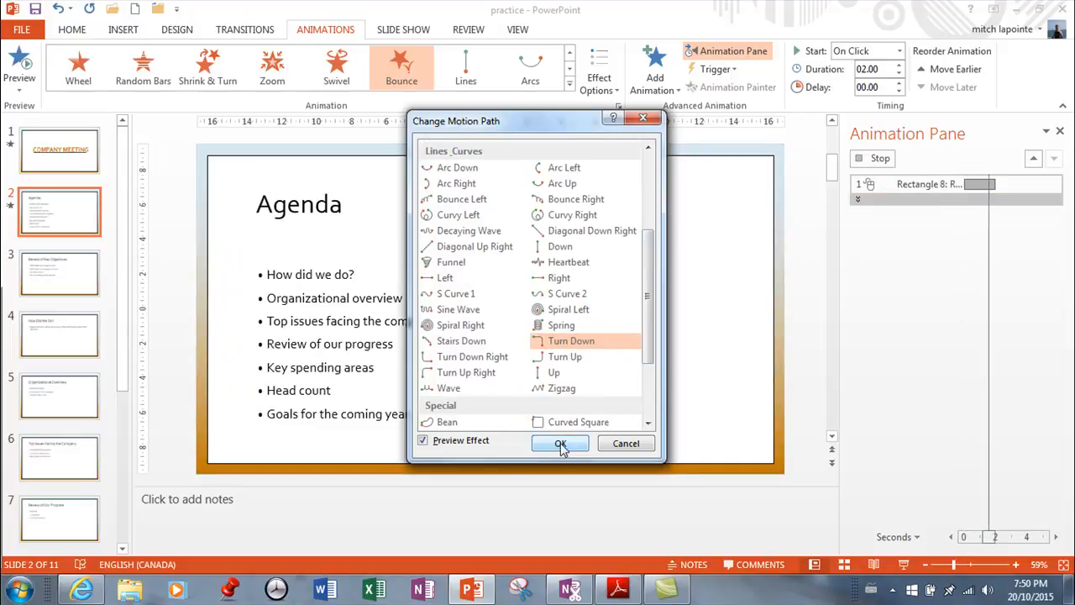
click(561, 443)
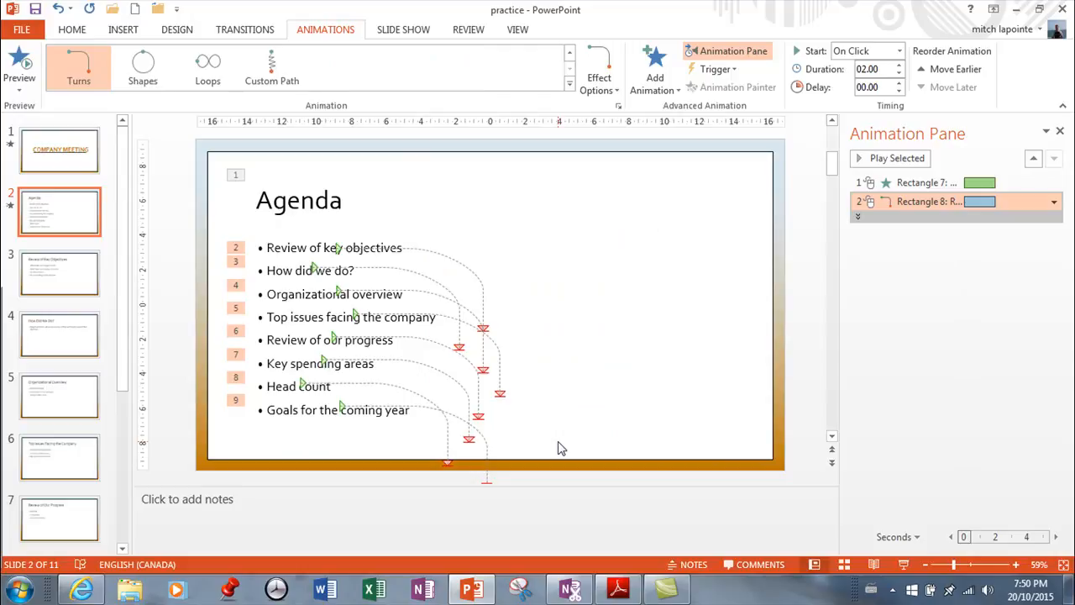
click(890, 158)
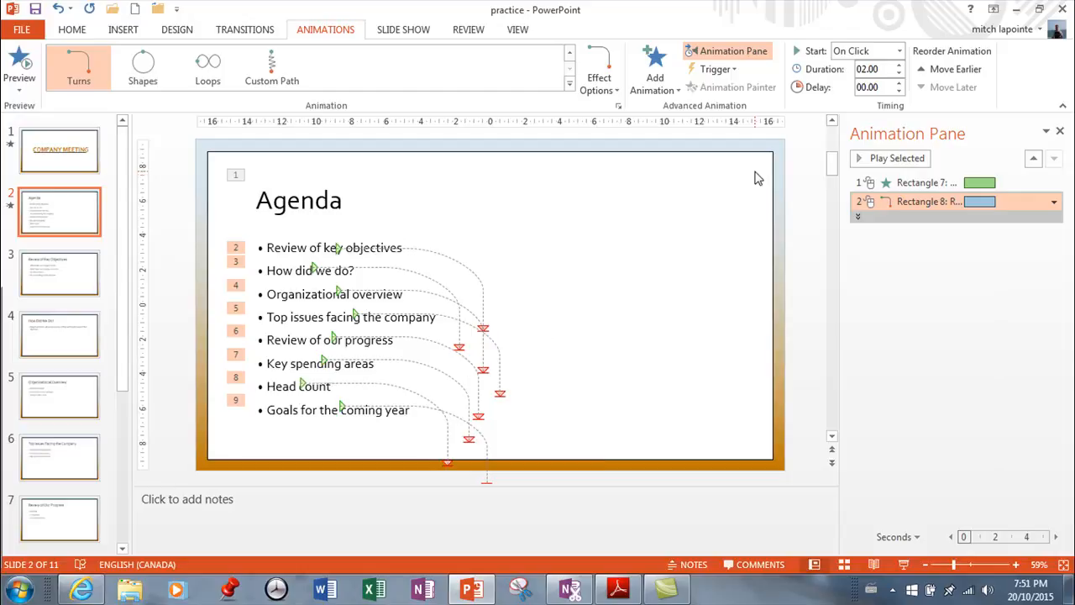
mouse_move(580, 221)
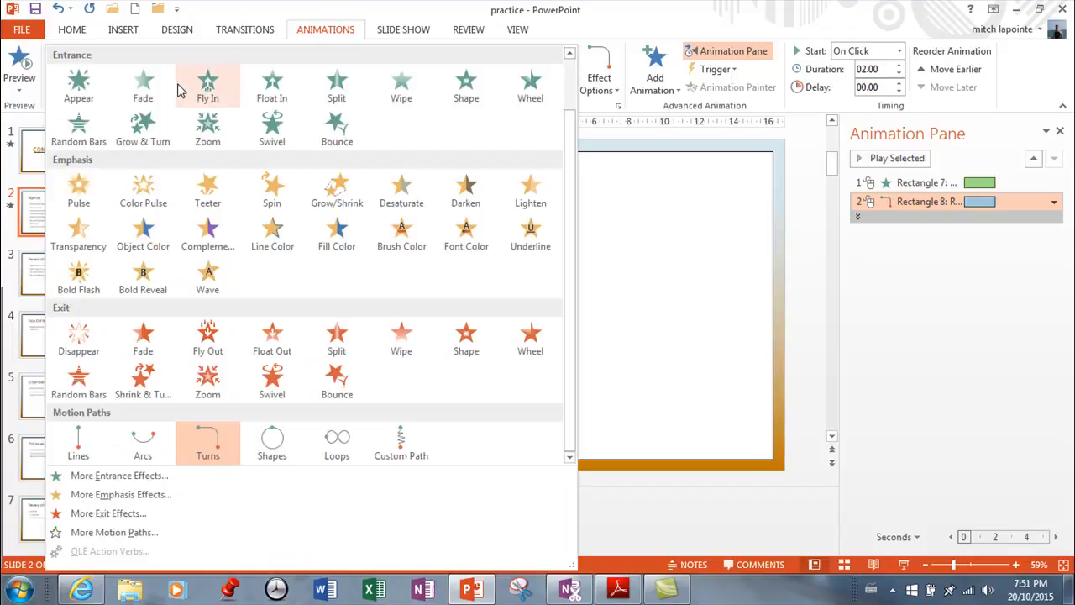
mouse_move(143, 173)
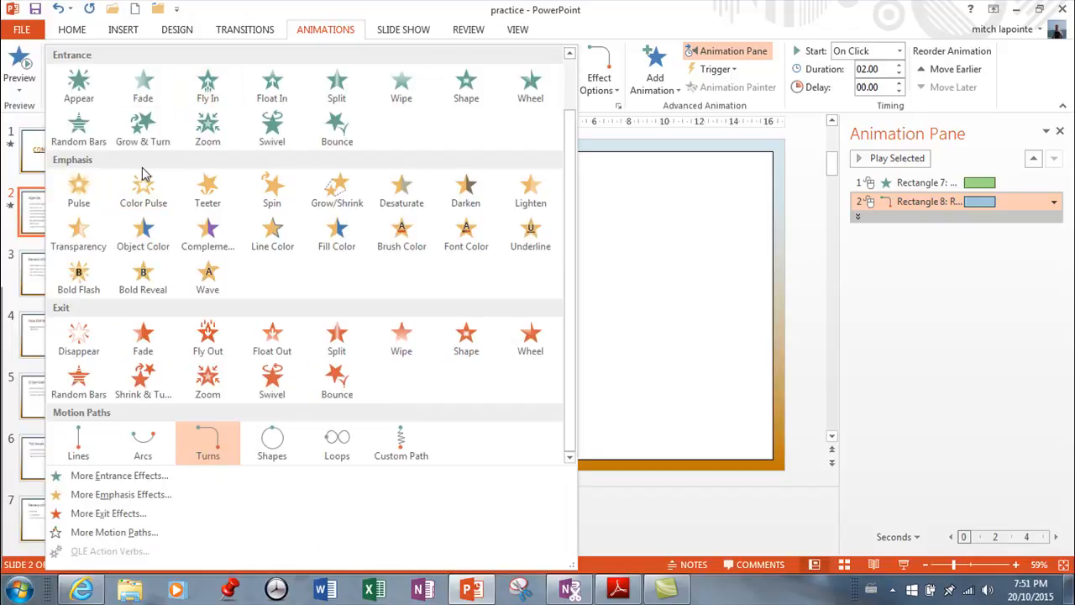
mouse_move(164, 431)
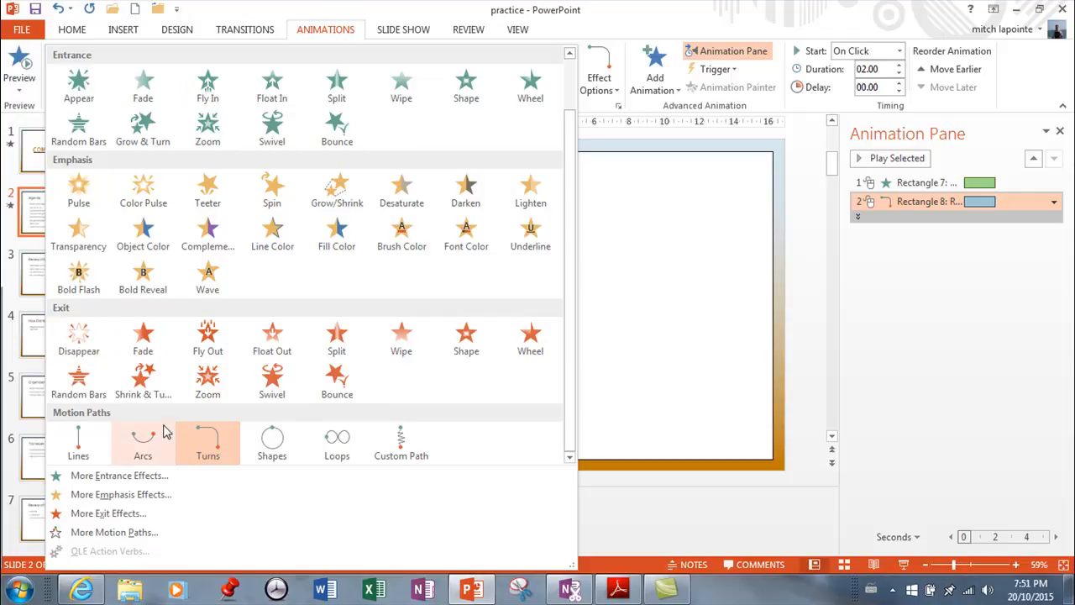
mouse_move(143, 84)
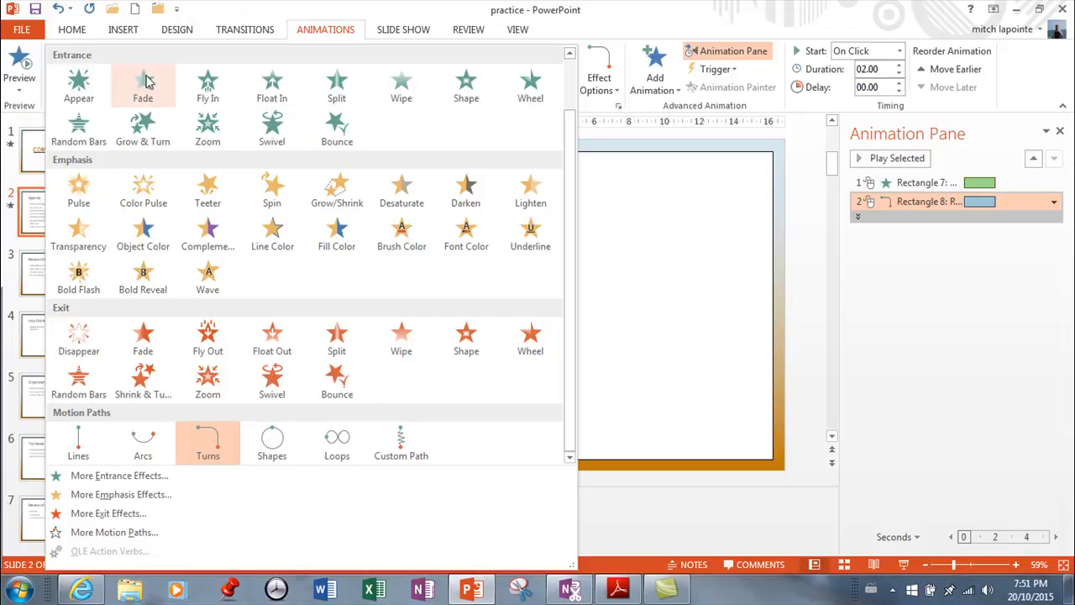
mouse_move(186, 222)
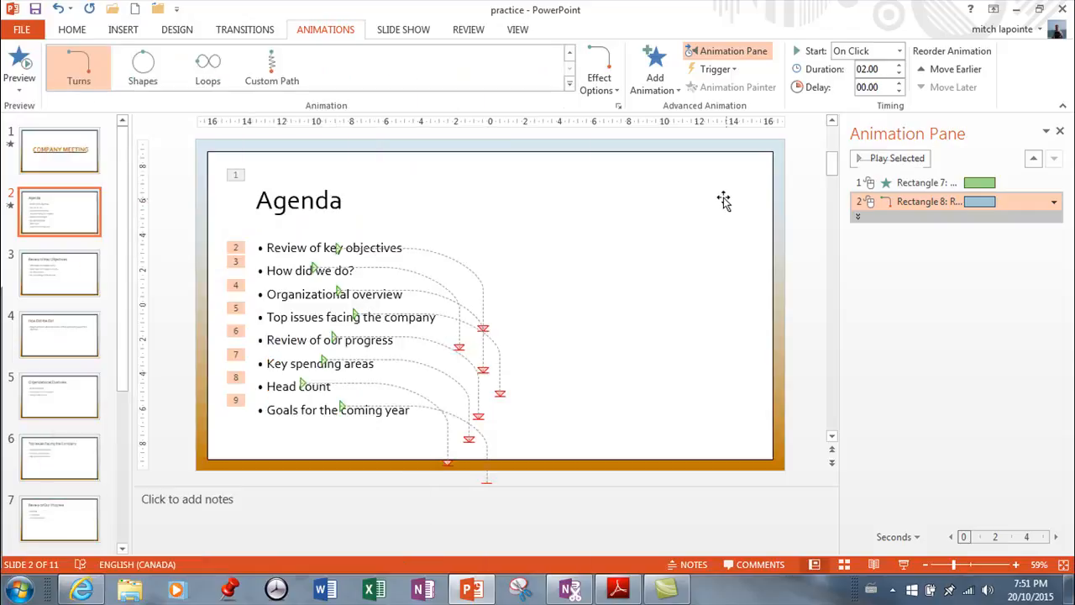
mouse_move(64, 262)
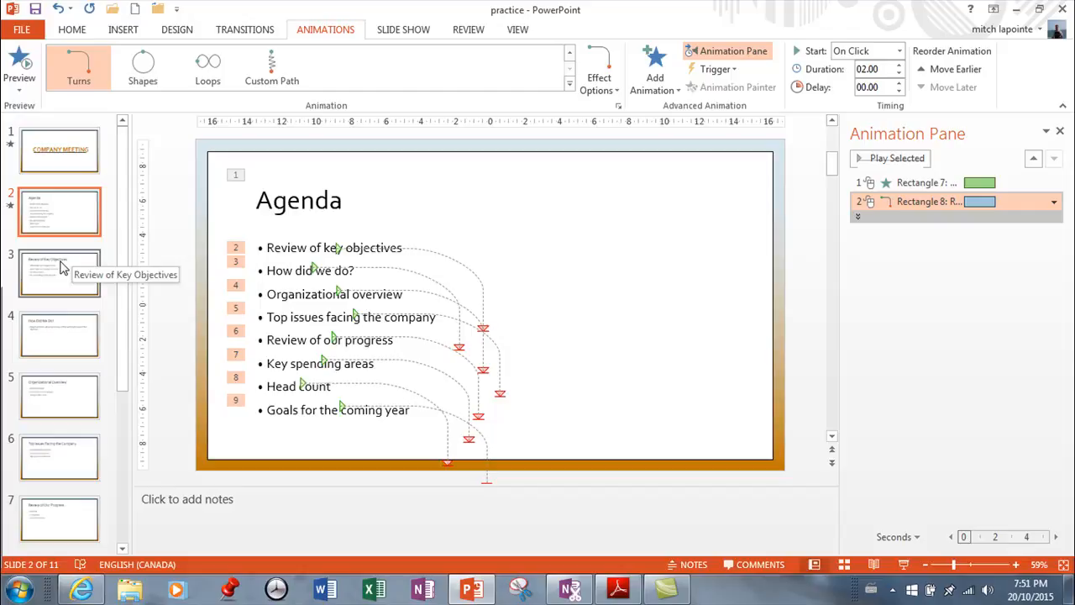
mouse_move(94, 242)
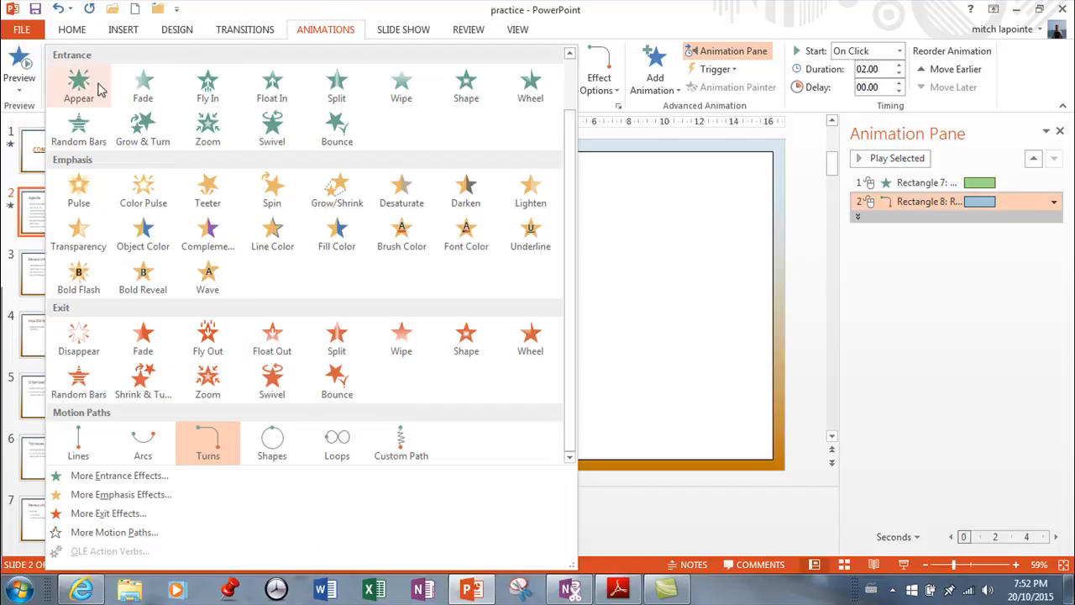
Give the Agenda bullet list a simple Appear entrance in place of the motion path
click(77, 84)
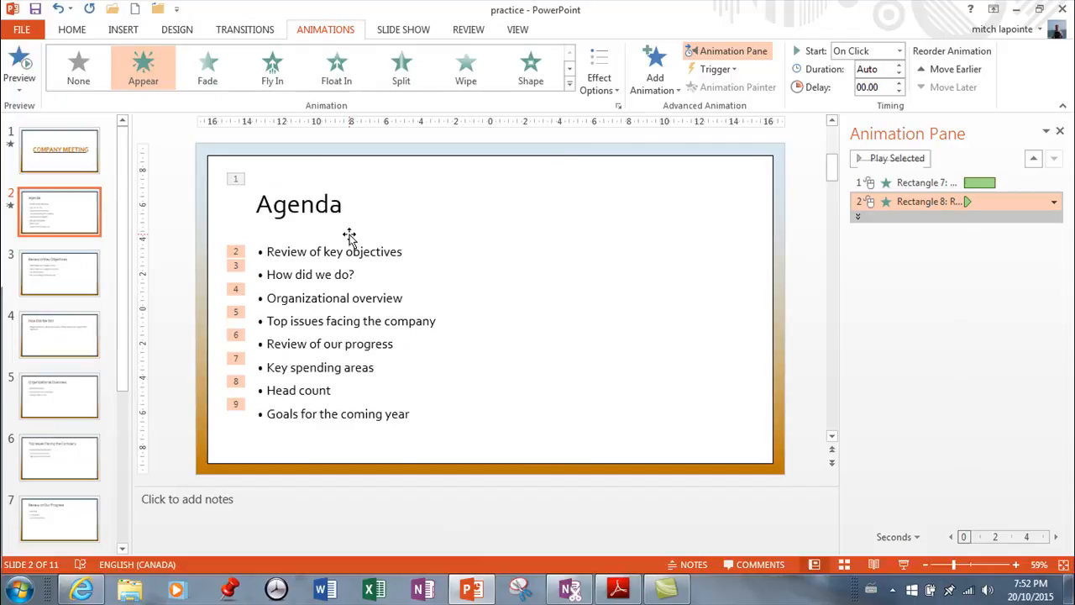
mouse_move(336, 233)
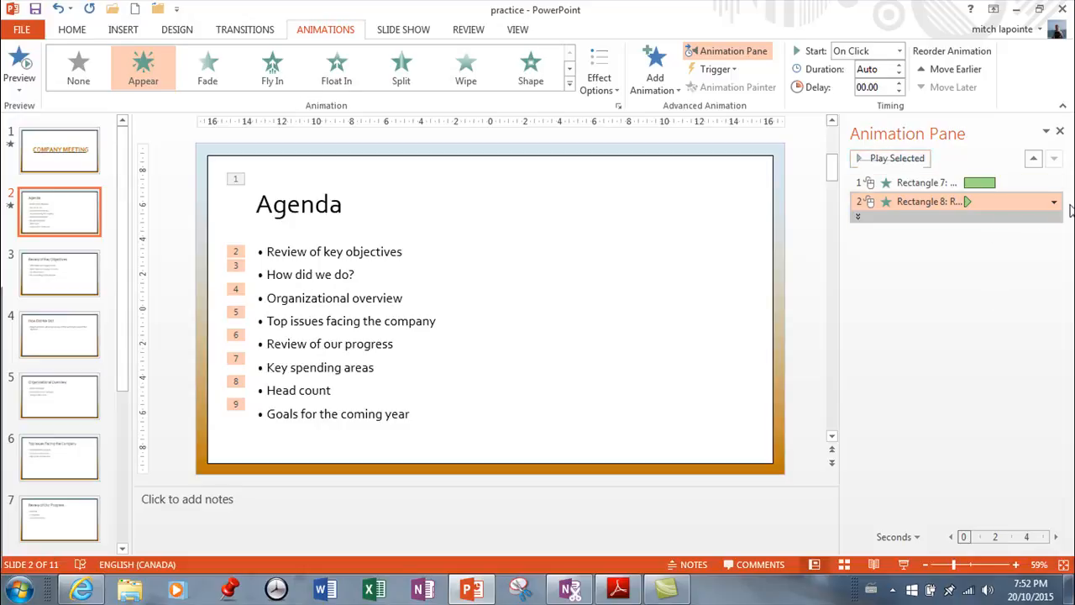
click(1054, 202)
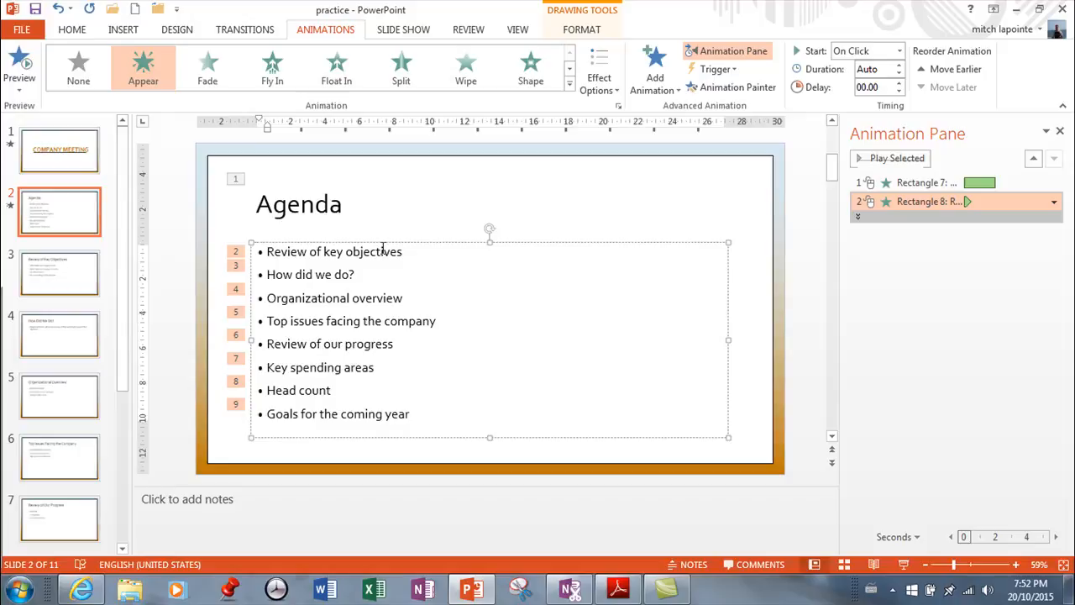
mouse_move(414, 250)
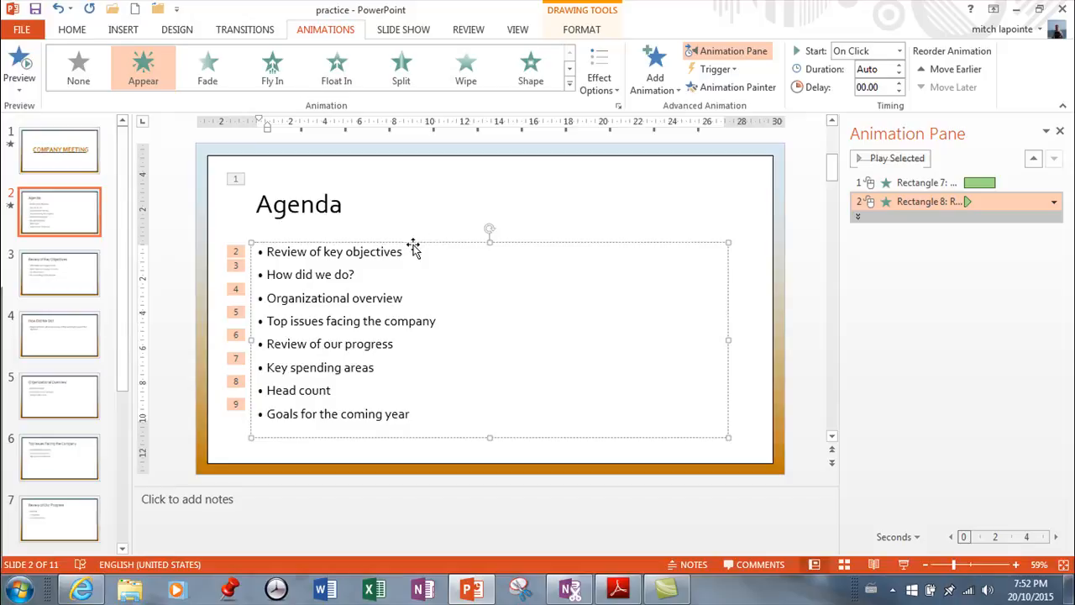
mouse_move(421, 220)
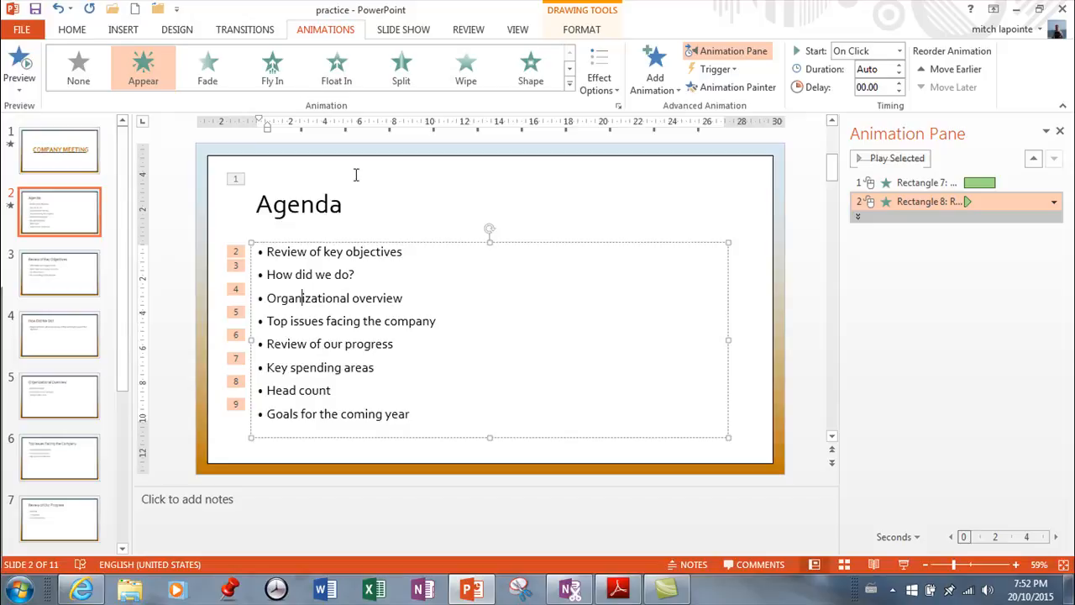
mouse_move(303, 154)
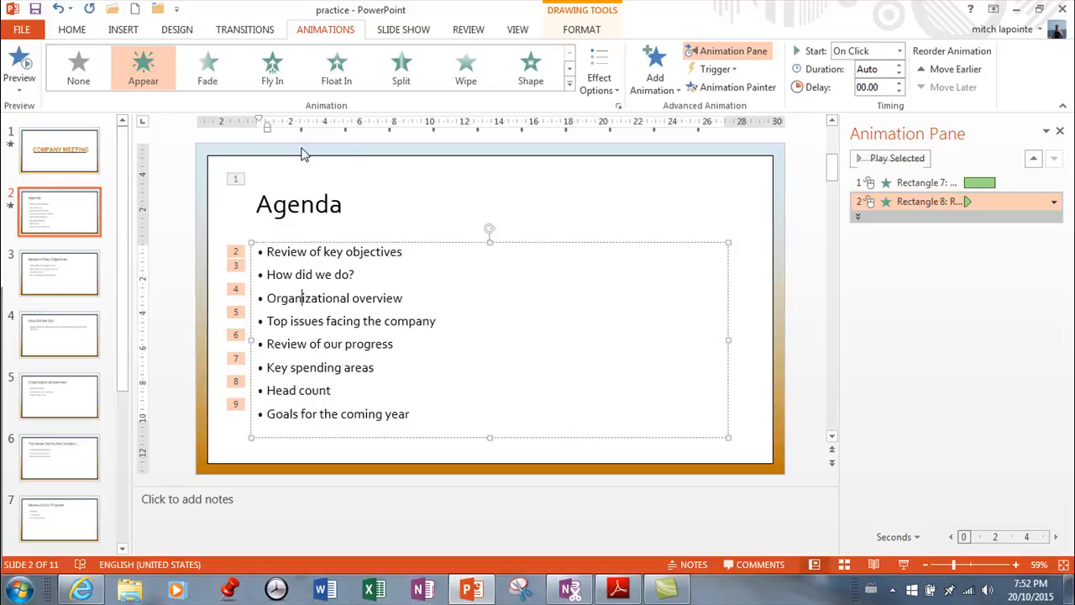
mouse_move(329, 138)
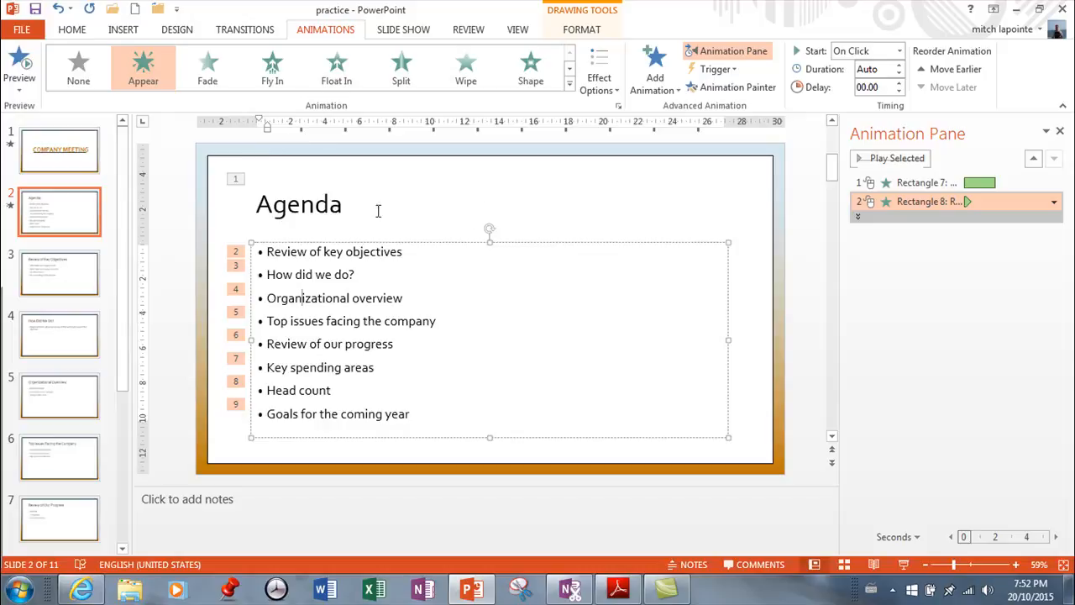
click(566, 81)
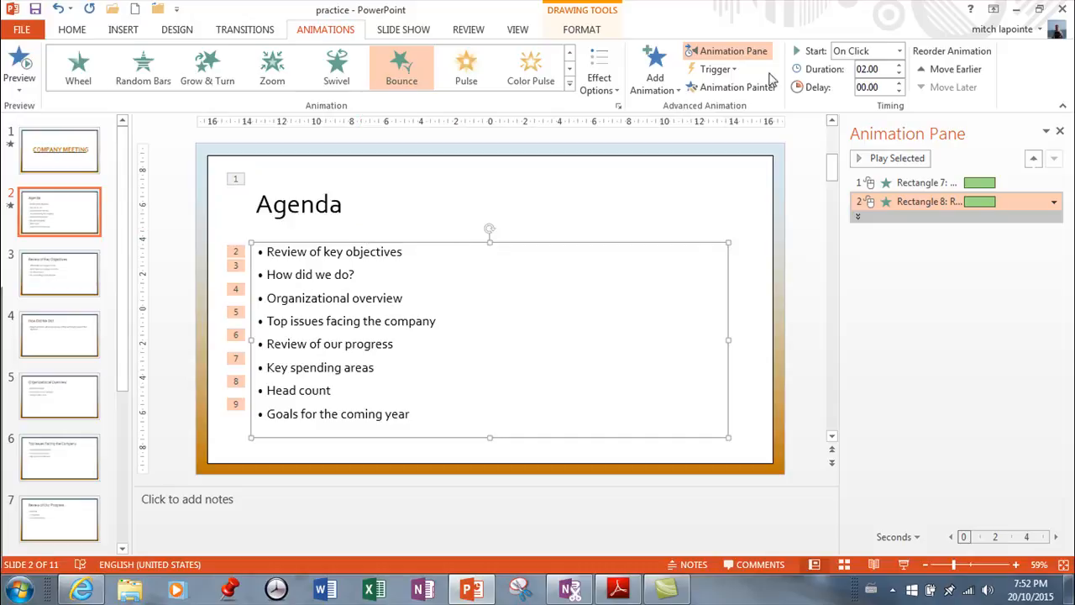
mouse_move(739, 87)
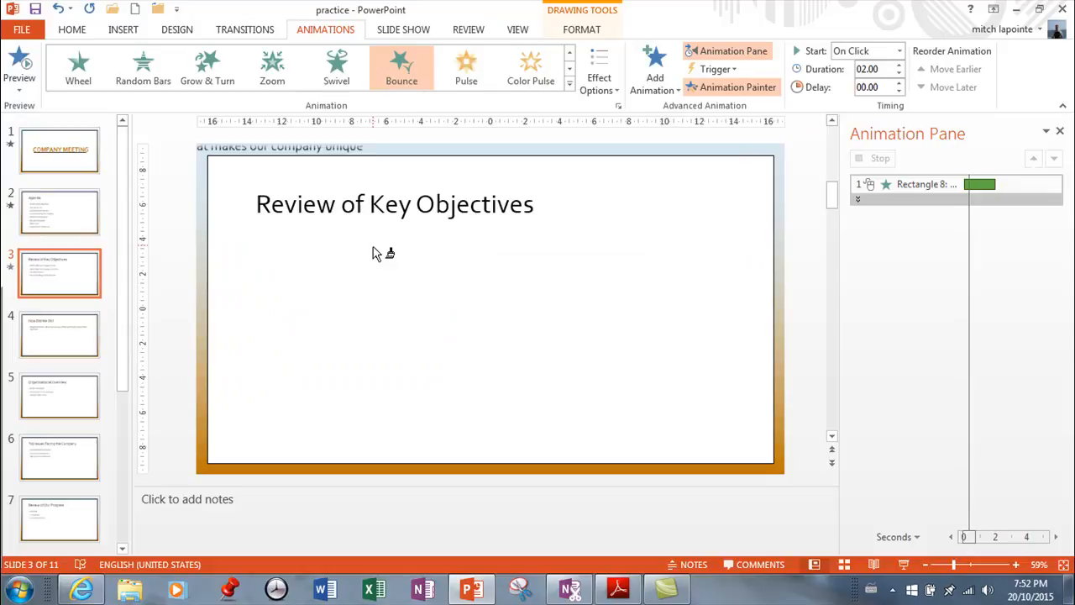
Animate text on the How Did We Do? slide and slide 5, then return to the Agenda slide
click(59, 332)
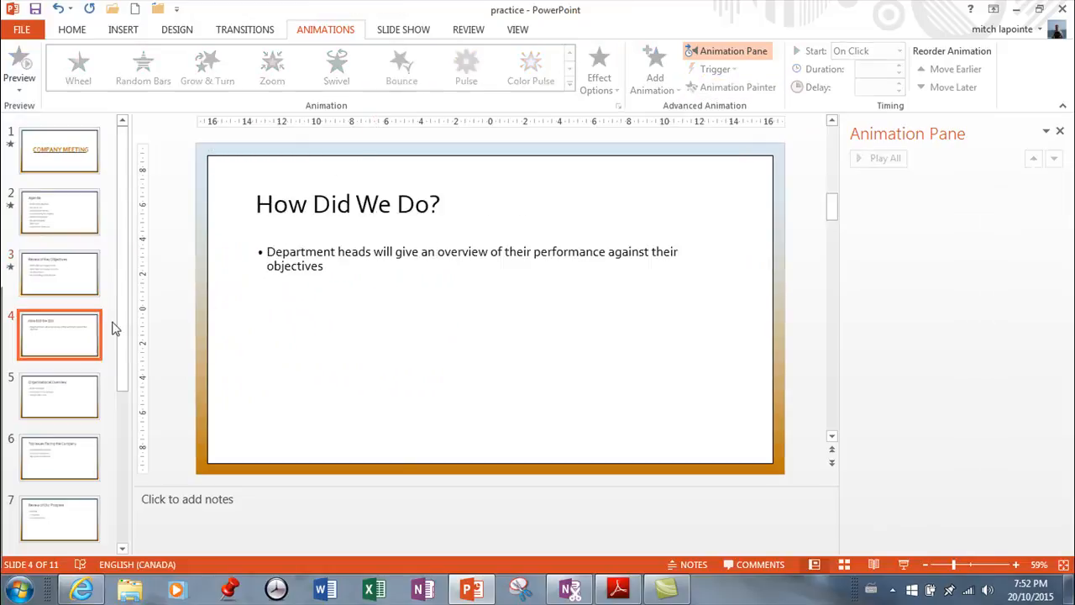
click(400, 68)
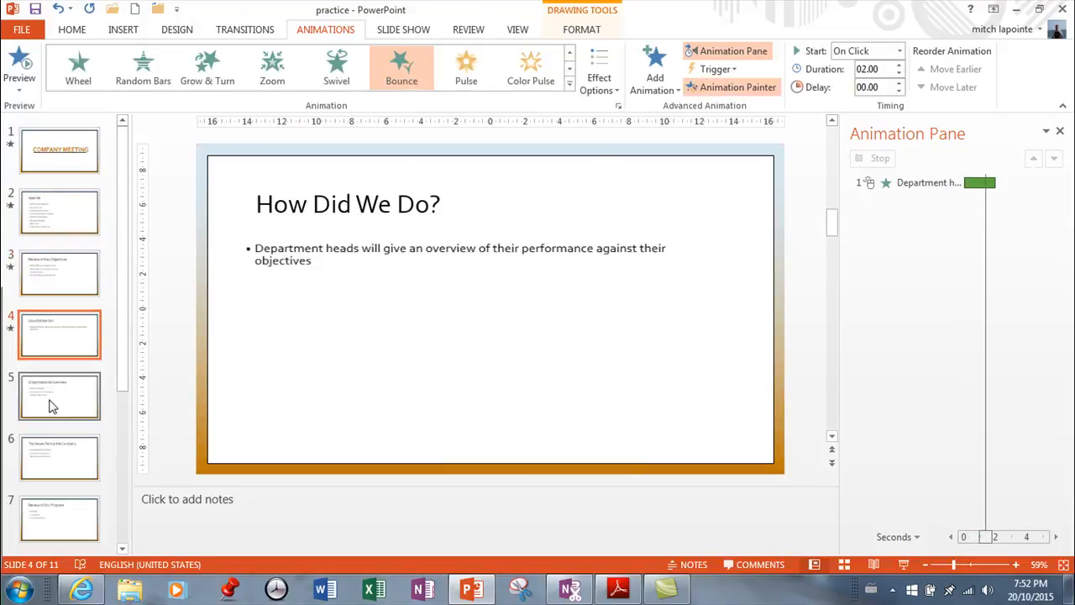
click(58, 395)
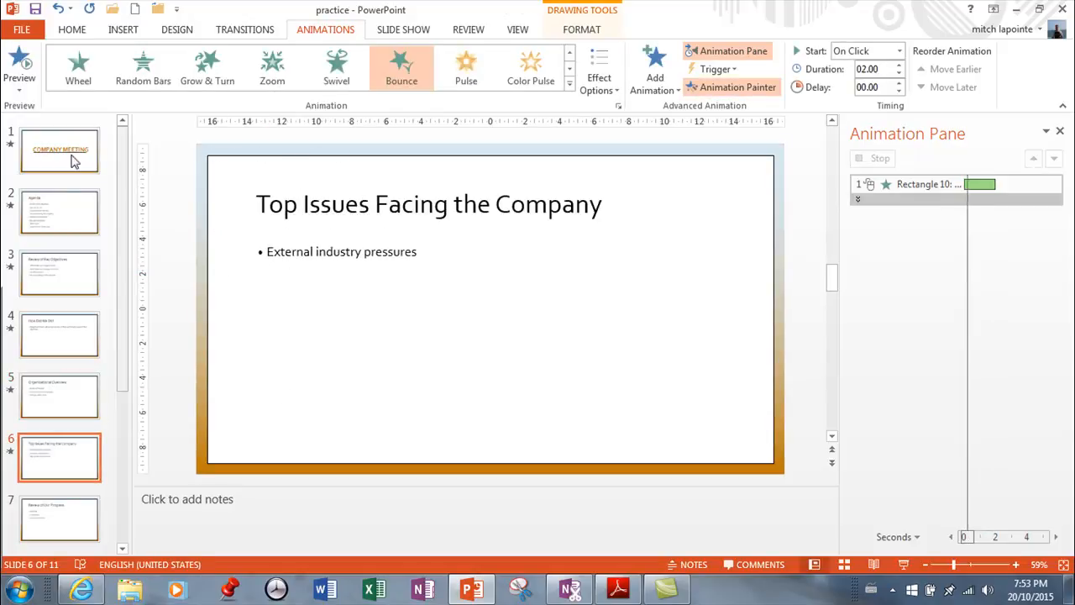
click(59, 211)
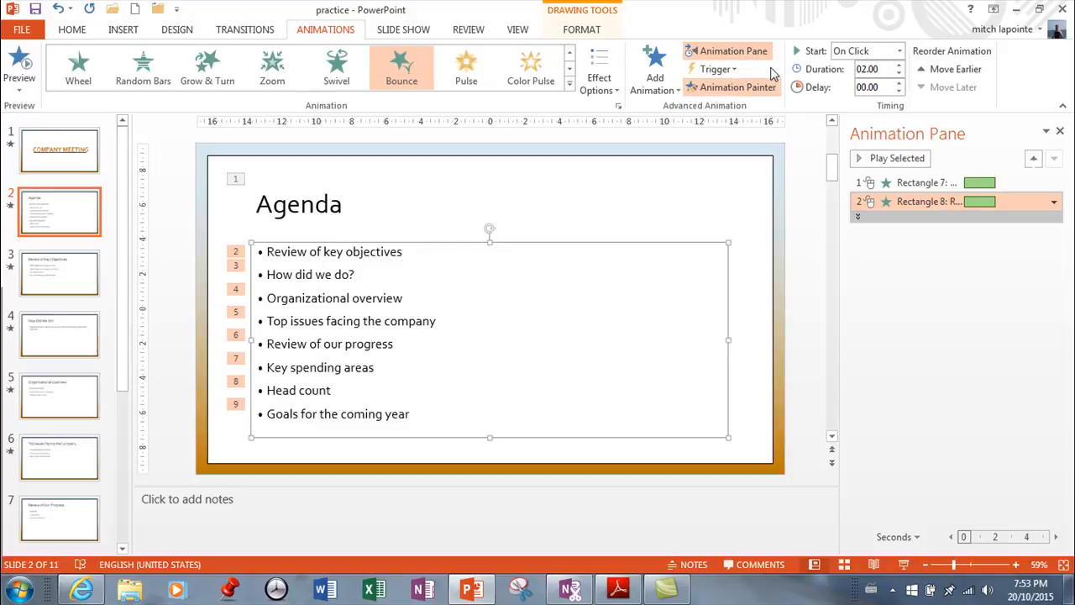
mouse_move(491, 209)
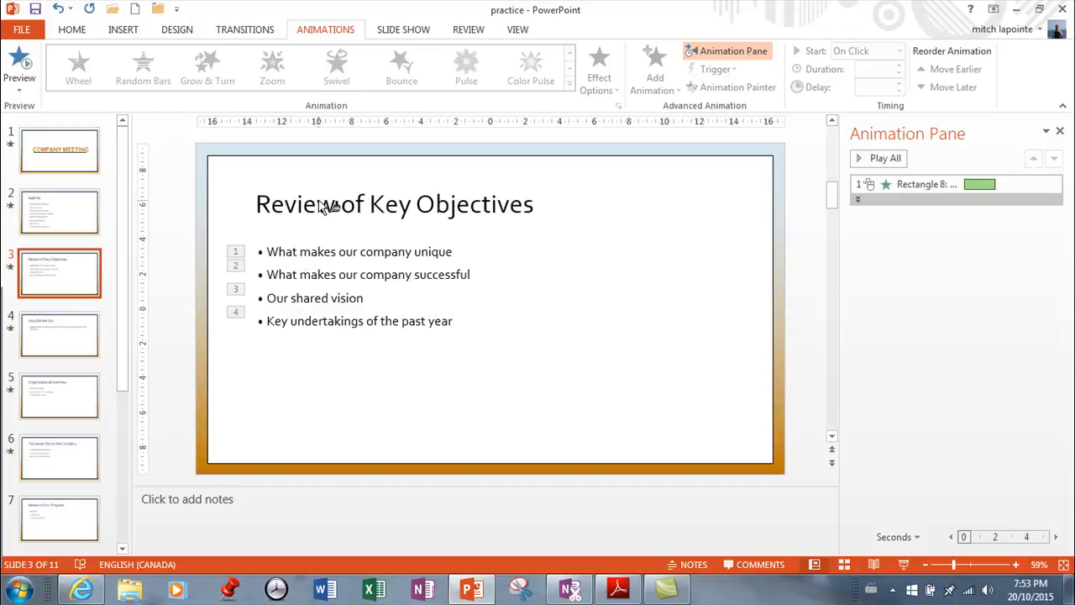
Give the Review of Key Objectives title a Bounce entrance moved before its bullets, then show slide 4
click(402, 68)
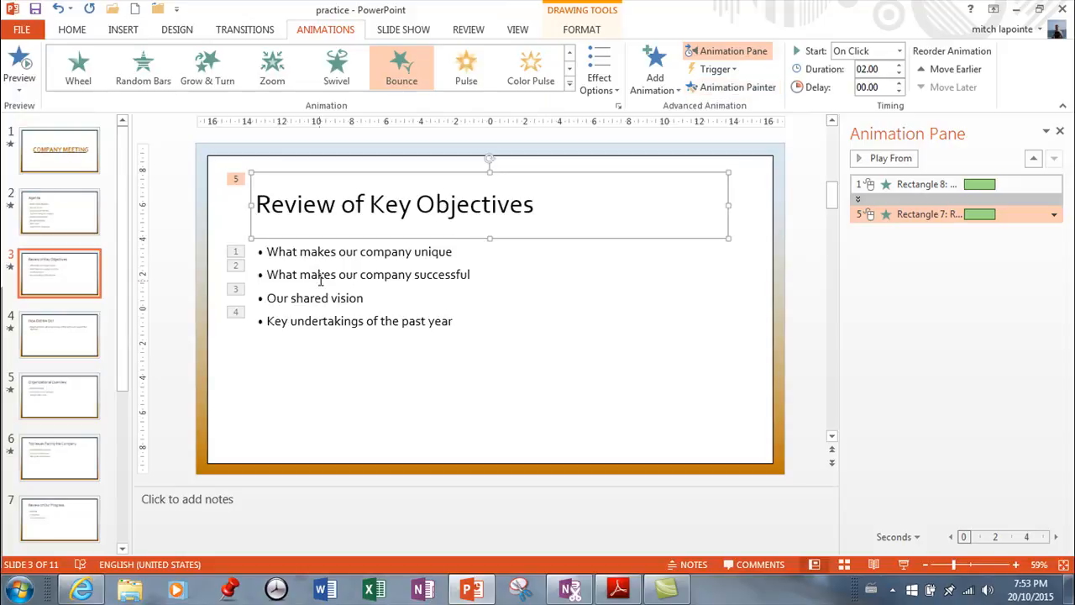
click(434, 205)
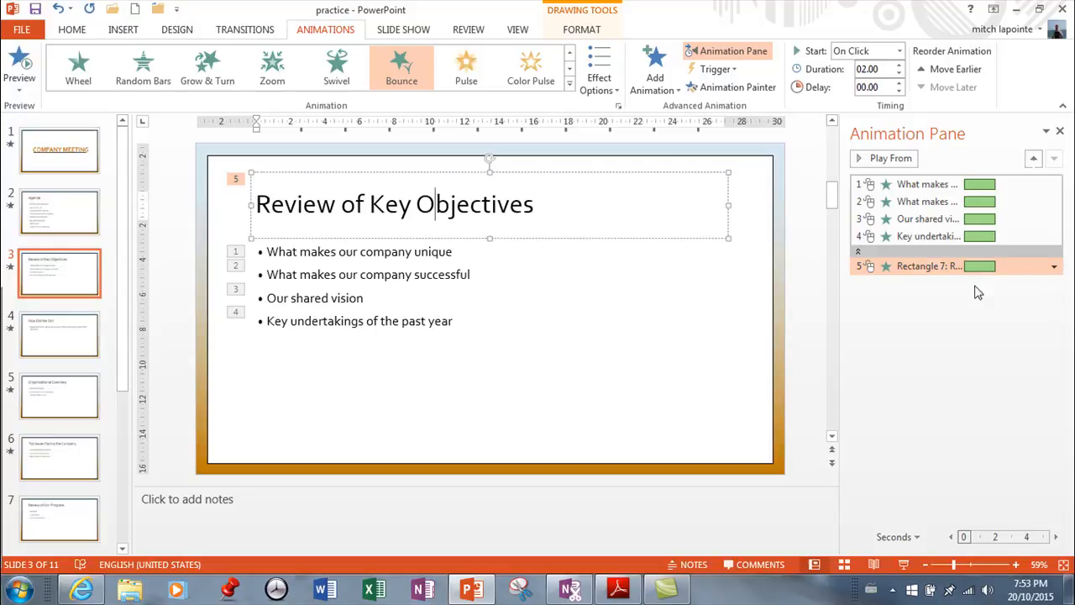
mouse_move(954, 266)
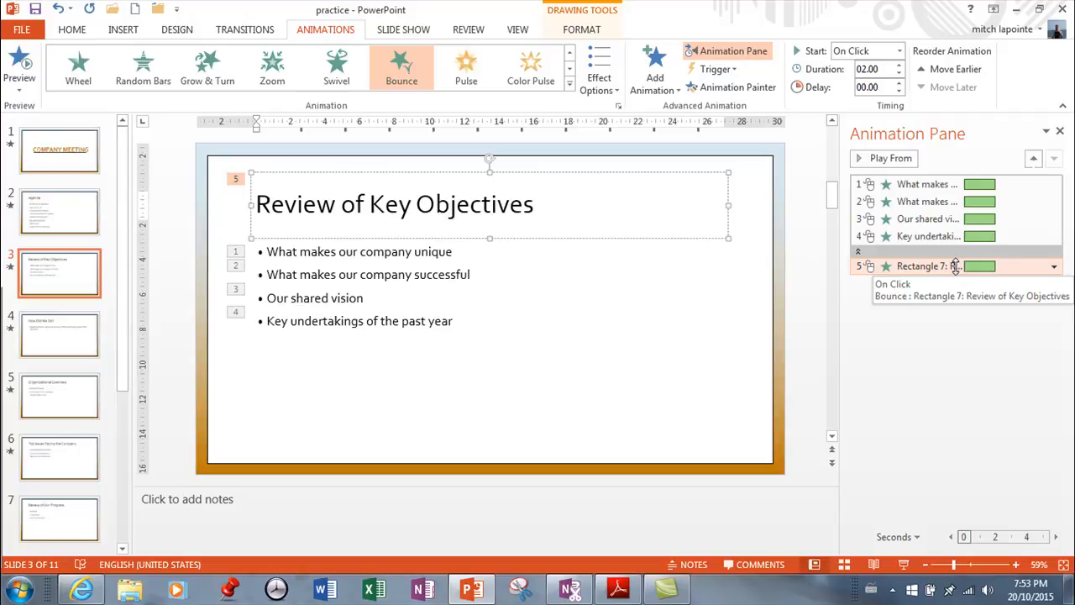
click(1053, 265)
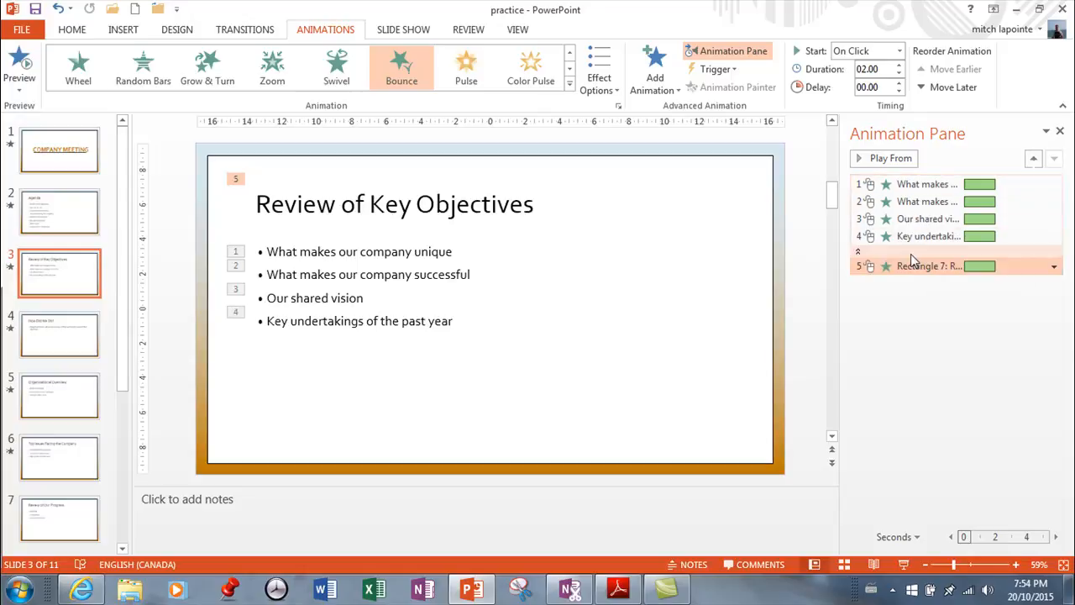
mouse_move(911, 260)
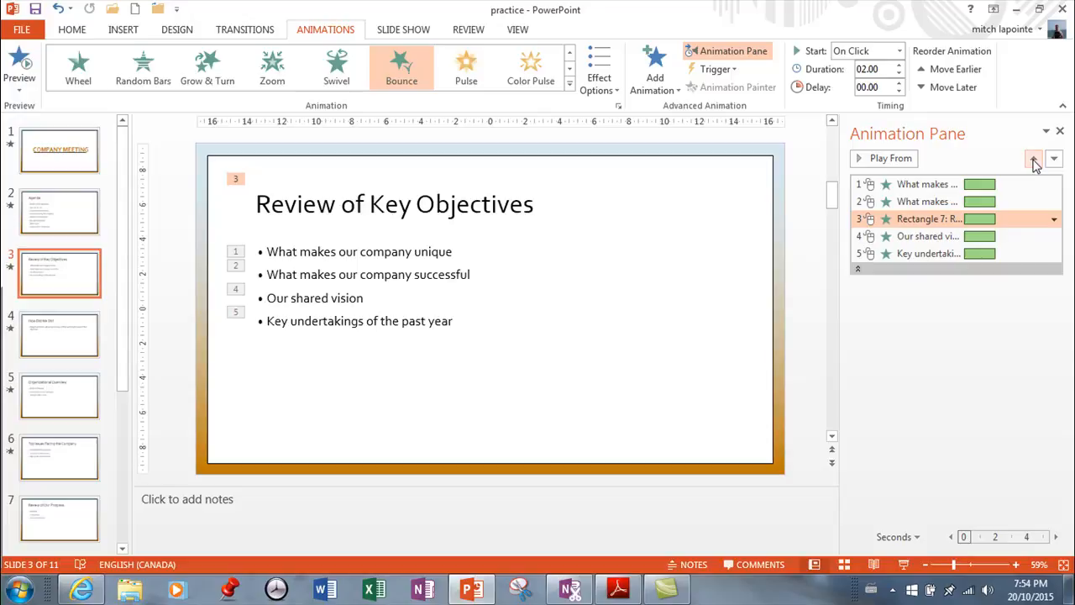
click(1032, 158)
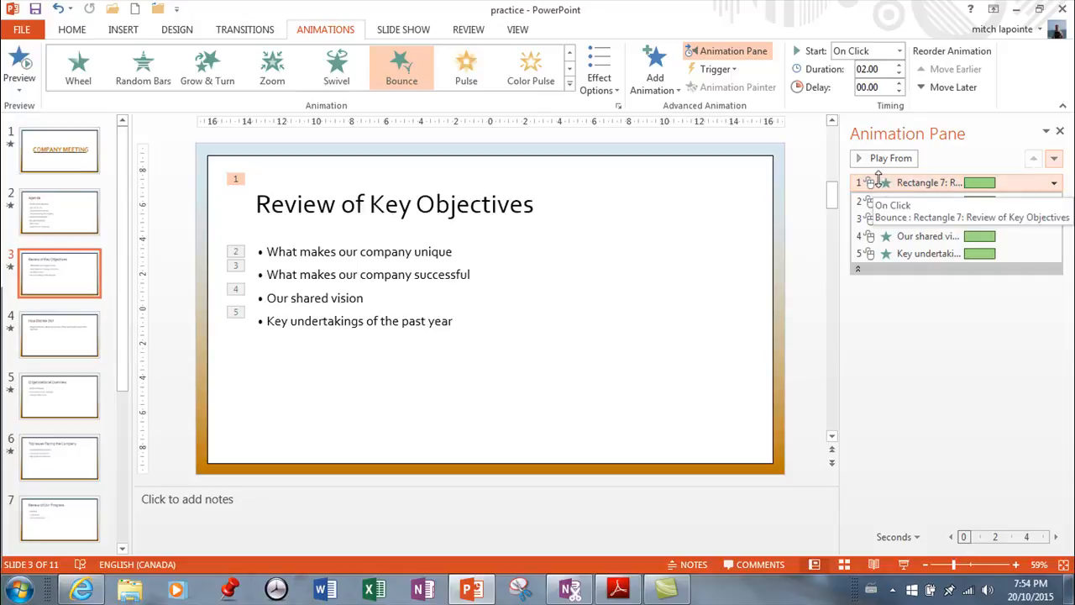
click(54, 333)
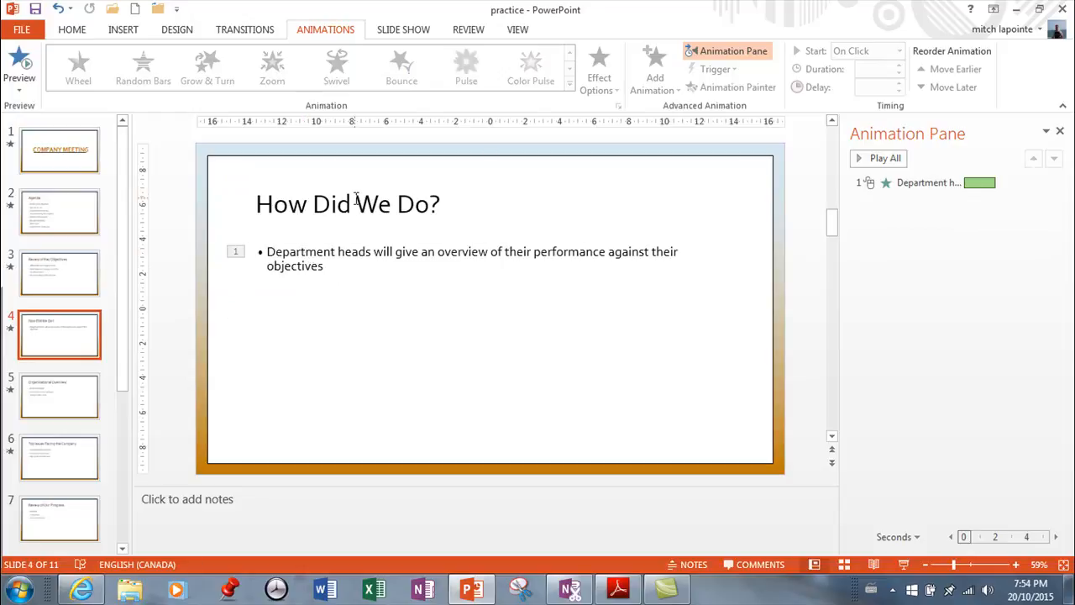
Move the How Did We Do? title's Bounce entrance ahead of the Department heads bullet
click(346, 203)
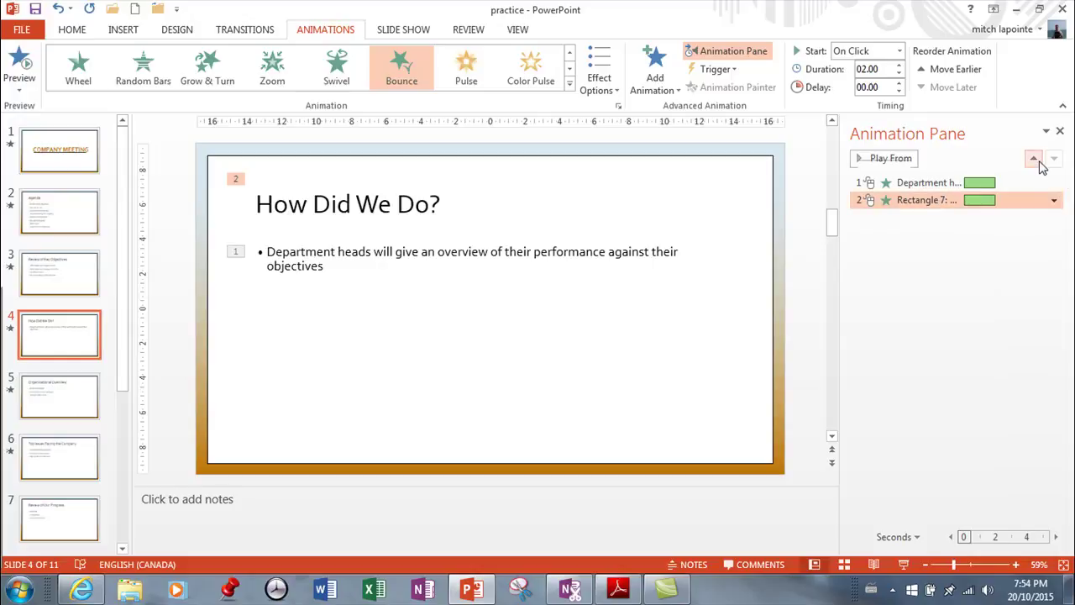
click(1029, 158)
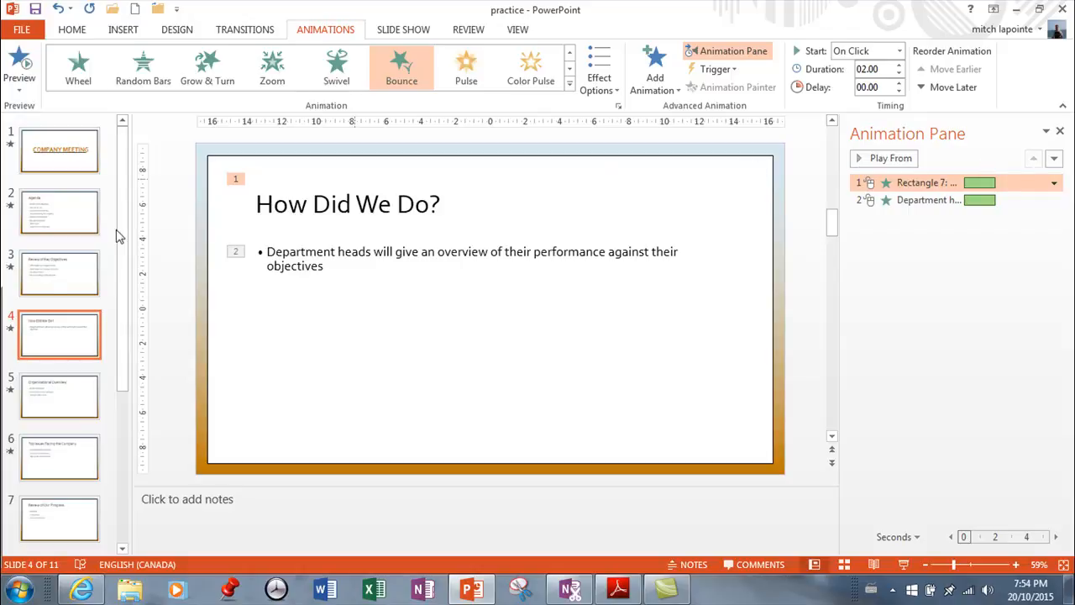
mouse_move(457, 363)
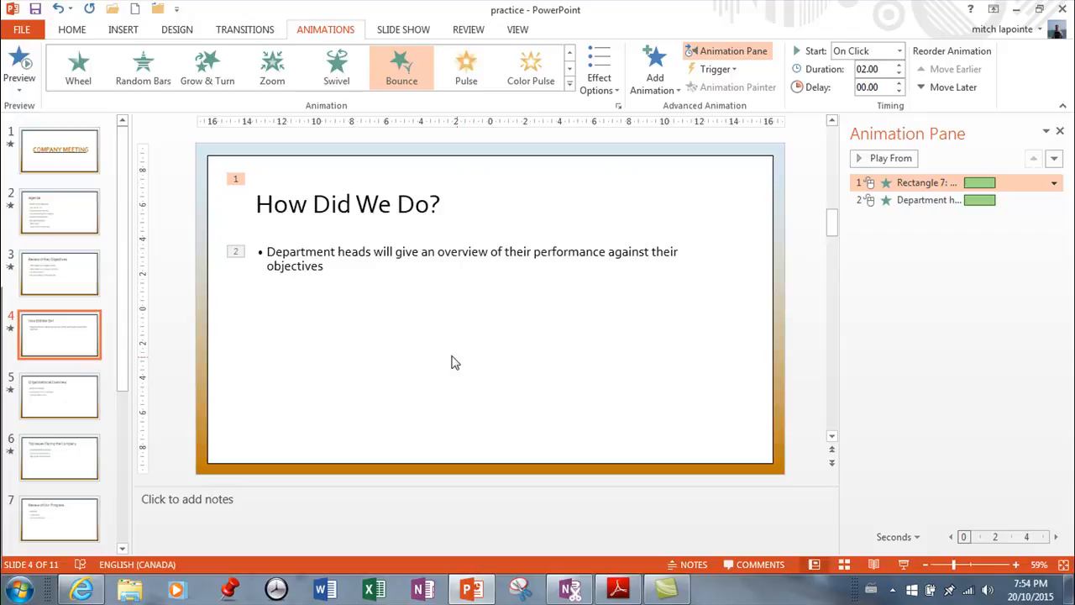
mouse_move(790, 232)
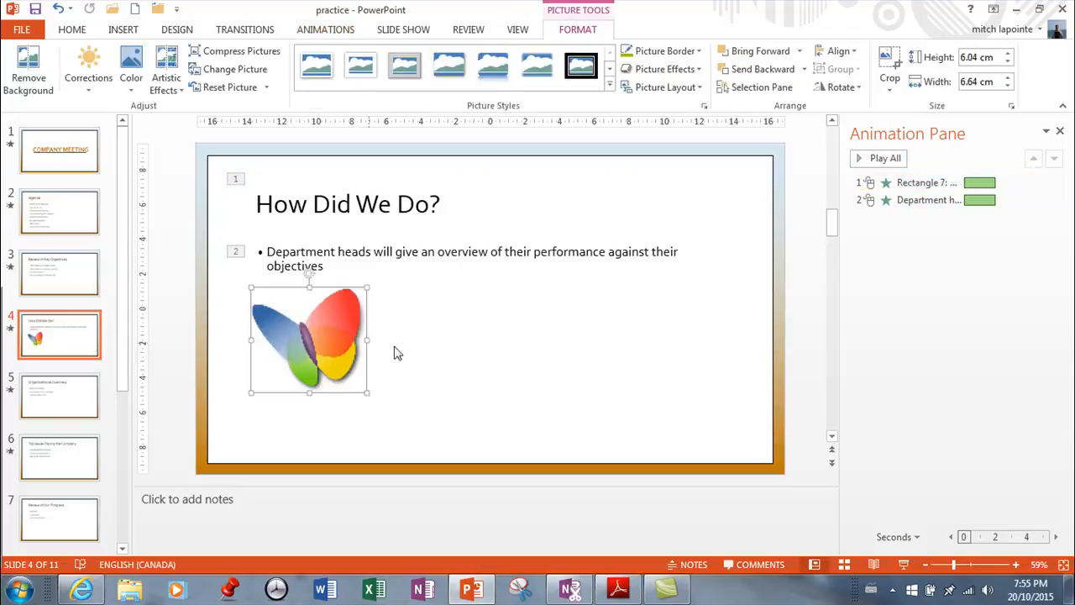
mouse_move(301, 369)
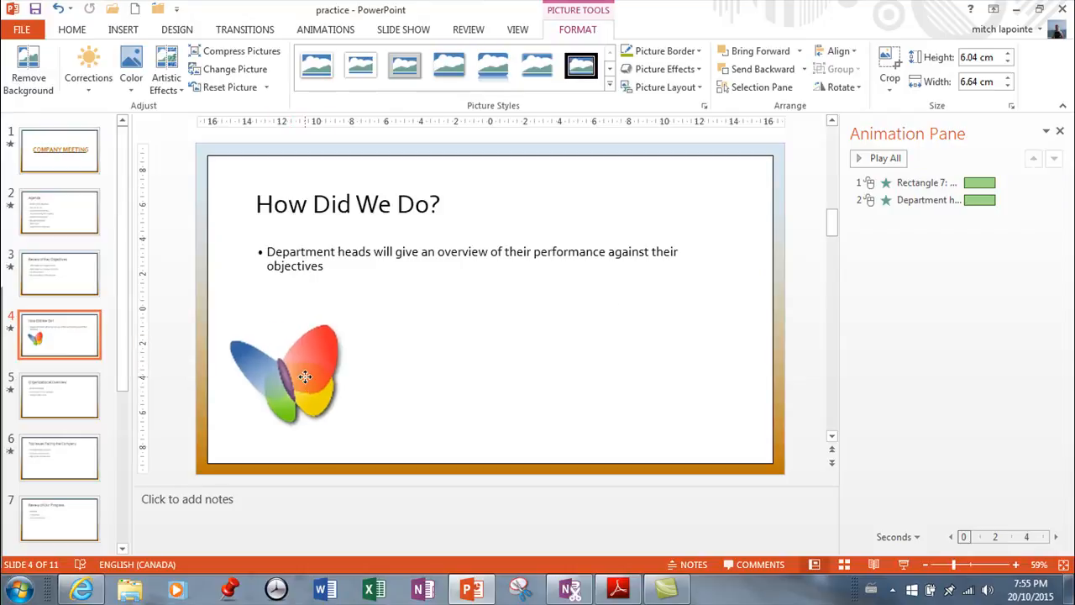
Give the butterfly picture a Spiral Right motion path from the More Motion Paths list
click(306, 376)
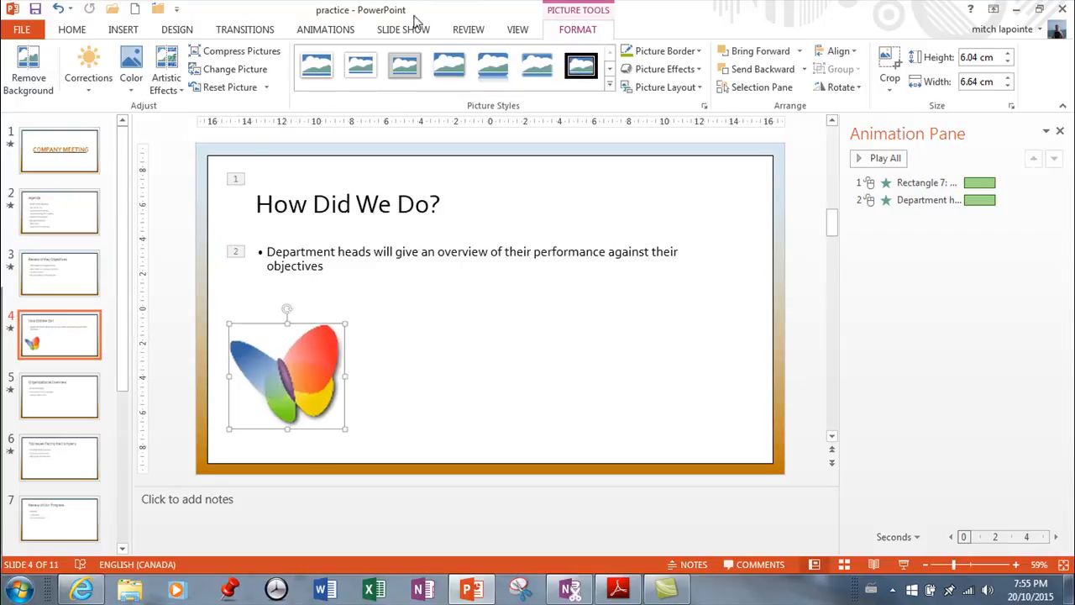
click(324, 30)
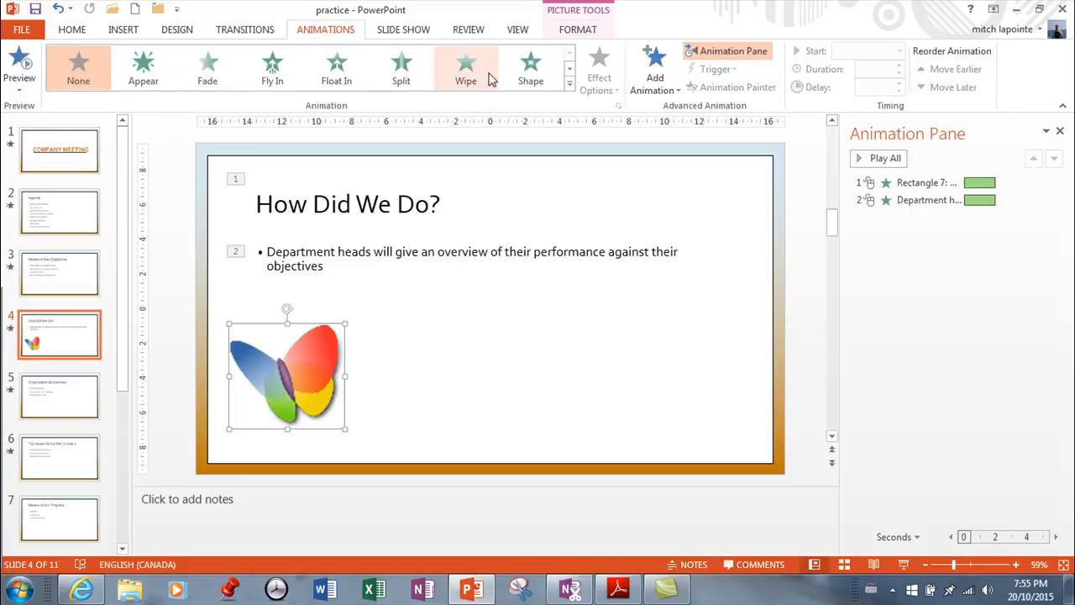
click(570, 87)
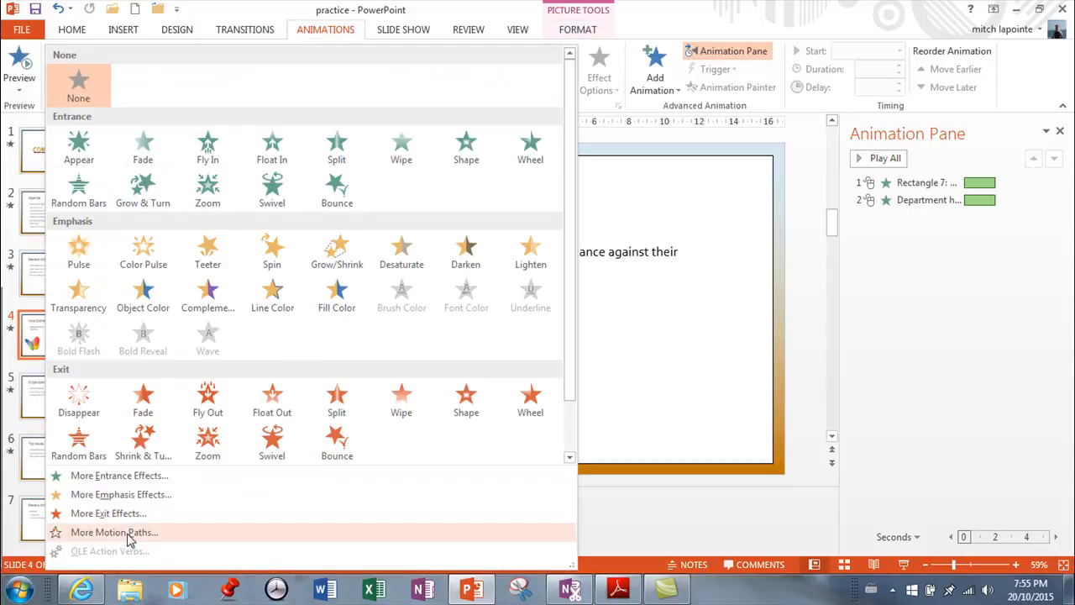
click(114, 533)
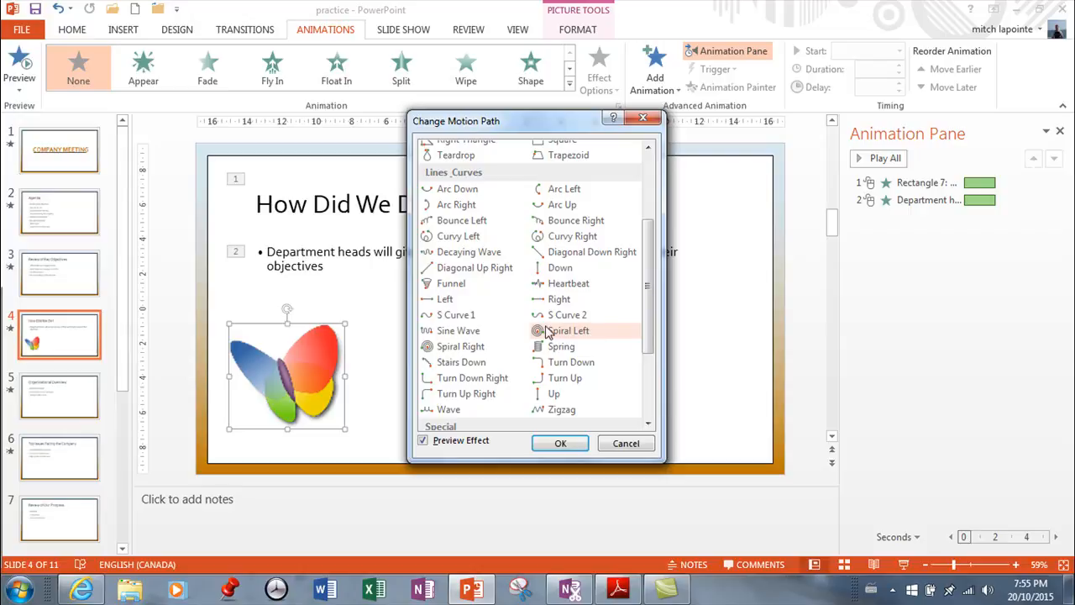
mouse_move(541, 335)
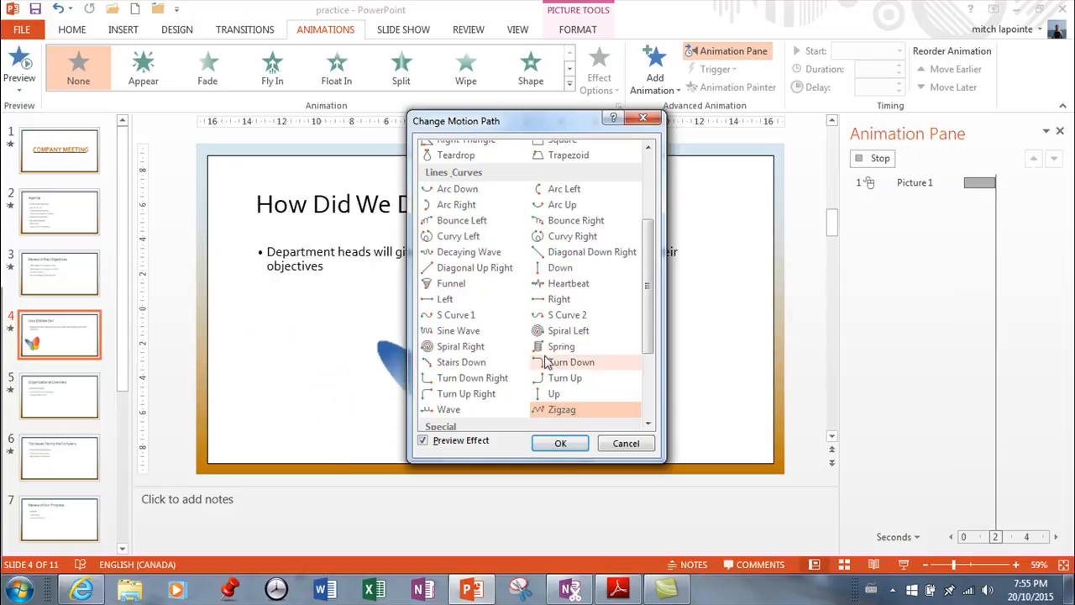
click(568, 329)
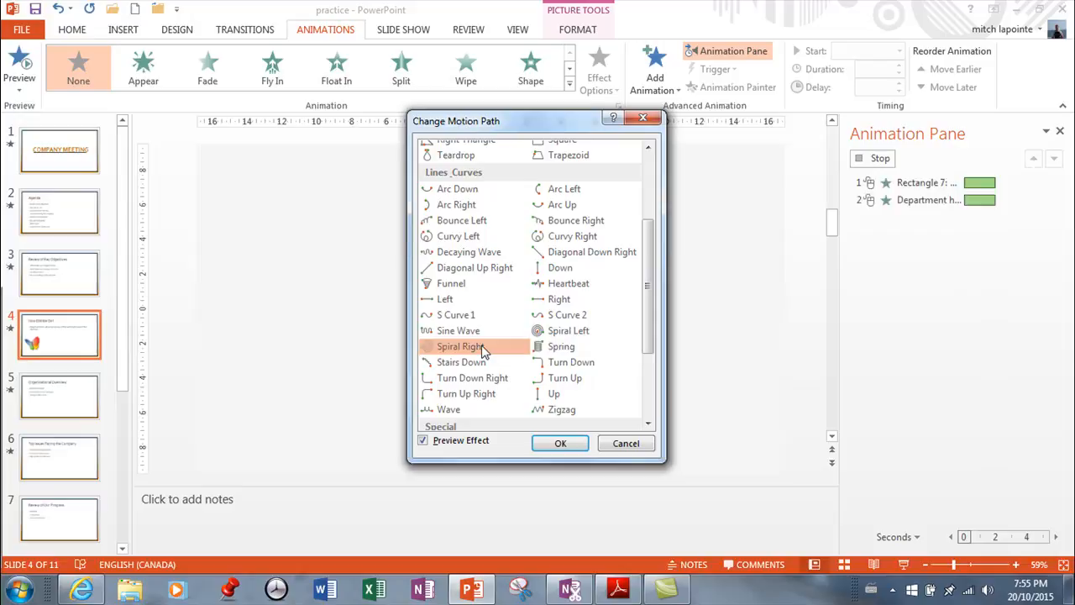
click(460, 346)
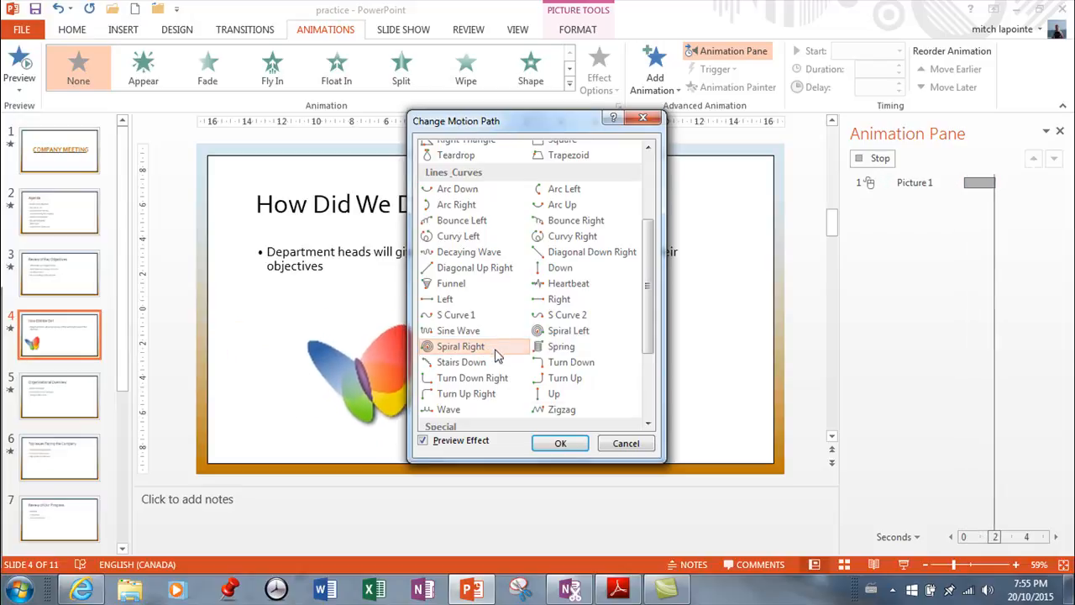
click(561, 443)
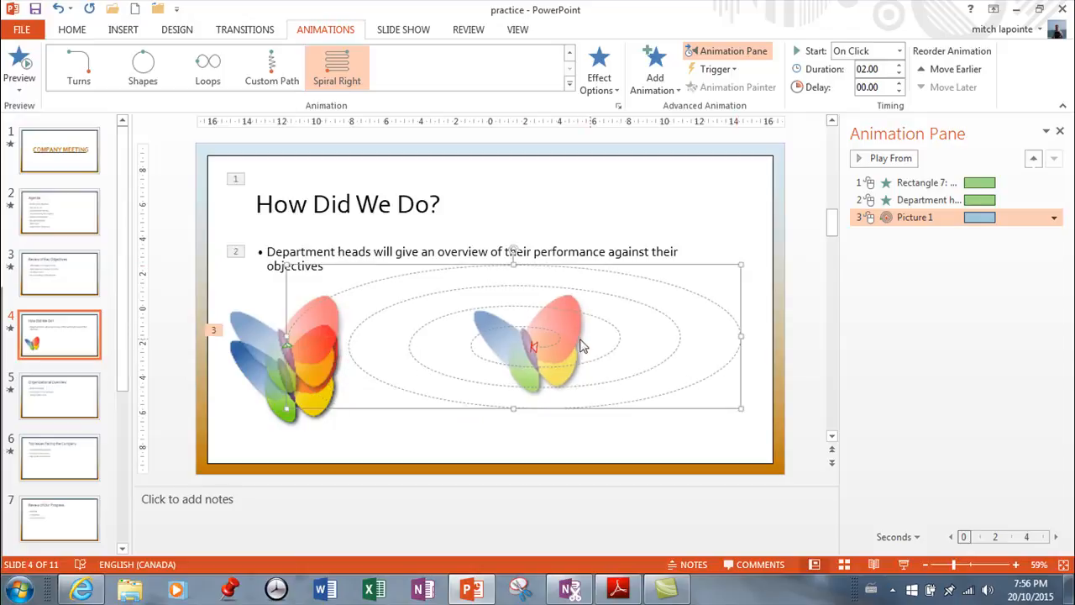
mouse_move(510, 356)
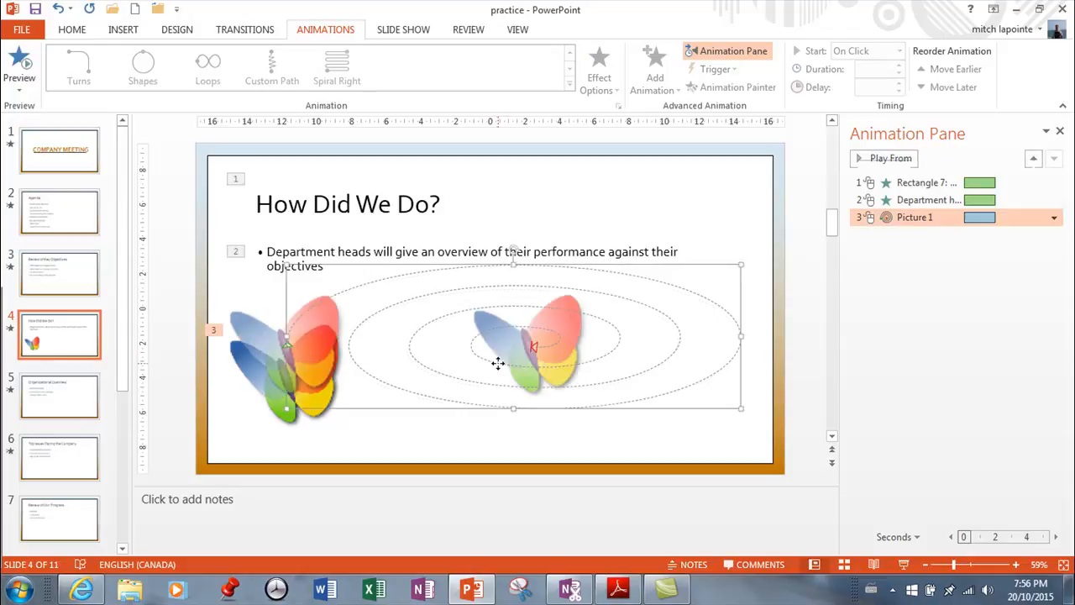
Preview the butterfly picture's Spiral Right motion path from the Animation Pane
click(336, 67)
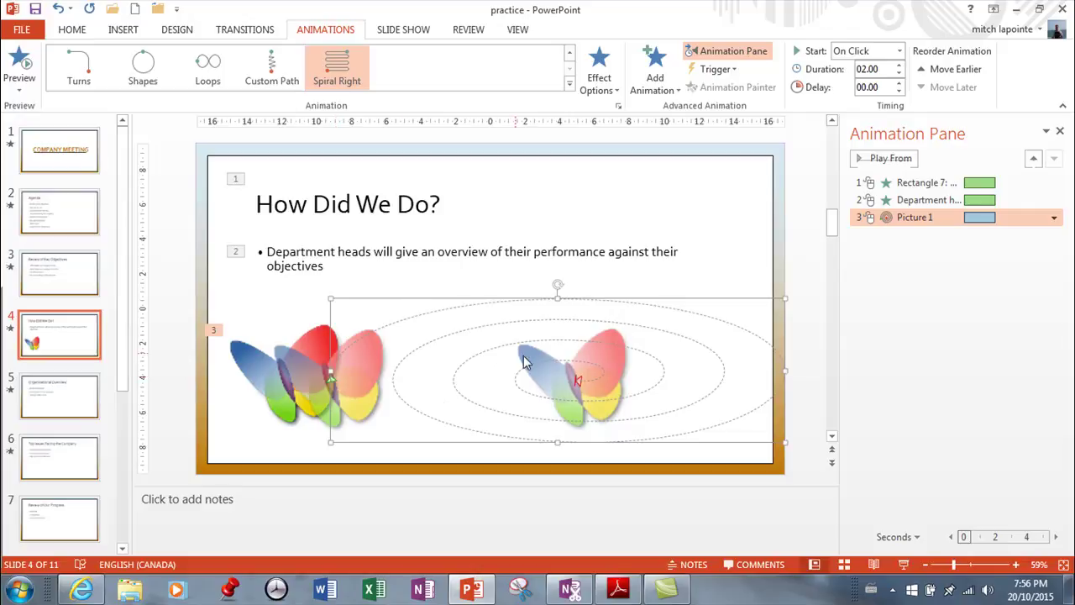
mouse_move(527, 344)
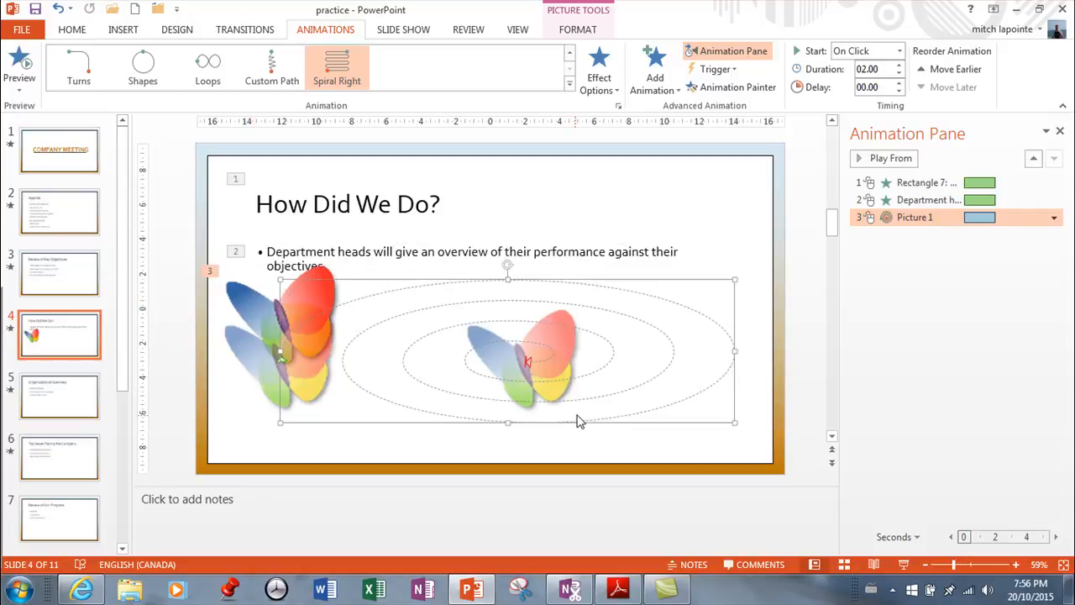
mouse_move(870, 174)
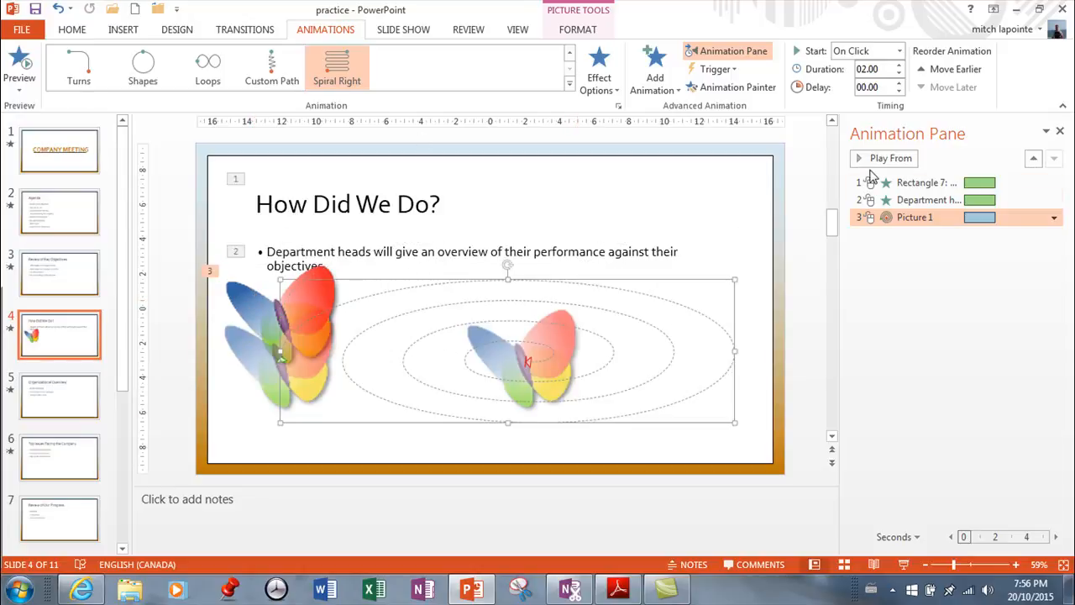
click(884, 158)
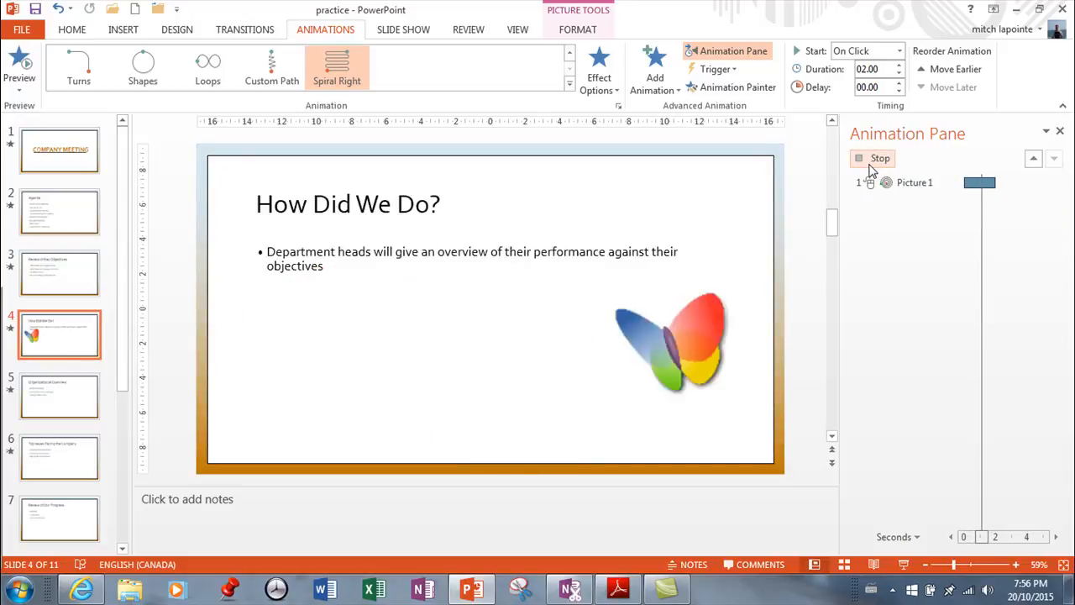
click(872, 158)
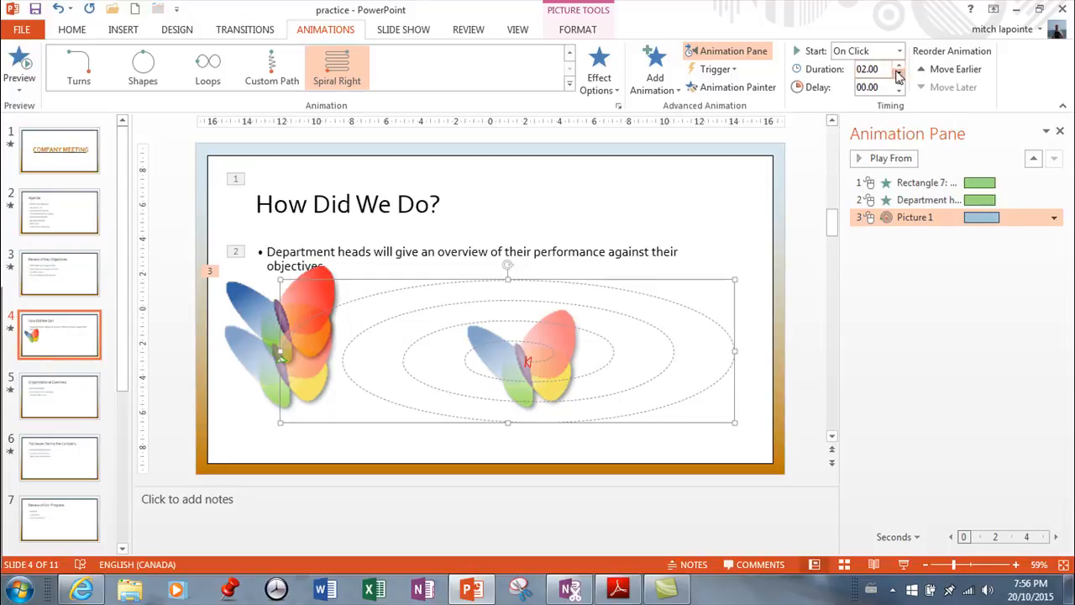
Adjust the spiral animation's duration to 4.25 seconds and preview it again
click(898, 74)
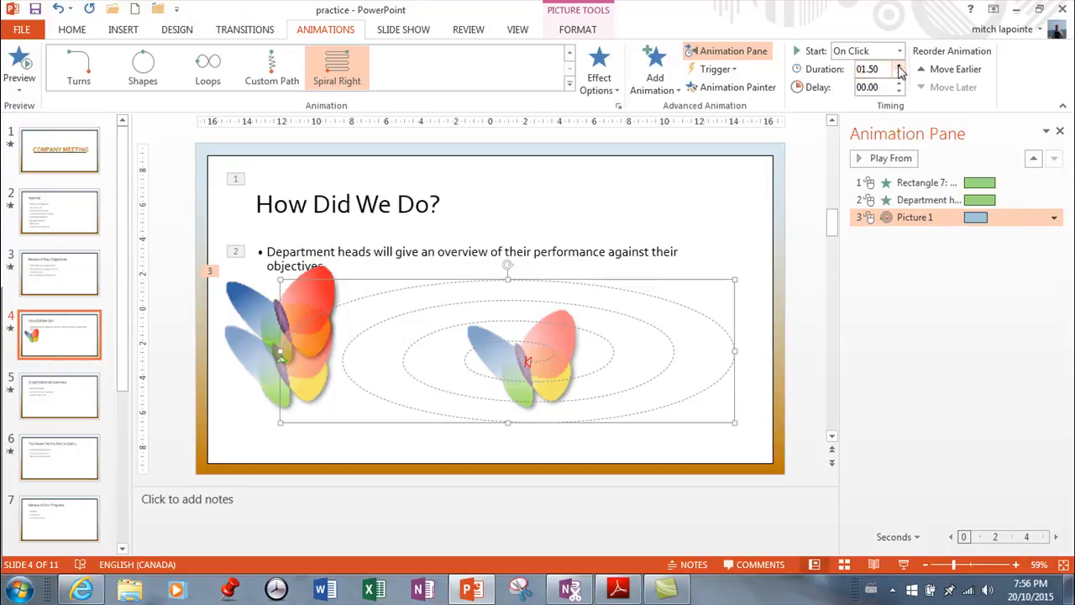
click(901, 64)
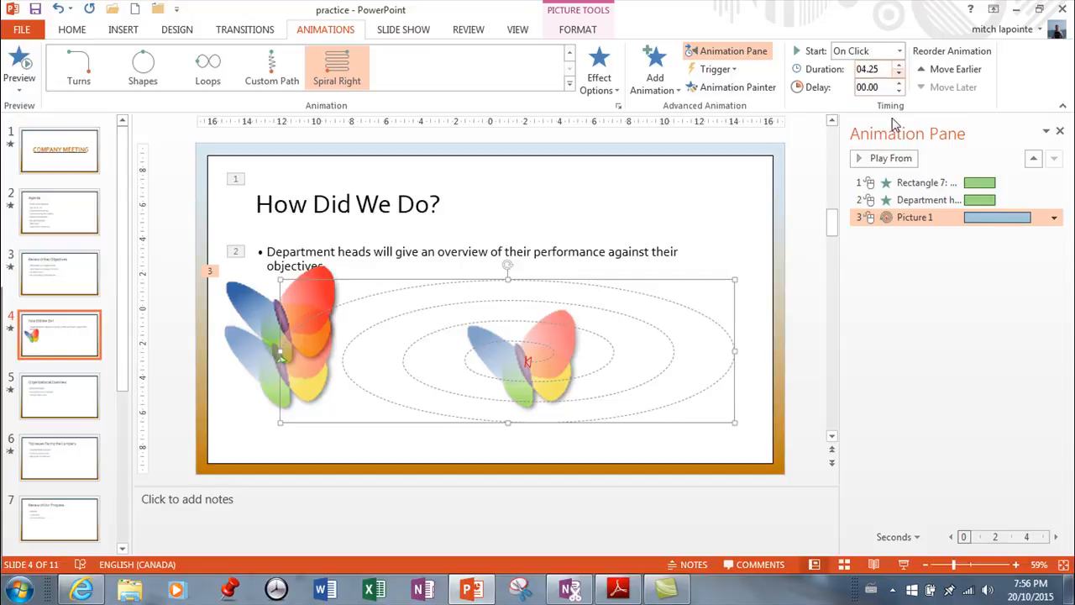
click(884, 158)
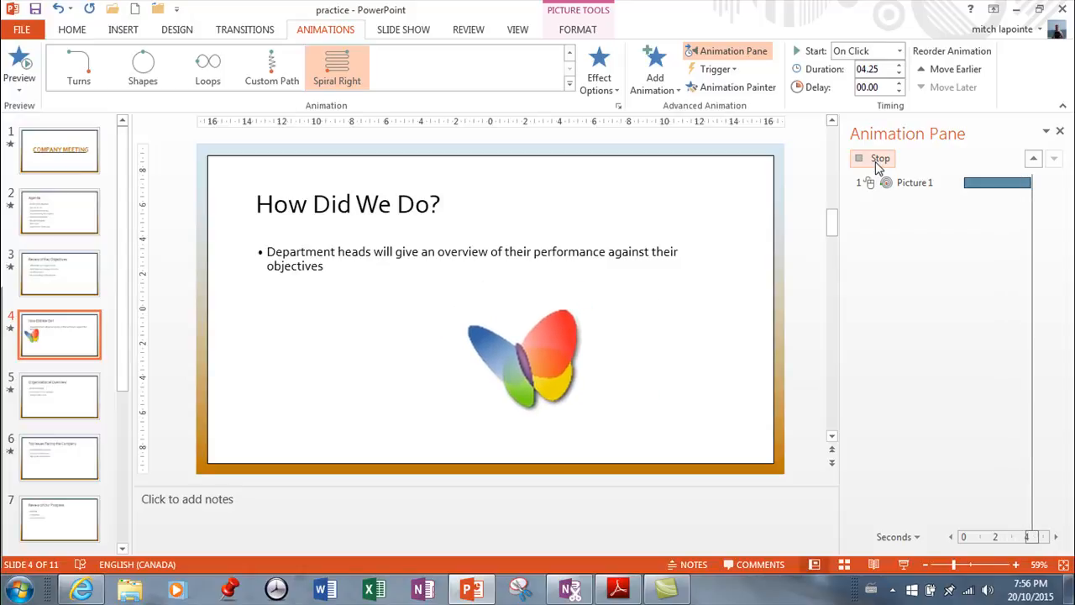
click(873, 158)
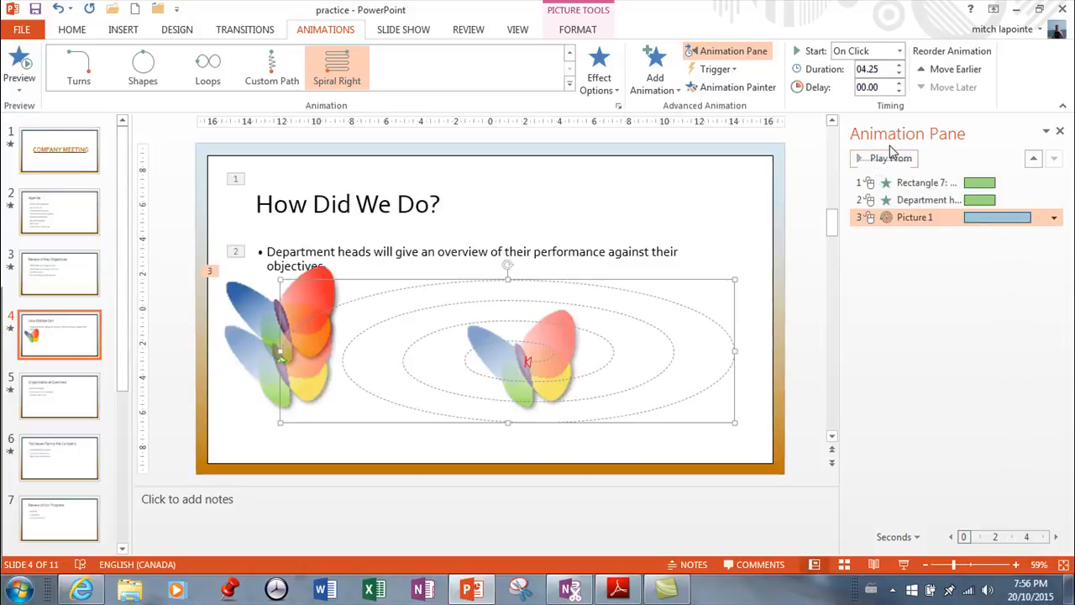
mouse_move(504, 301)
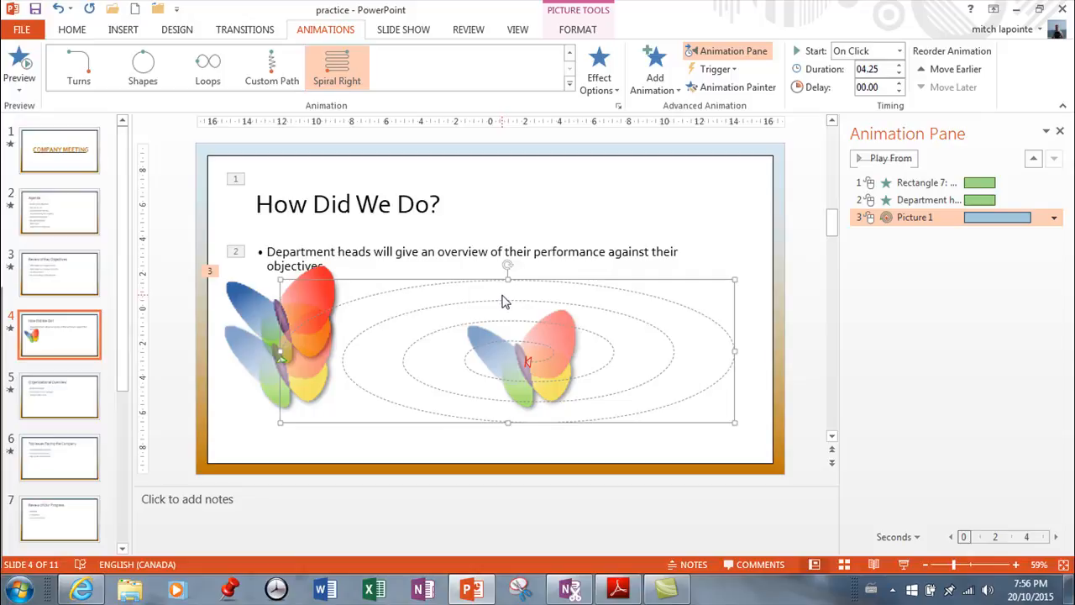
mouse_move(500, 302)
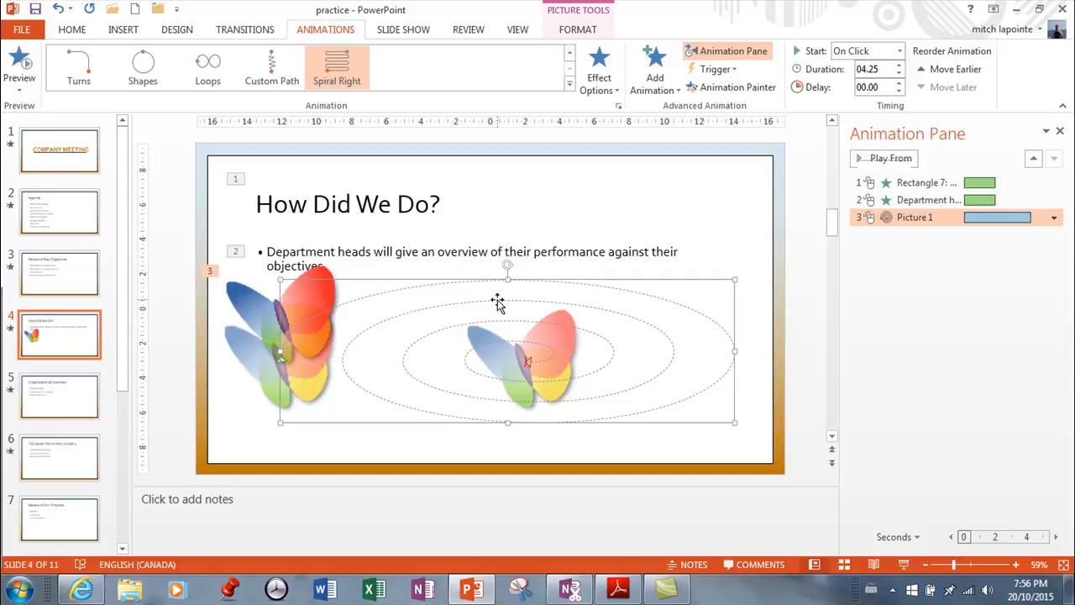
mouse_move(464, 302)
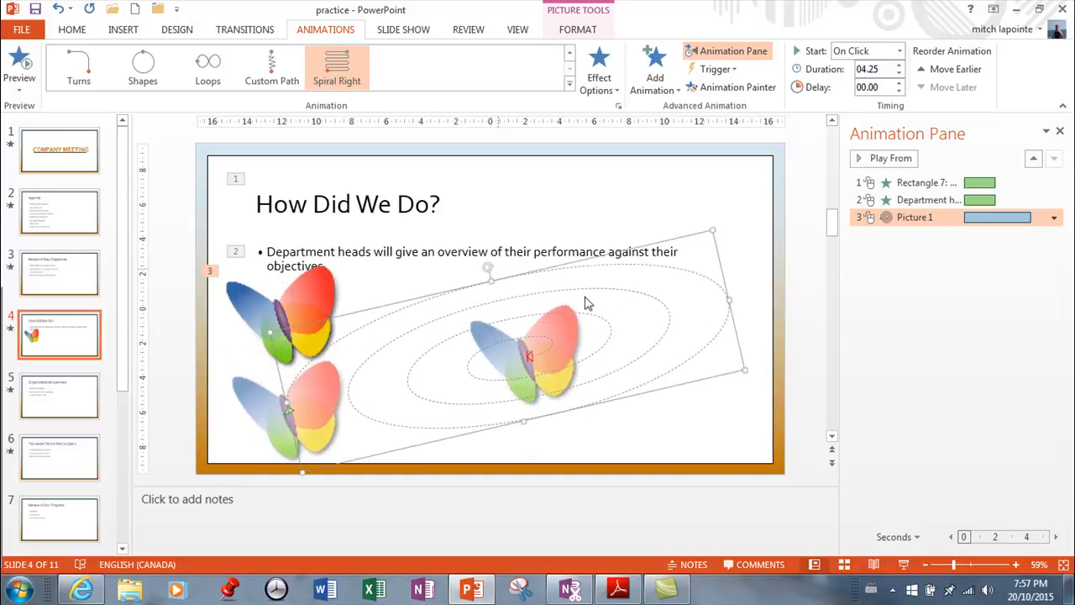
On the Agenda slide, shorten the first bullet's animation to 1.5 seconds
click(59, 212)
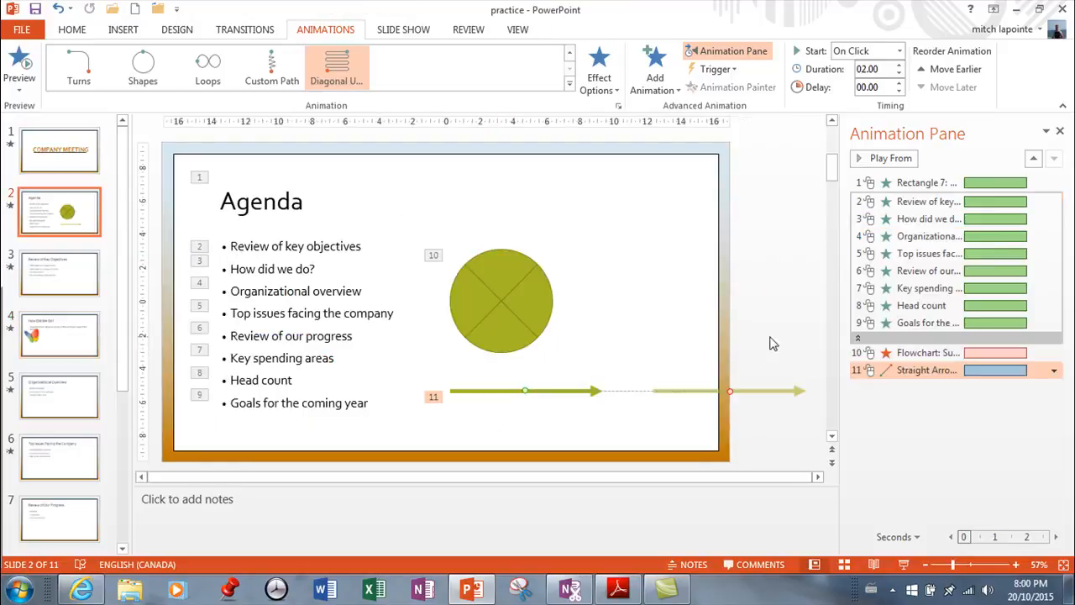
mouse_move(630, 319)
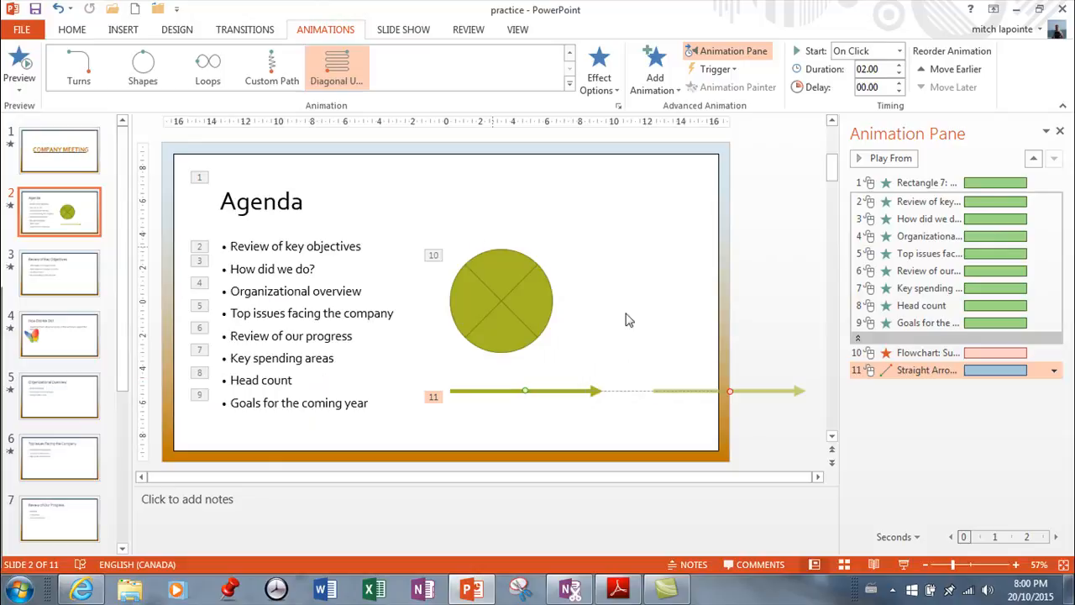
click(927, 181)
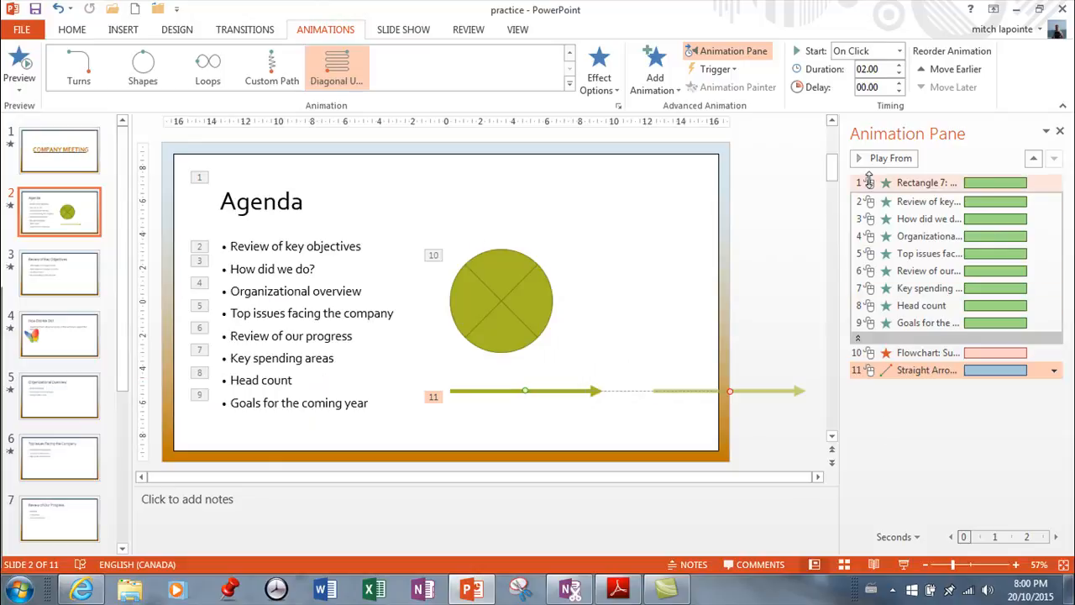
mouse_move(870, 302)
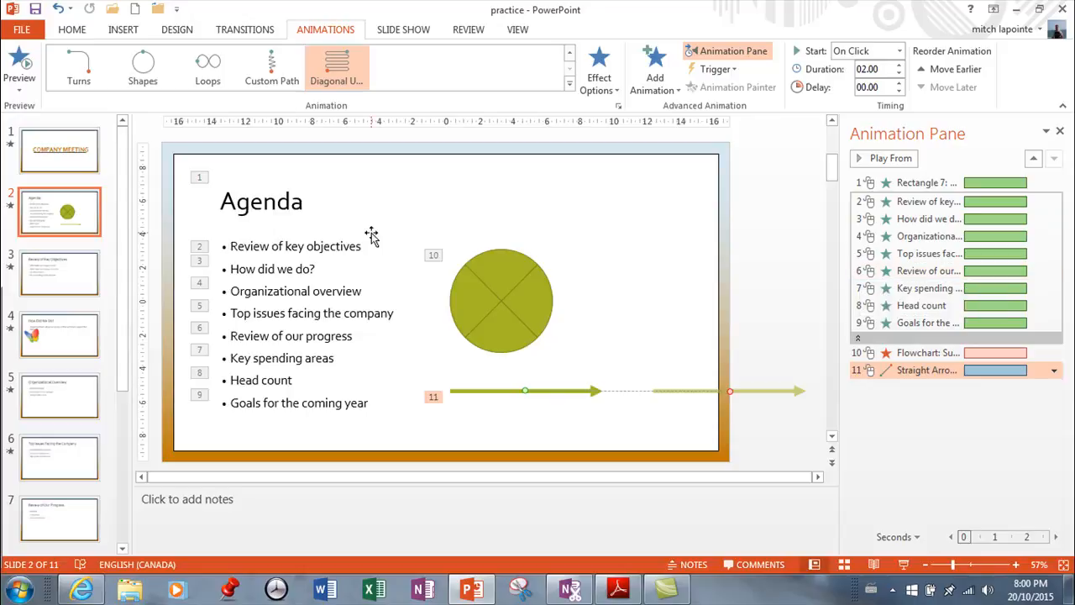
click(928, 202)
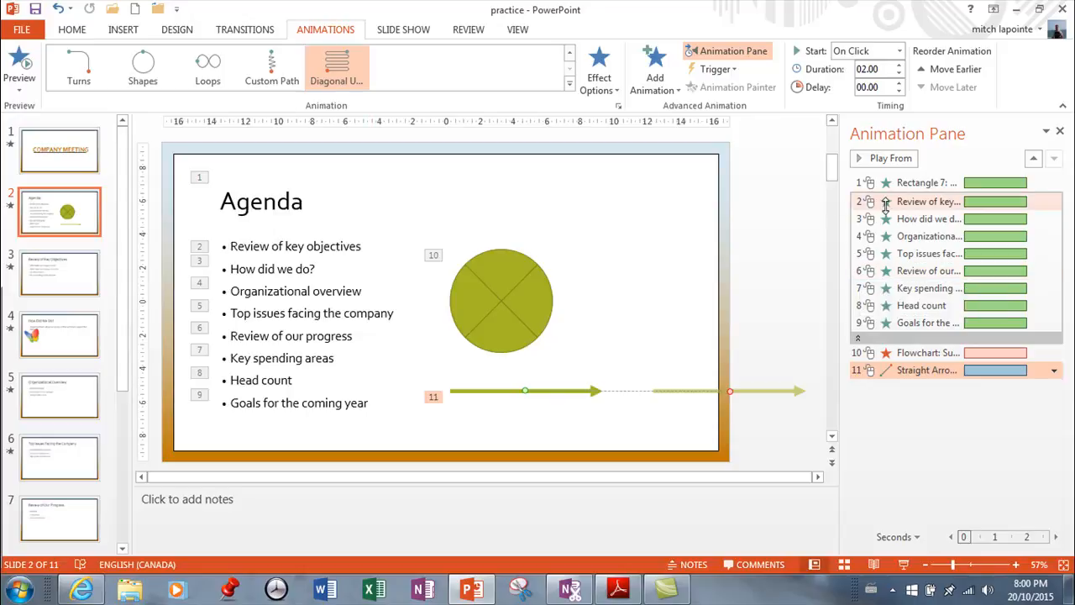
mouse_move(885, 201)
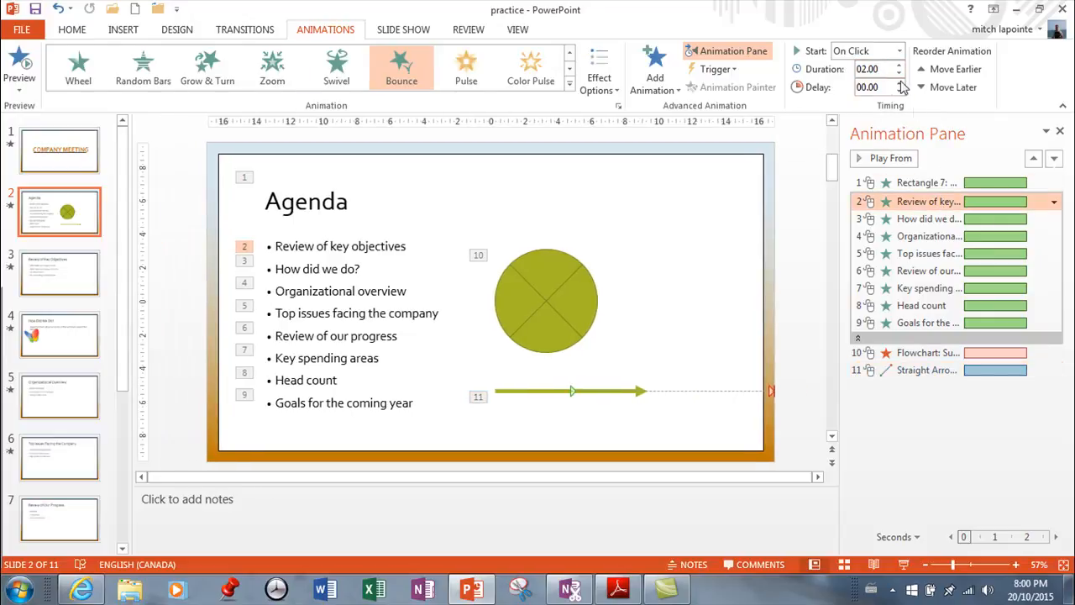
click(898, 63)
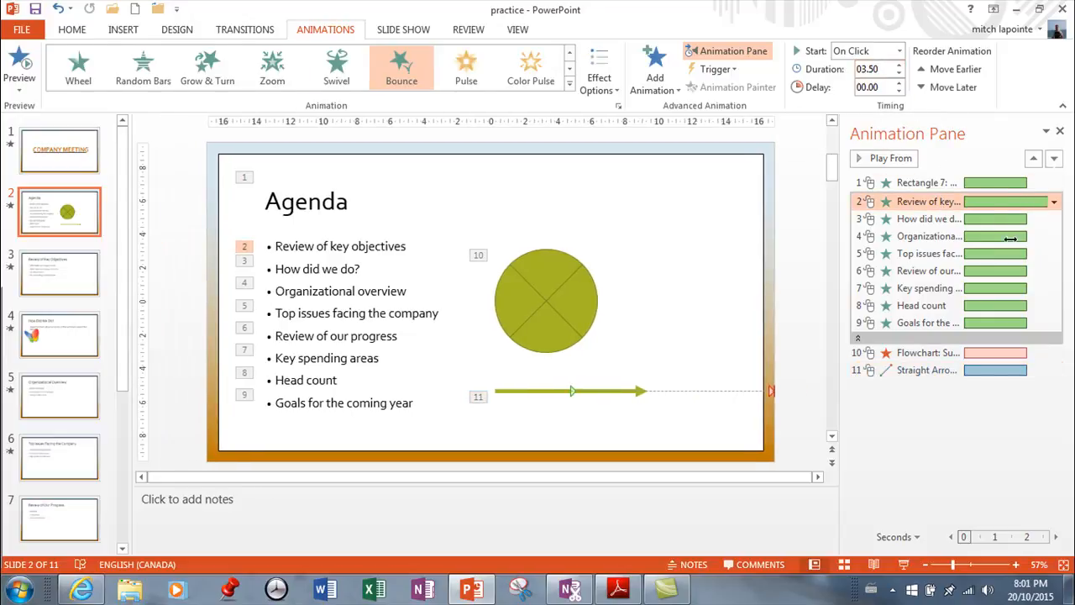
mouse_move(1008, 202)
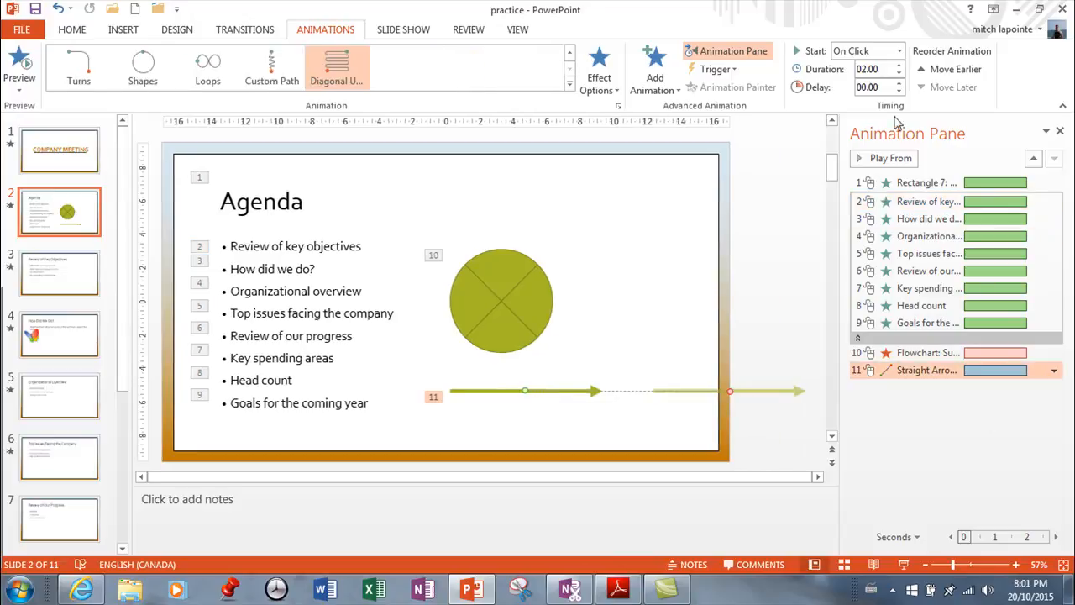
Lengthen the arrow's animation to 3.25 seconds, zoom out the timeline, and go to Review of Key Objectives
click(907, 65)
text(03.25)
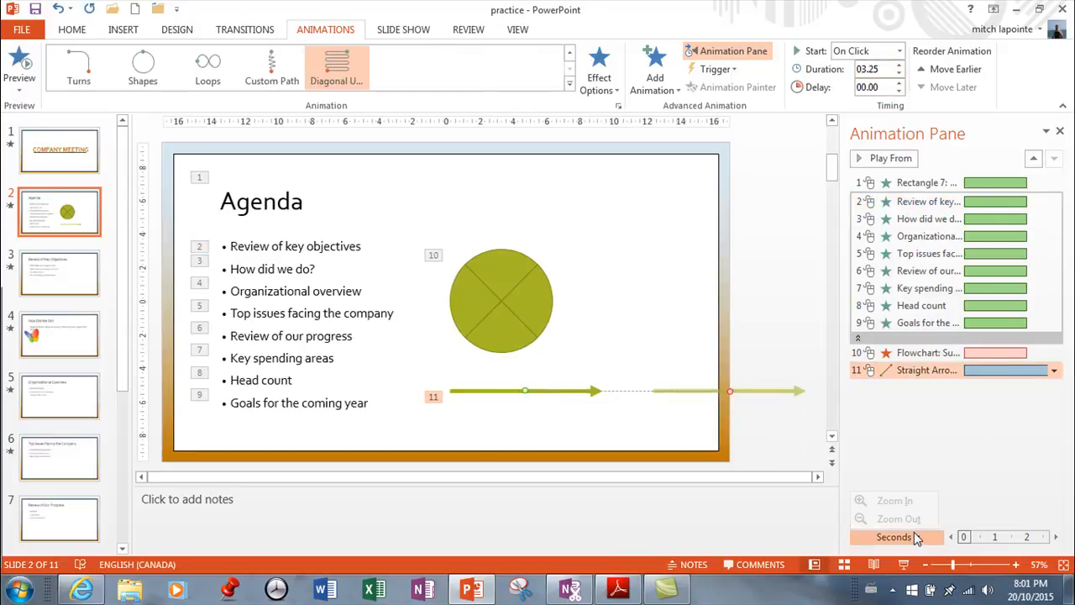
click(889, 538)
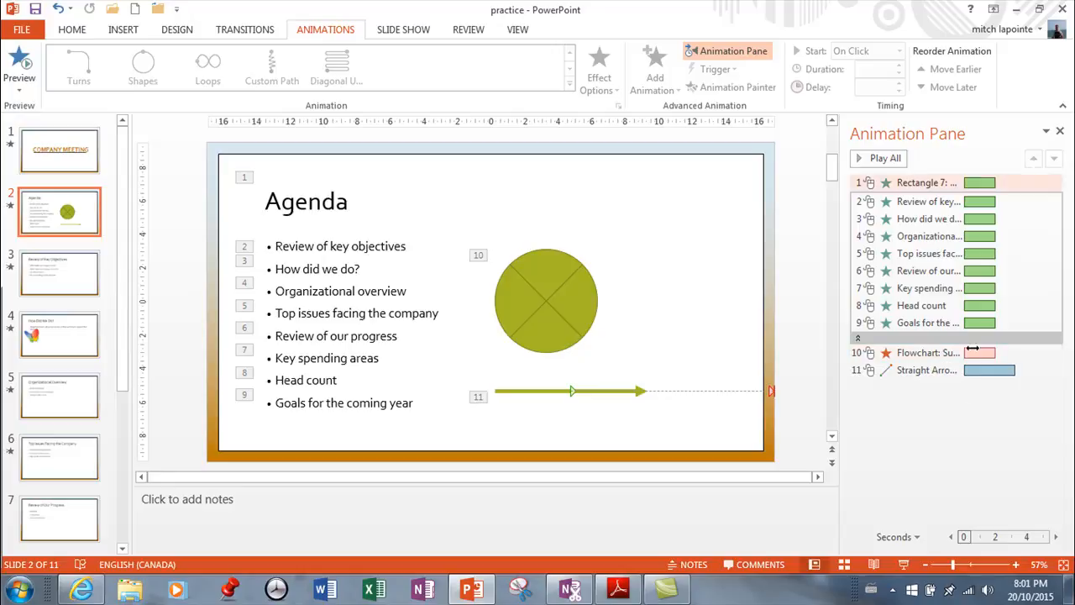
click(895, 537)
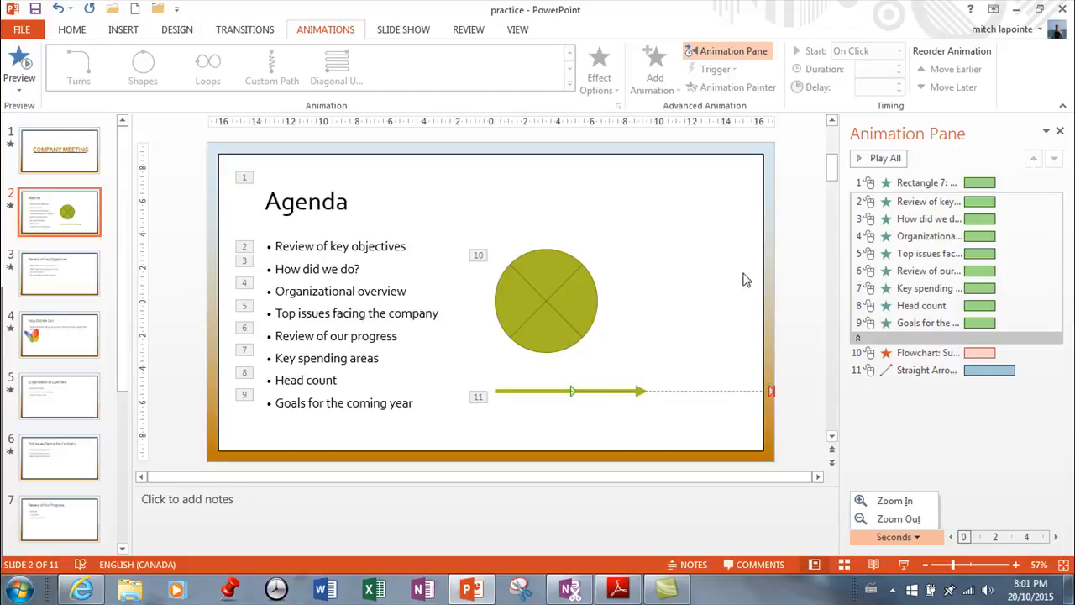
mouse_move(743, 235)
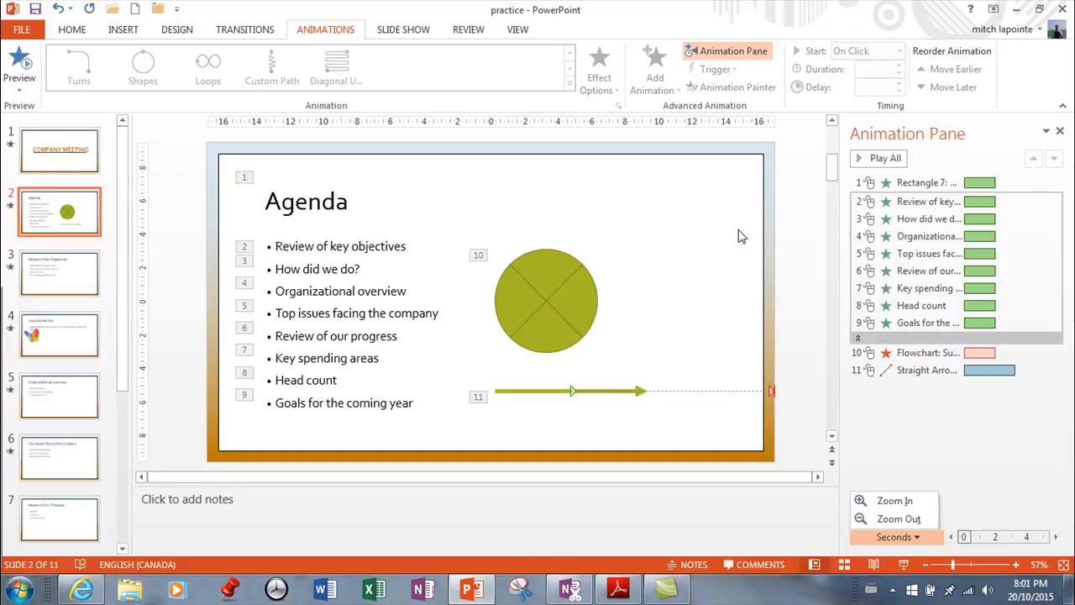
mouse_move(99, 292)
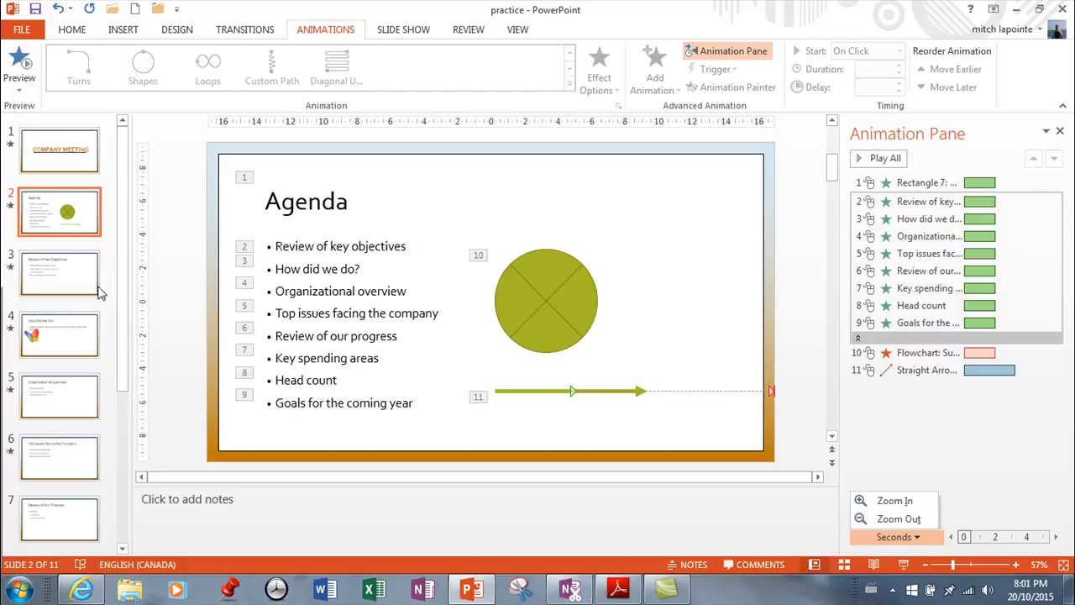
click(59, 272)
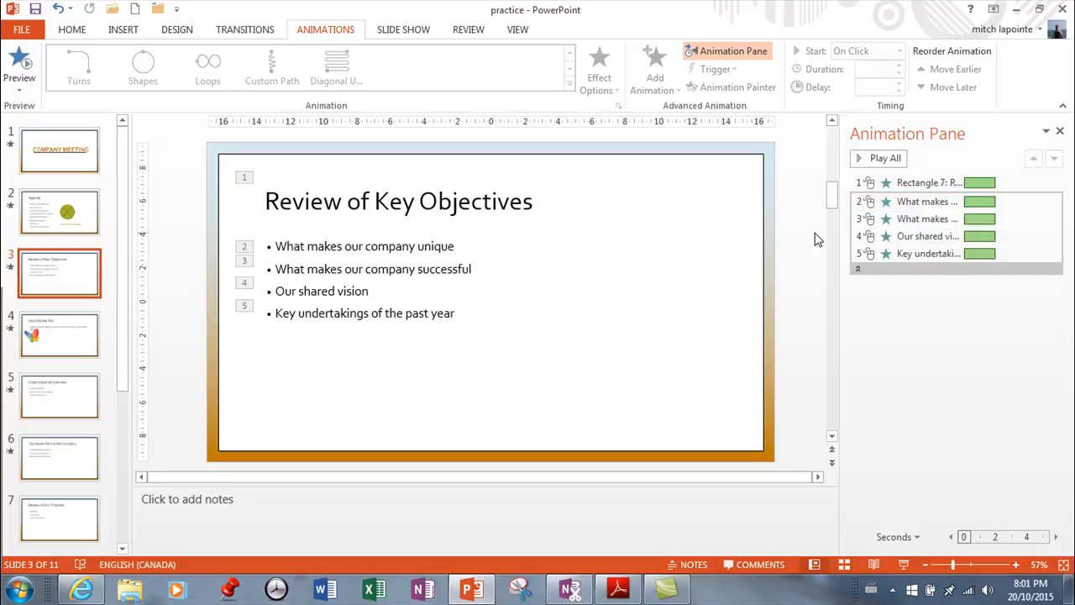
Add a Color Pulse emphasis to the title and move it to second place, right after its Bounce entrance
click(531, 64)
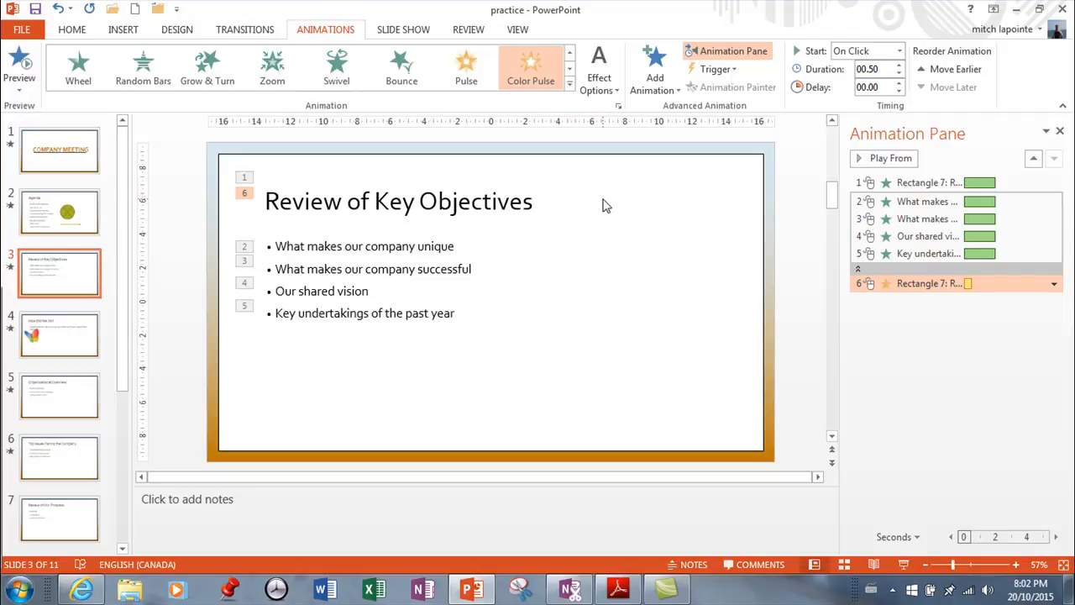
mouse_move(473, 202)
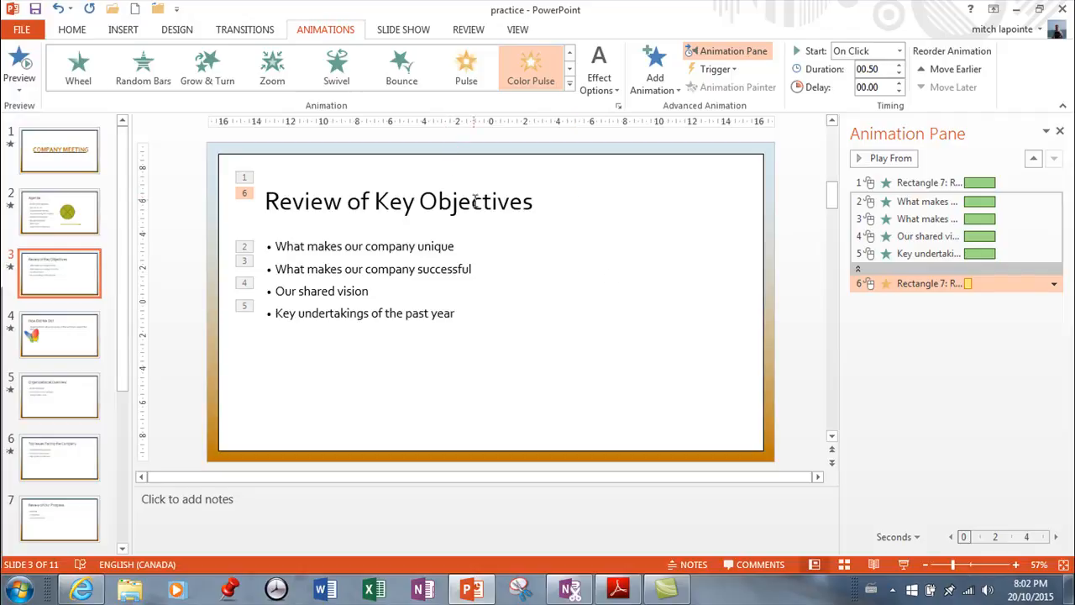
mouse_move(394, 212)
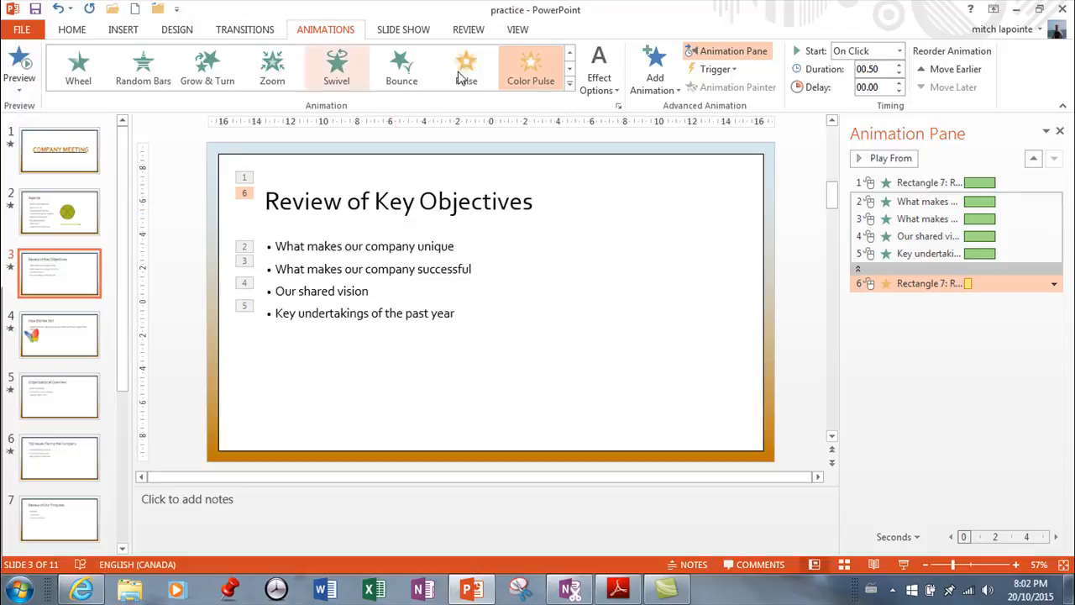
mouse_move(662, 76)
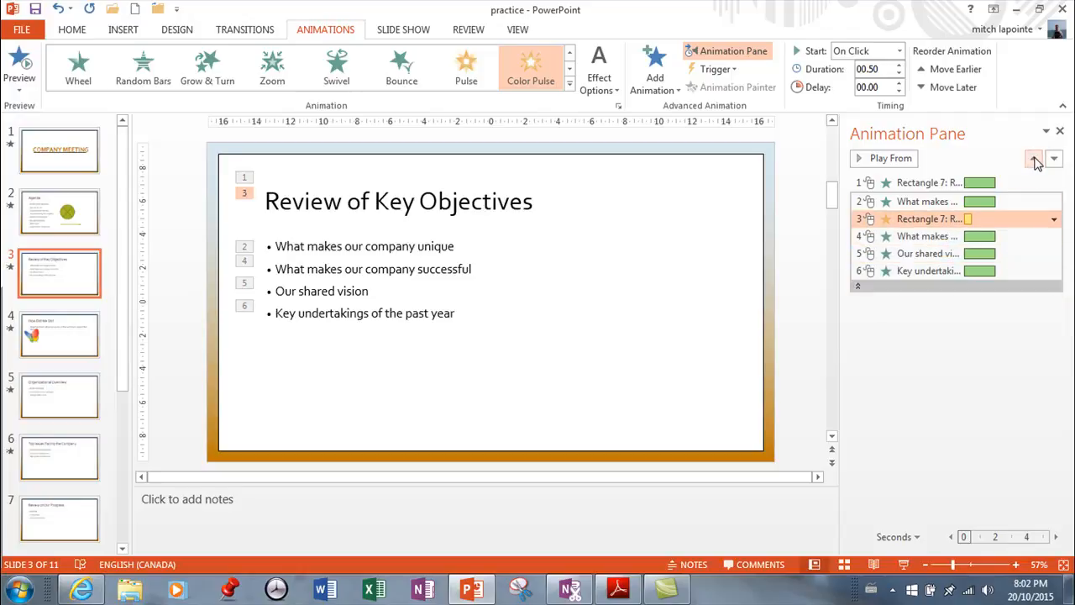
click(1031, 158)
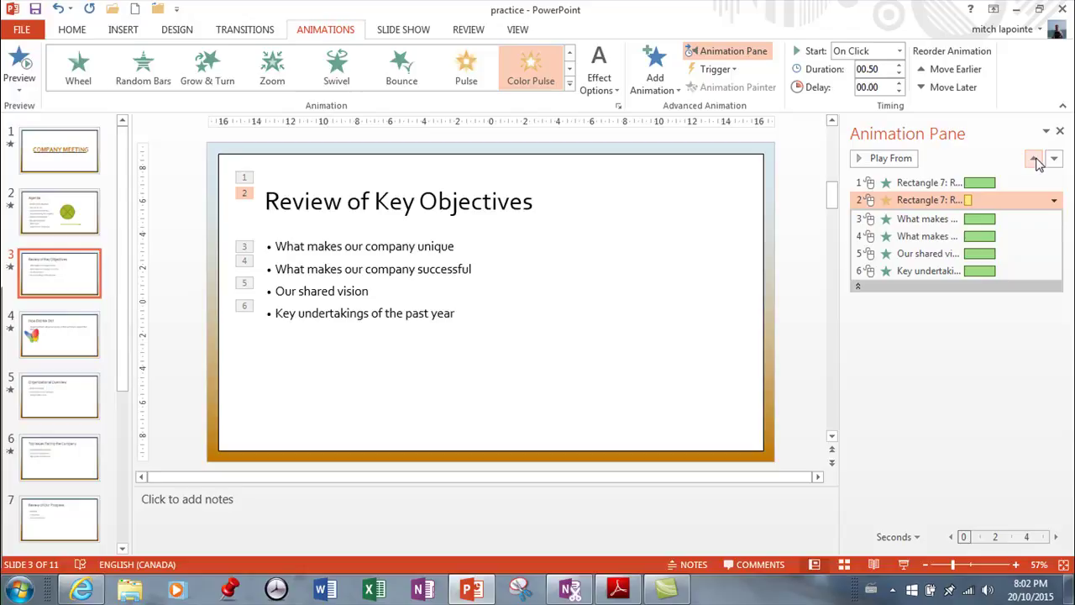
click(883, 157)
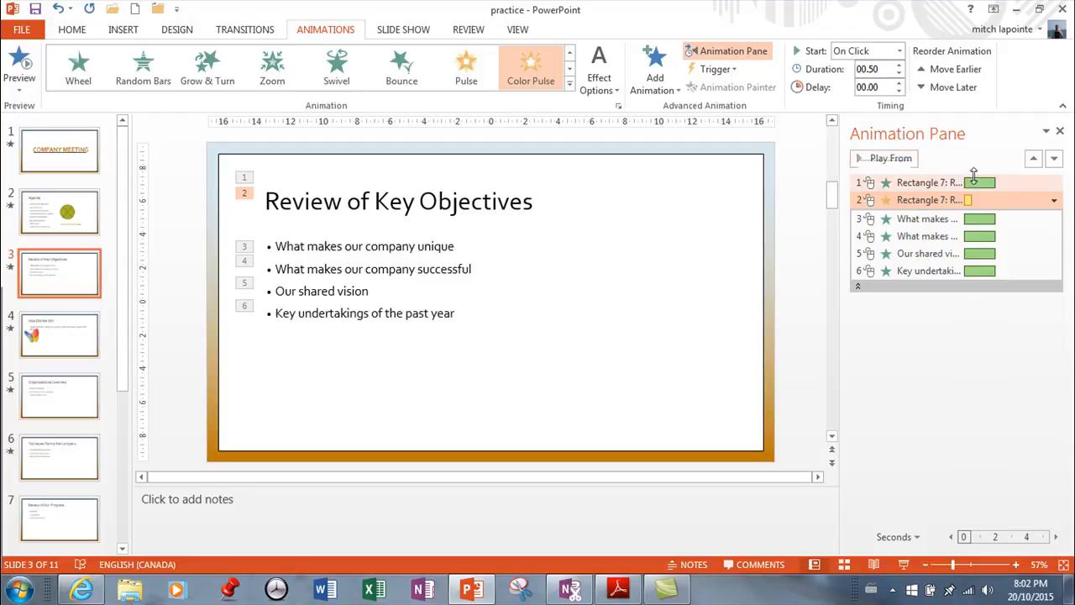
click(884, 158)
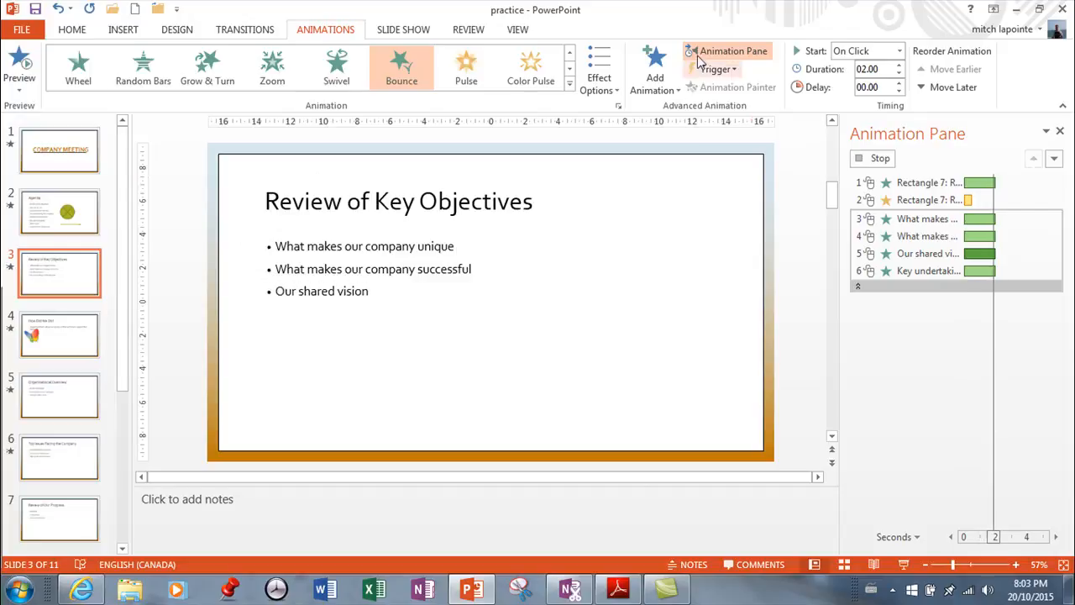
mouse_move(653, 70)
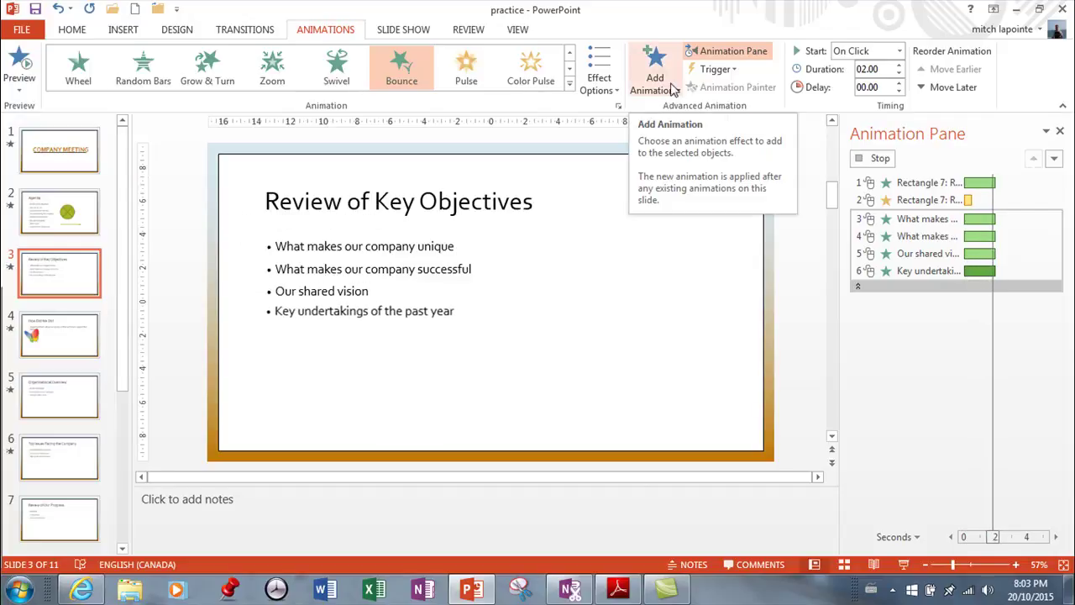
click(928, 182)
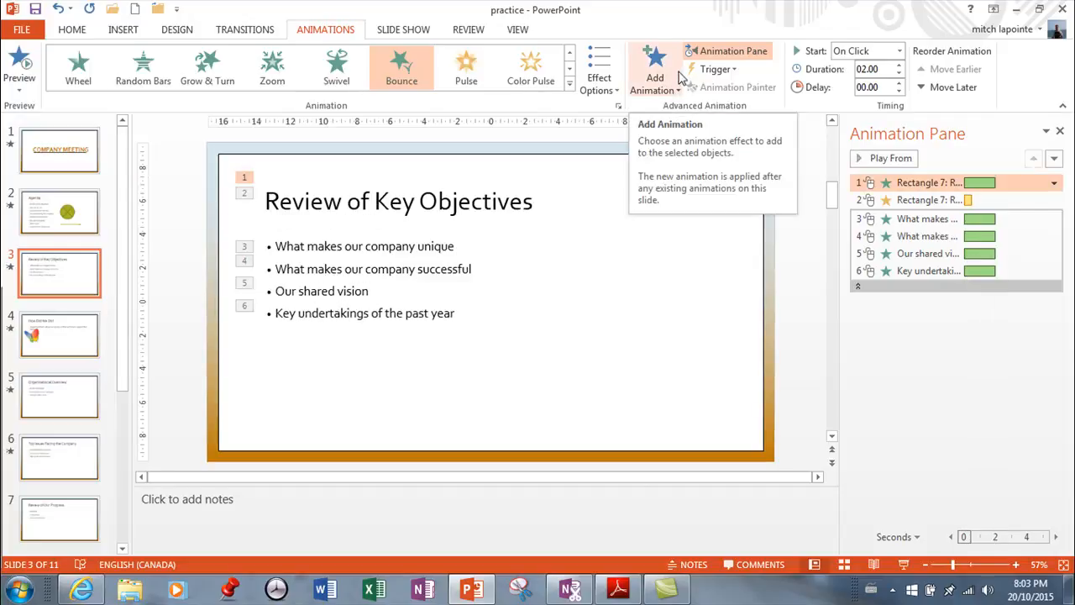
click(712, 69)
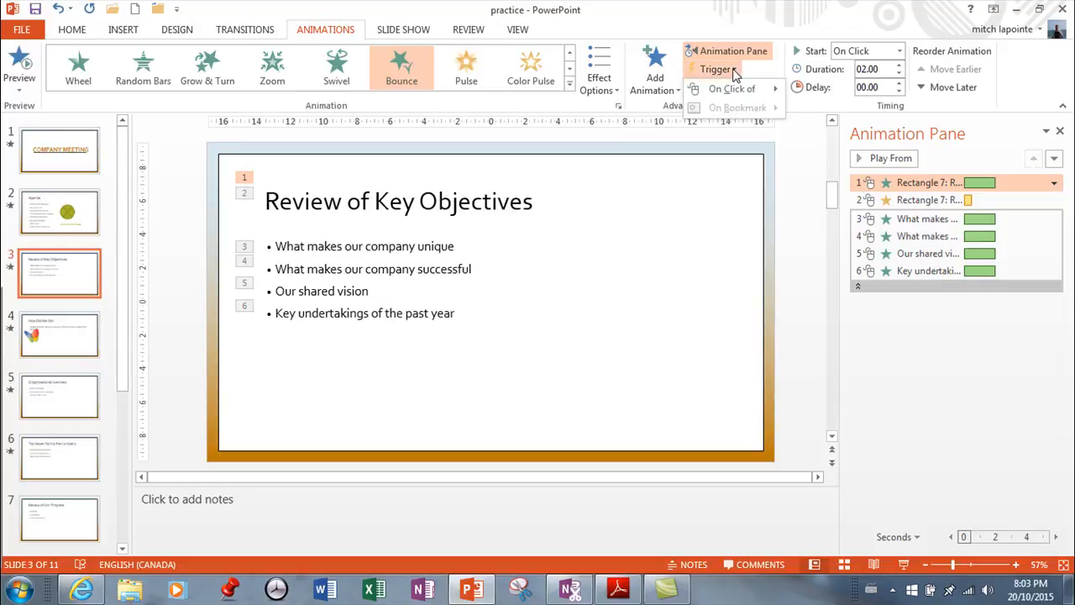
click(734, 88)
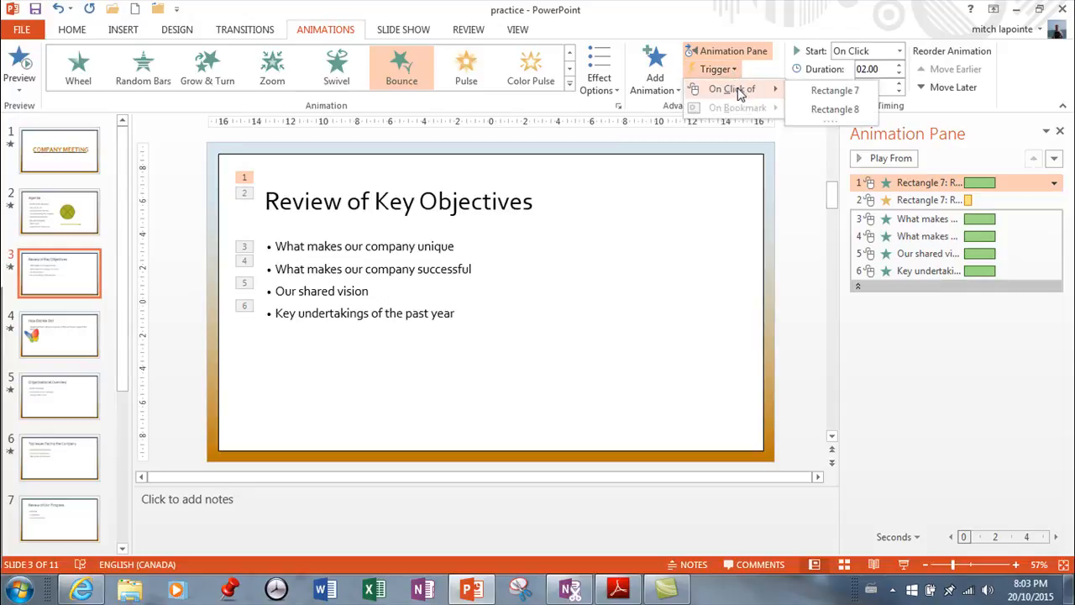
mouse_move(835, 109)
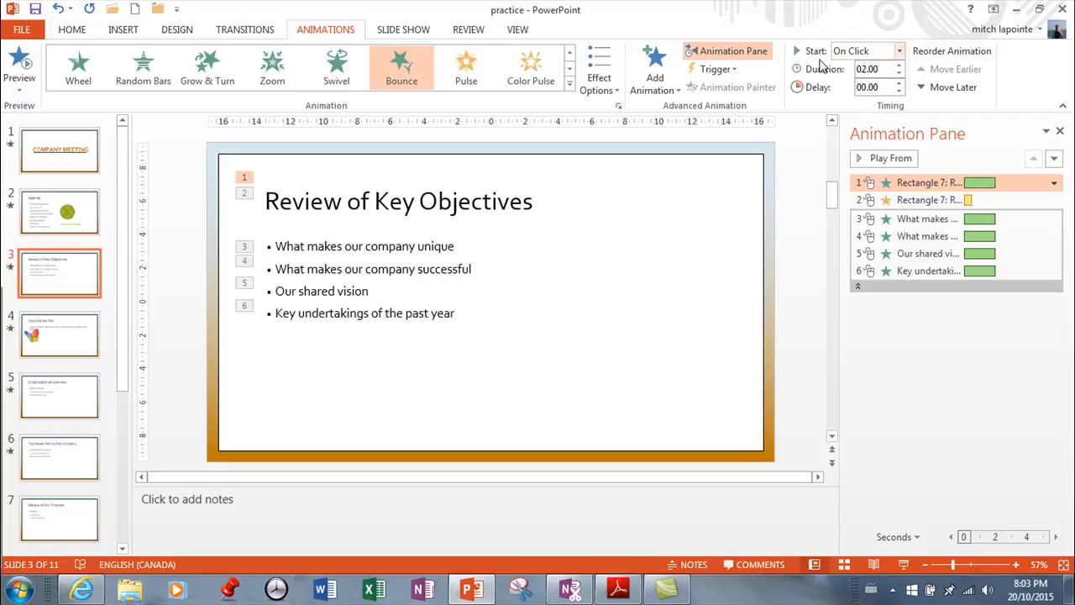
mouse_move(863, 67)
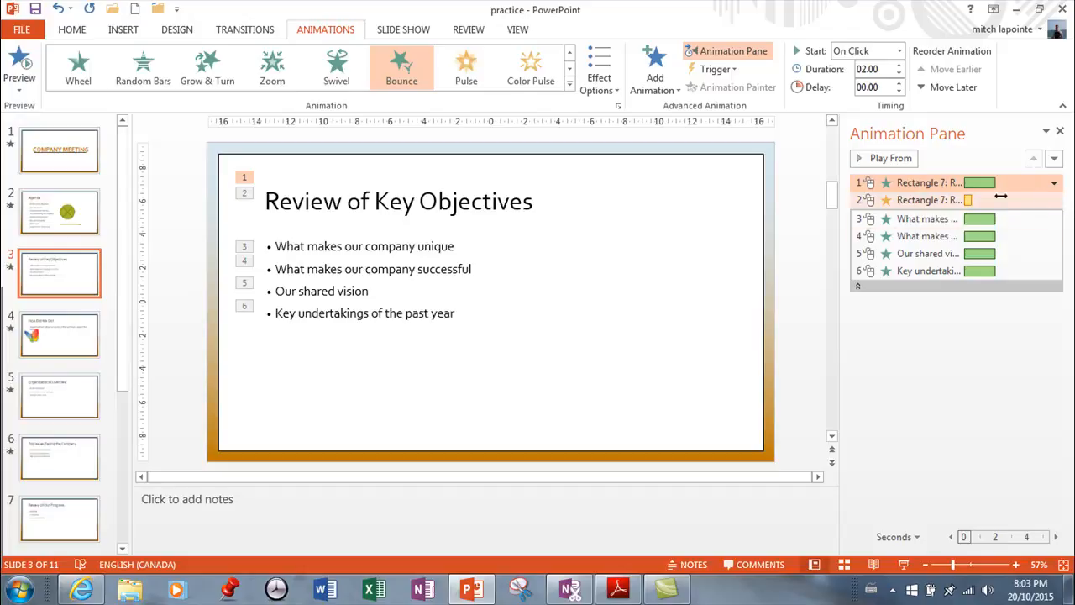
mouse_move(988, 200)
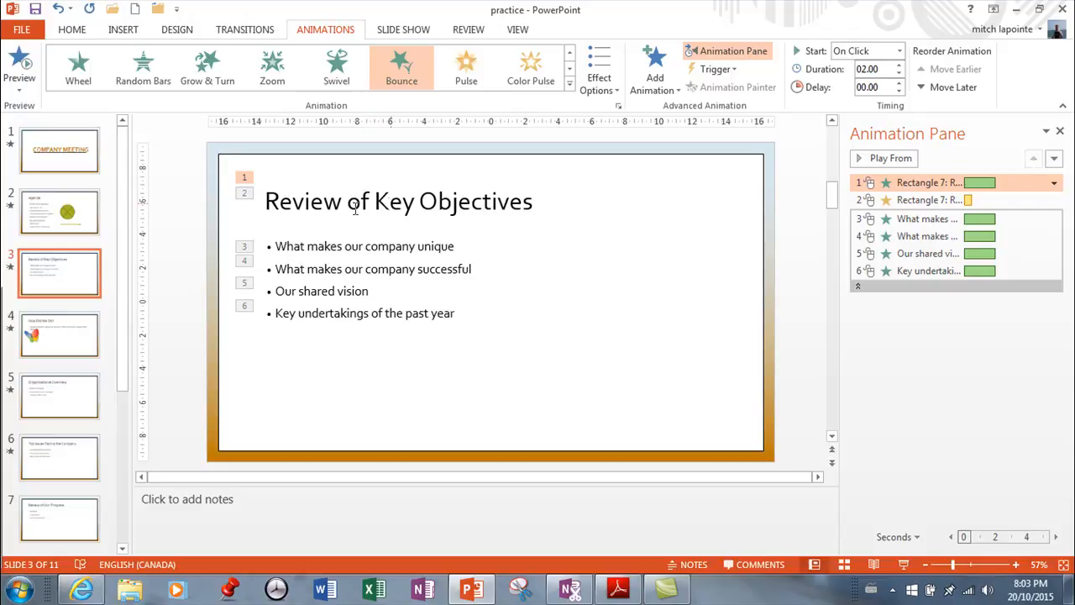
click(1053, 181)
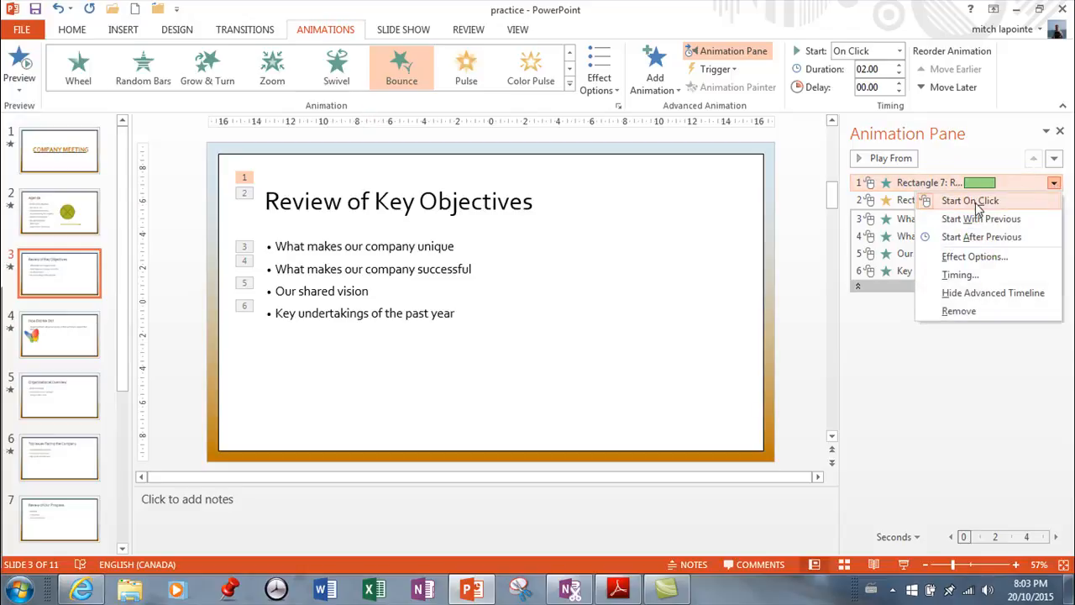
mouse_move(981, 218)
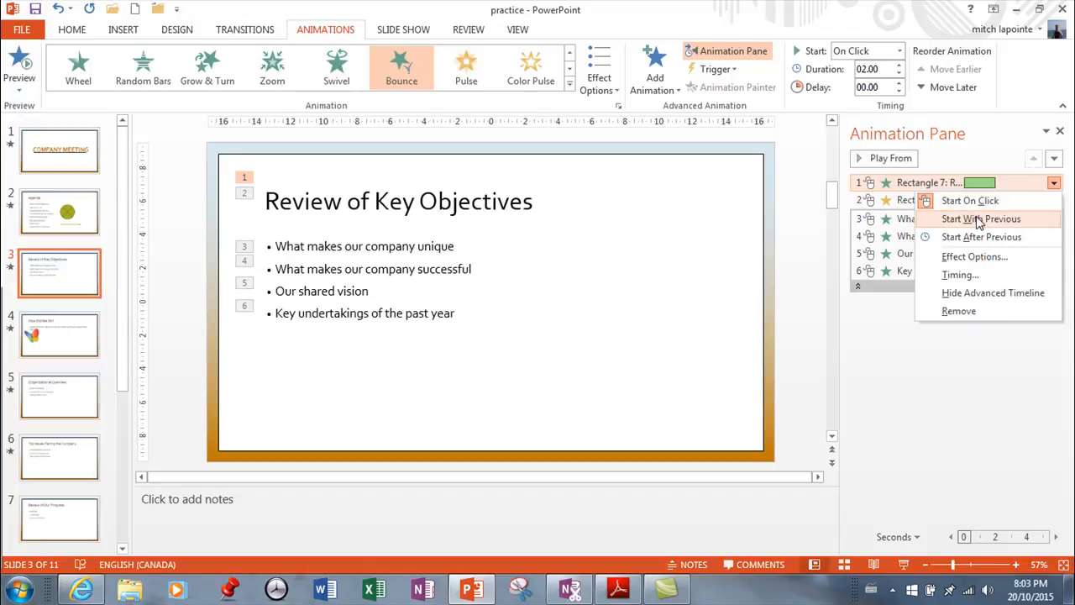
mouse_move(433, 349)
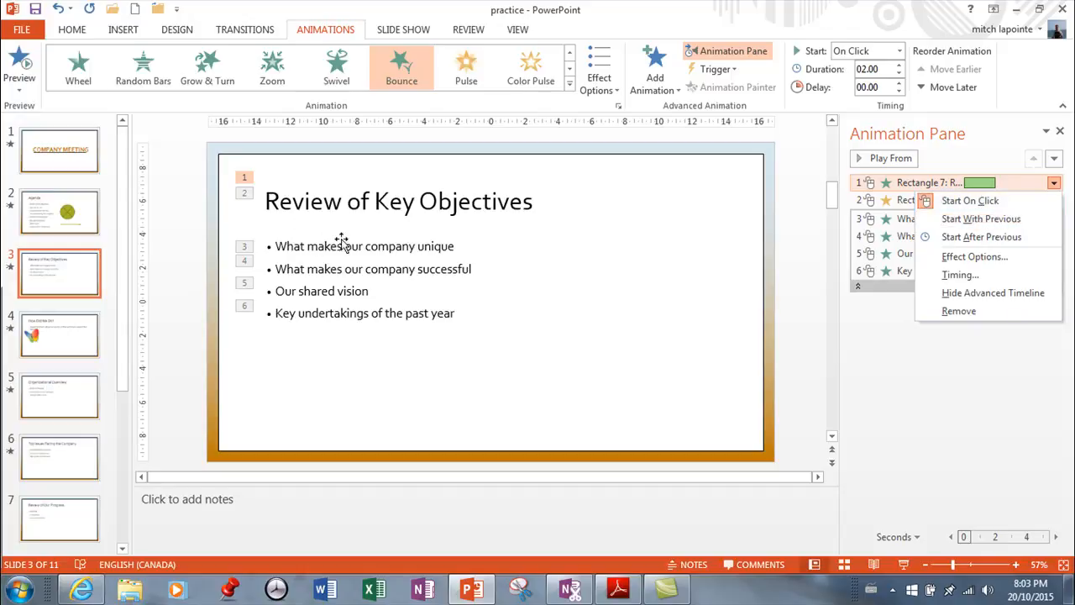
mouse_move(981, 236)
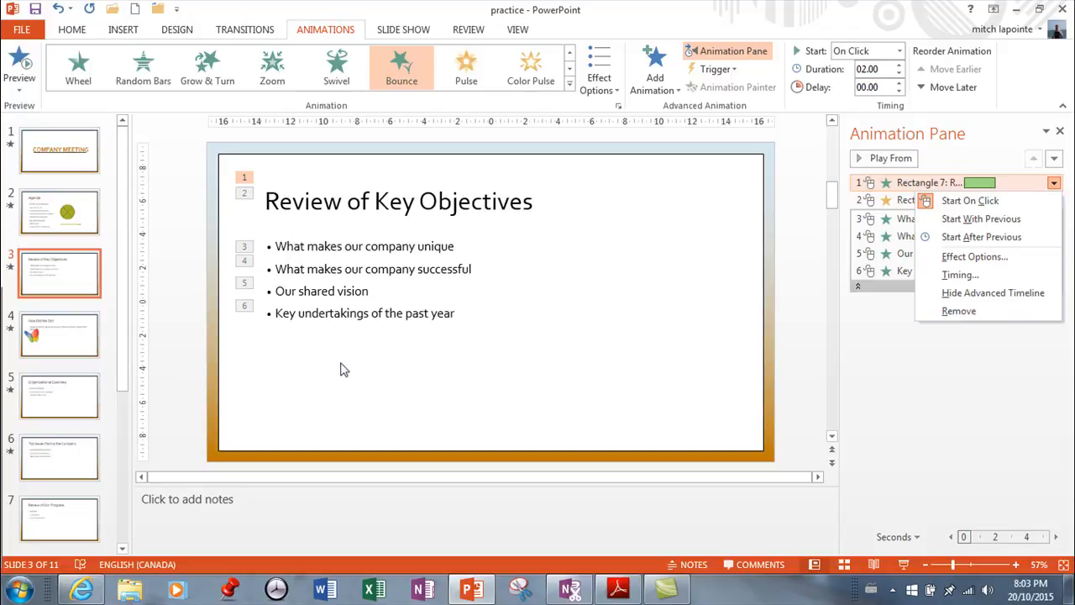
mouse_move(614, 309)
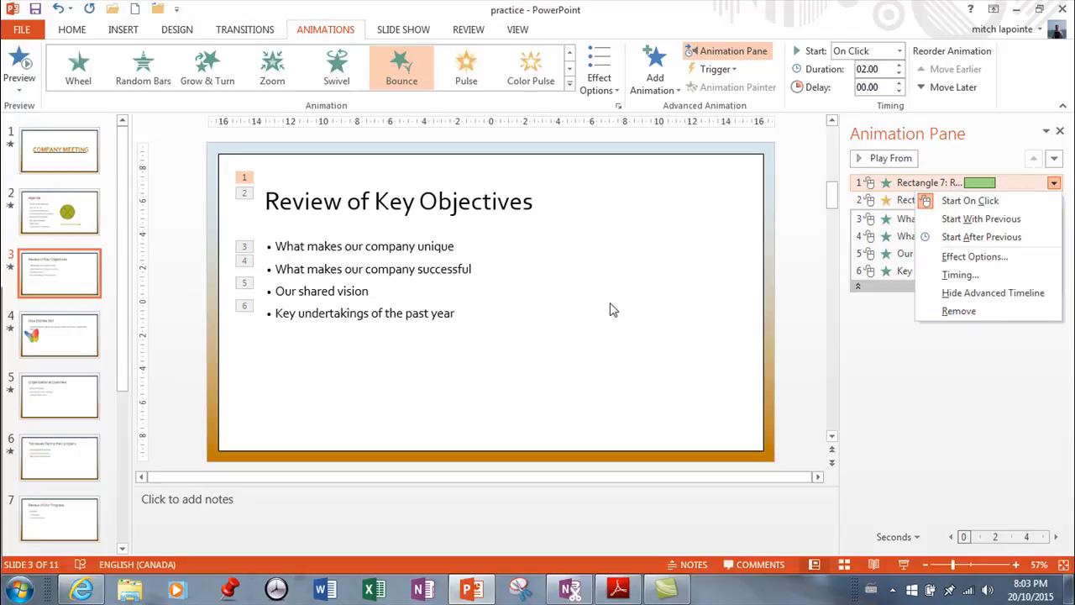
mouse_move(982, 237)
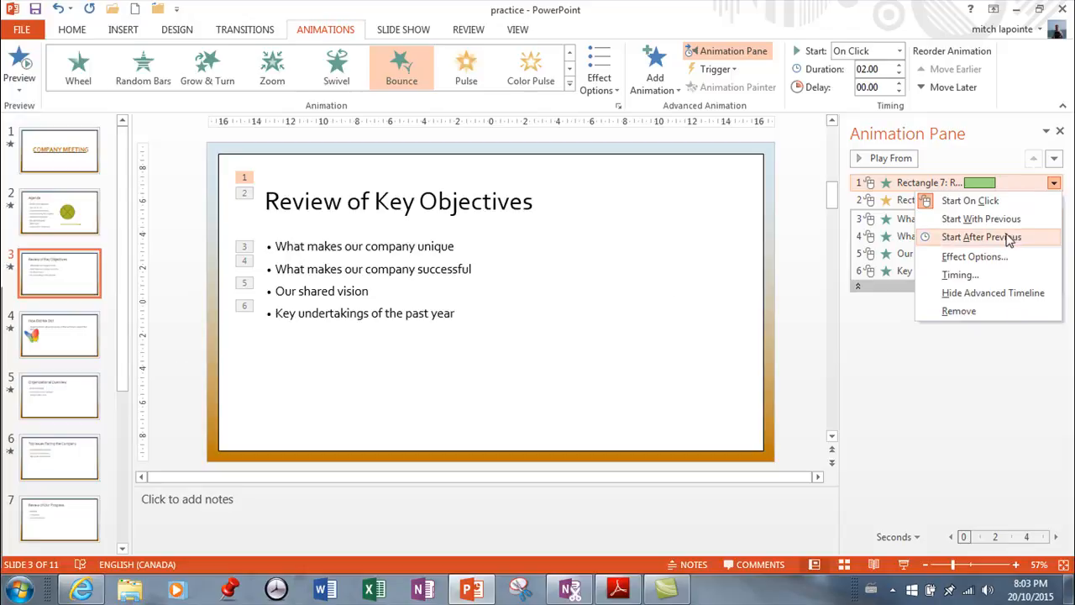
mouse_move(1002, 218)
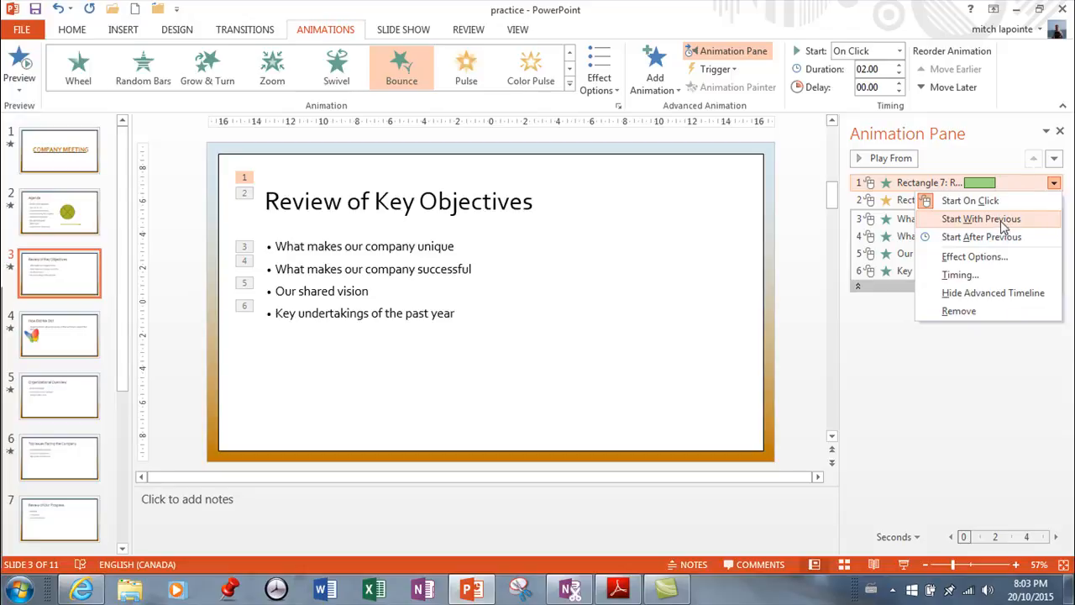
mouse_move(985, 235)
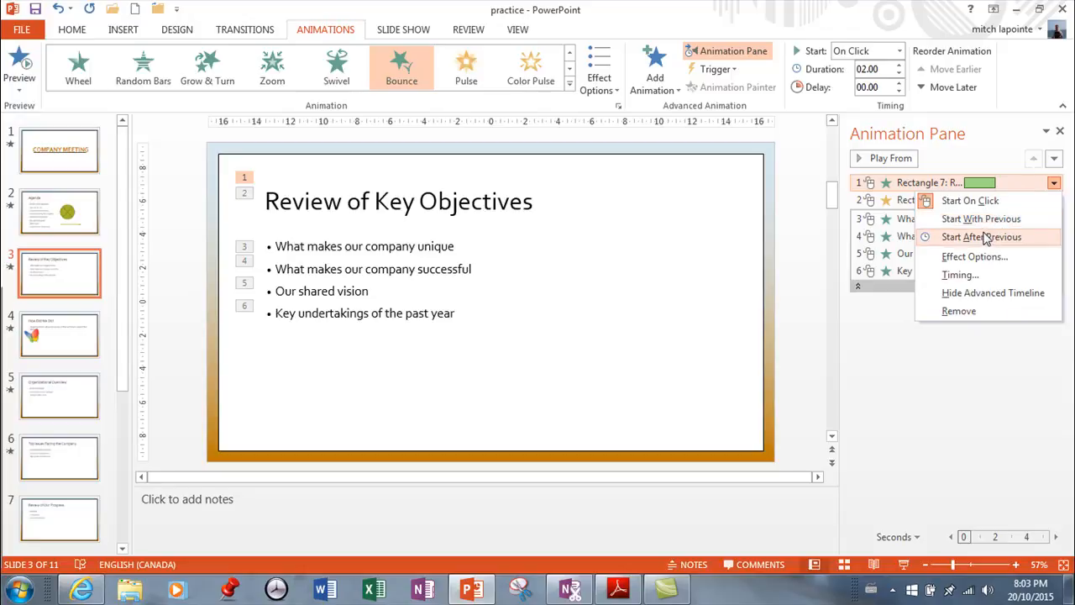
mouse_move(964, 244)
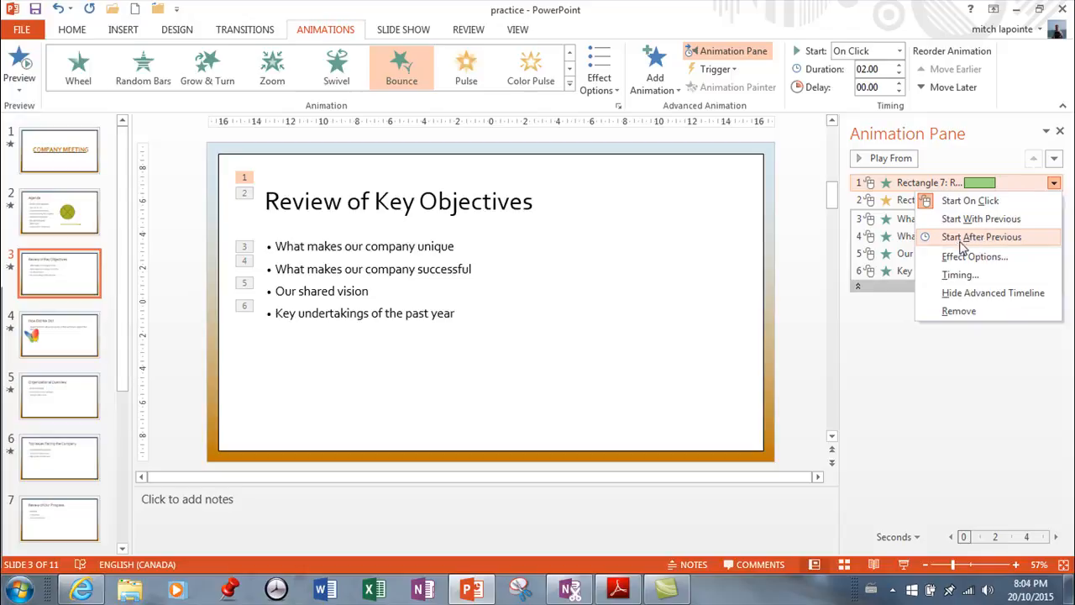
mouse_move(992, 292)
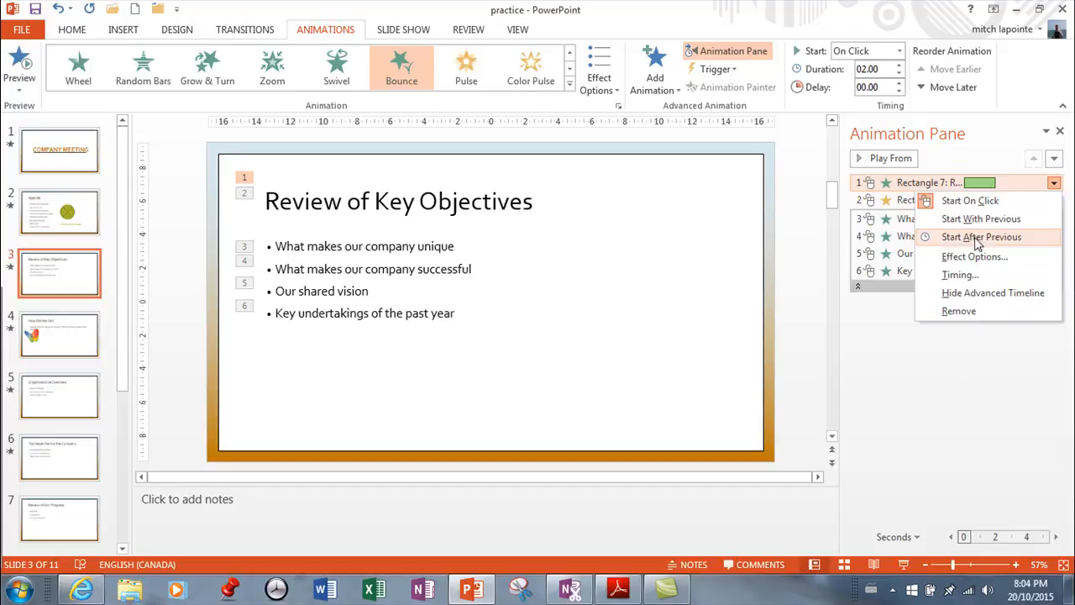
mouse_move(974, 256)
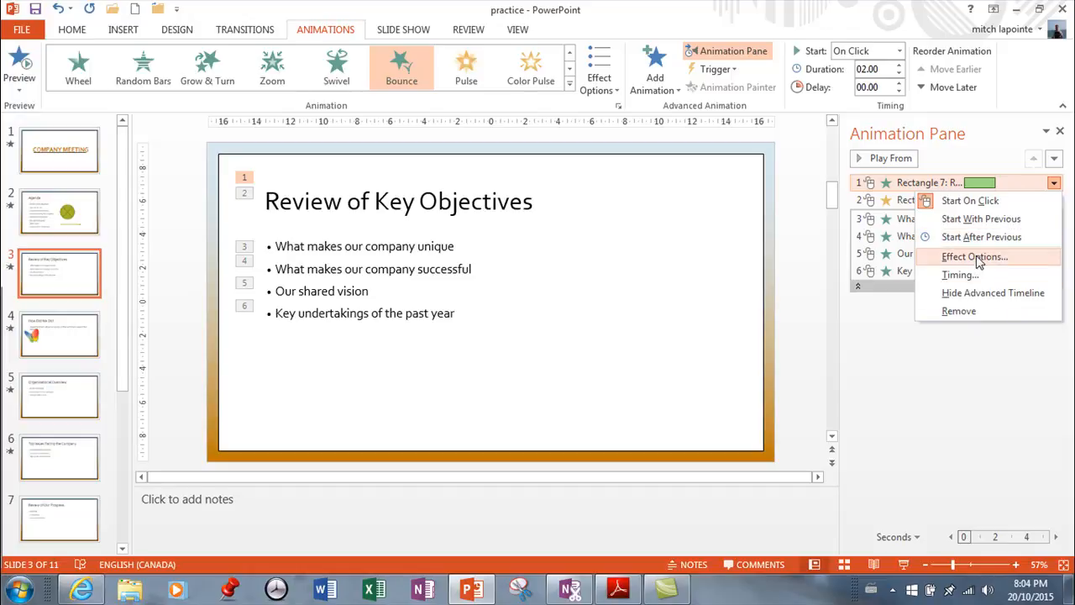
In the Bounce Effect Options, keep Animate text at All at once and review the Timing settings (on click, 2 s, no repeat)
click(974, 255)
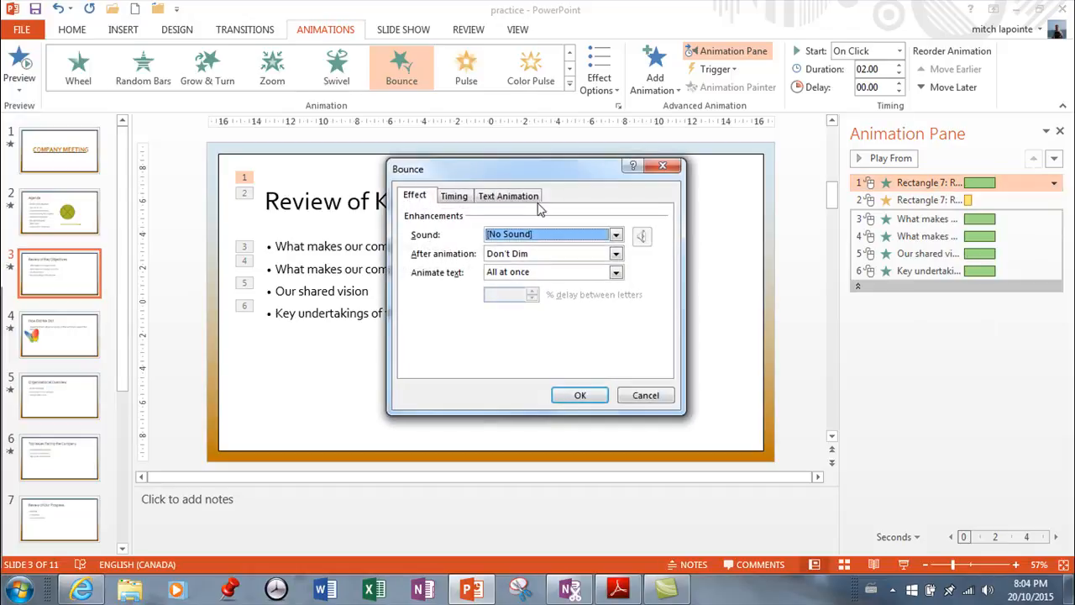
mouse_move(648, 208)
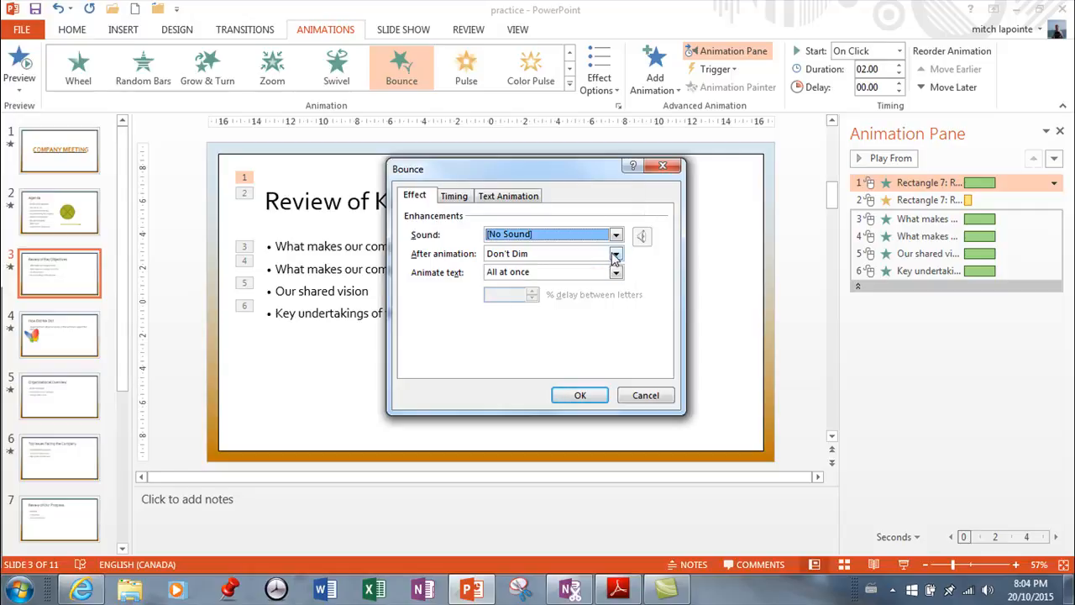
click(615, 254)
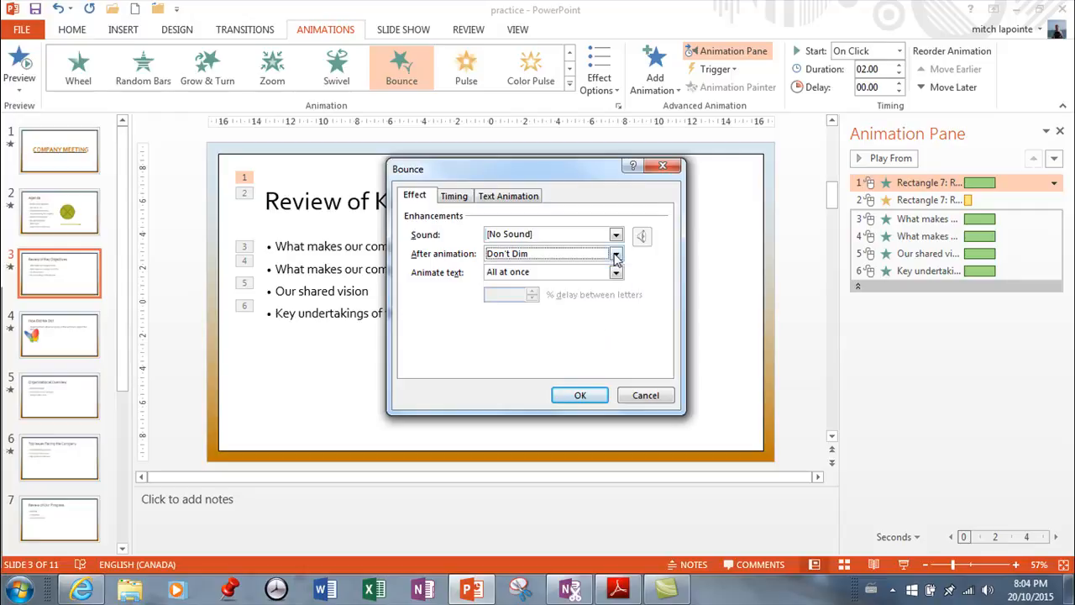
click(614, 272)
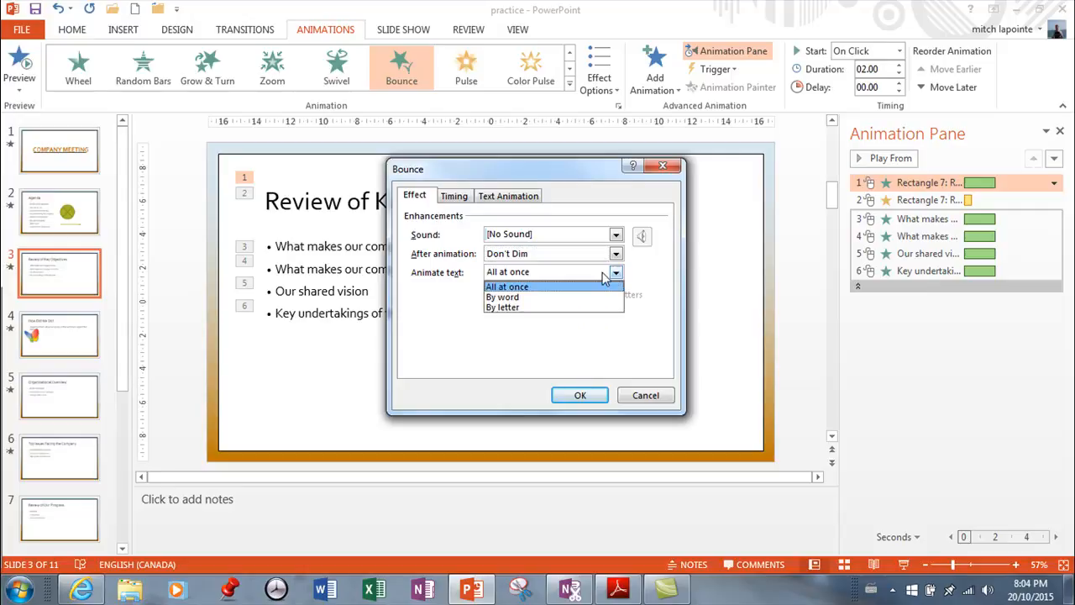
mouse_move(503, 296)
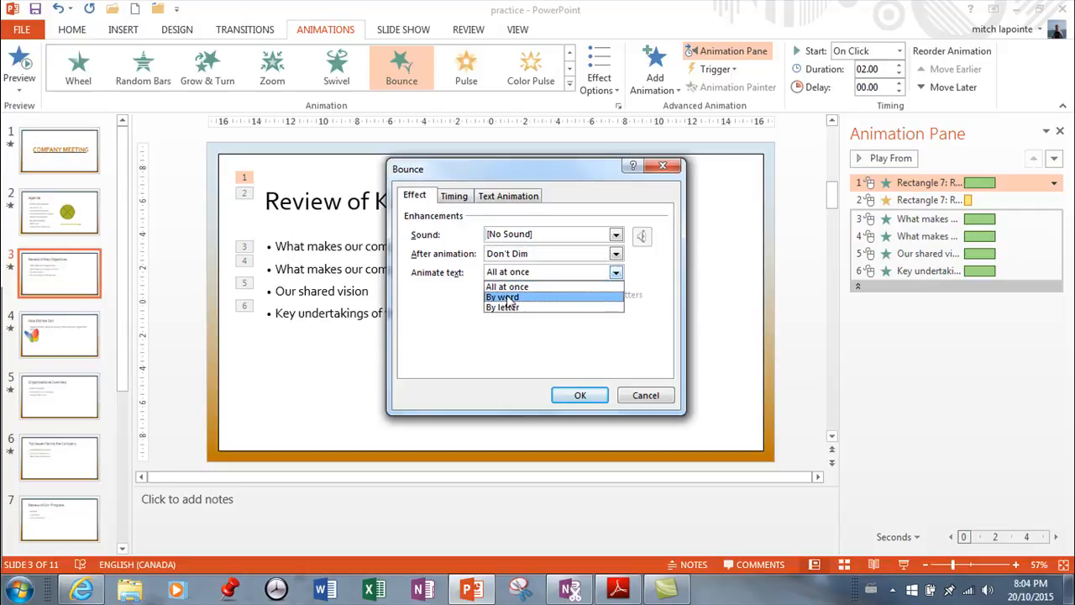
mouse_move(510, 286)
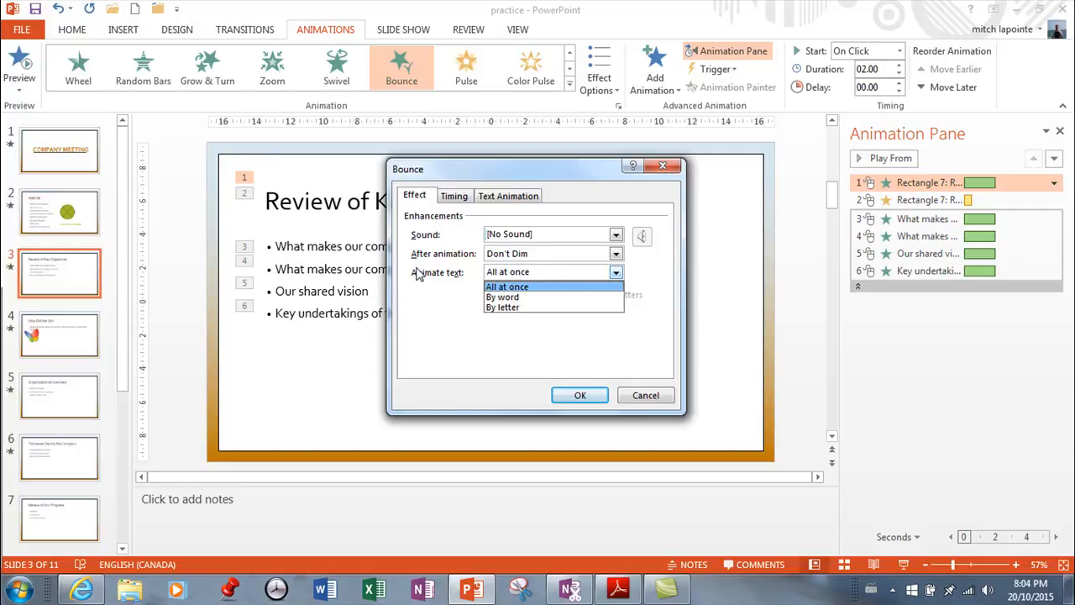
mouse_move(501, 297)
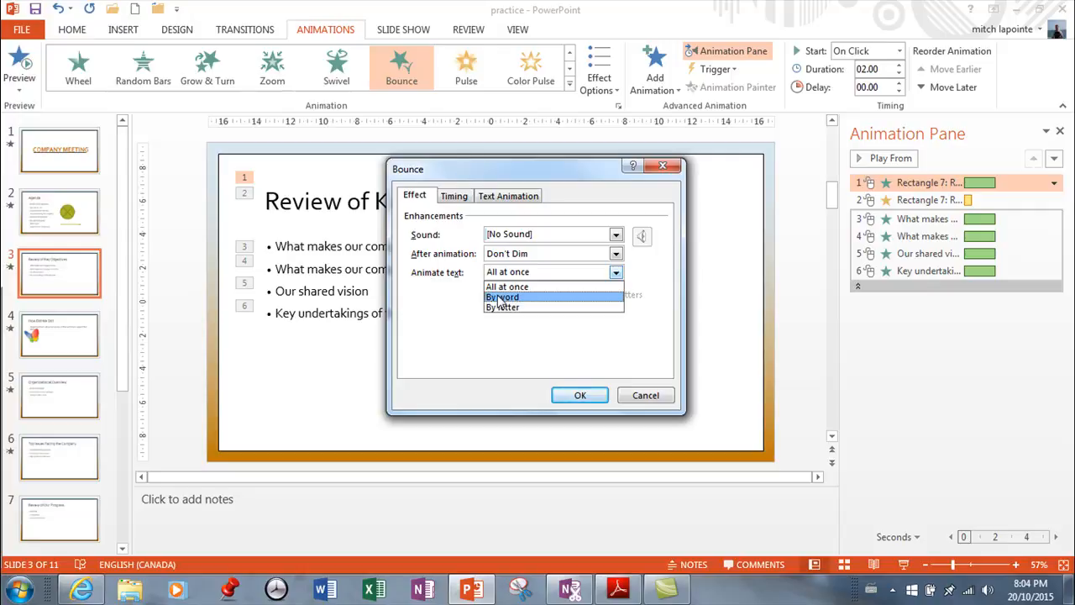
mouse_move(502, 307)
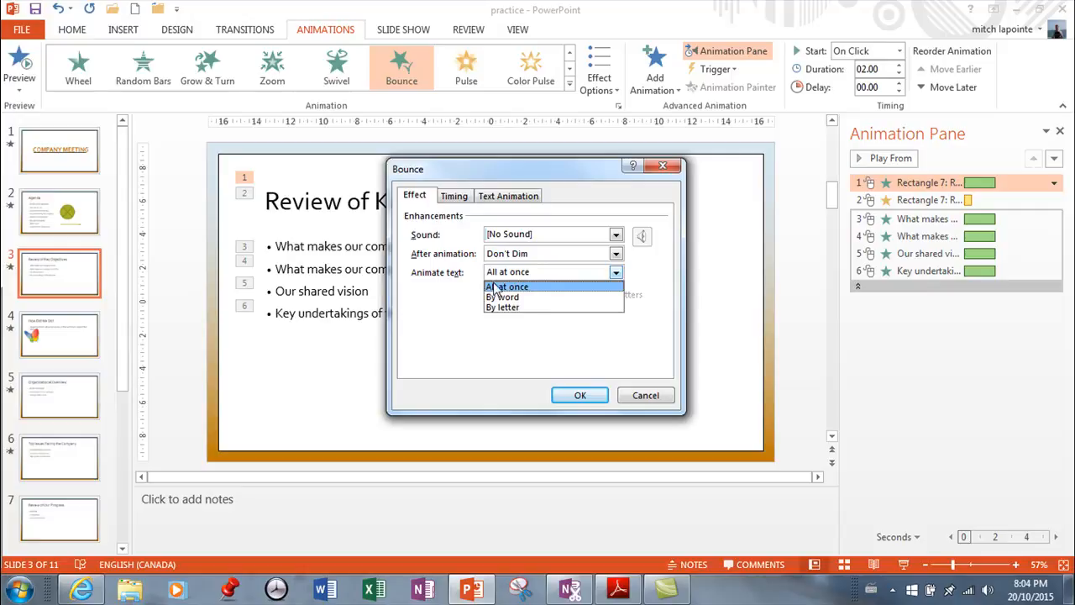
click(508, 286)
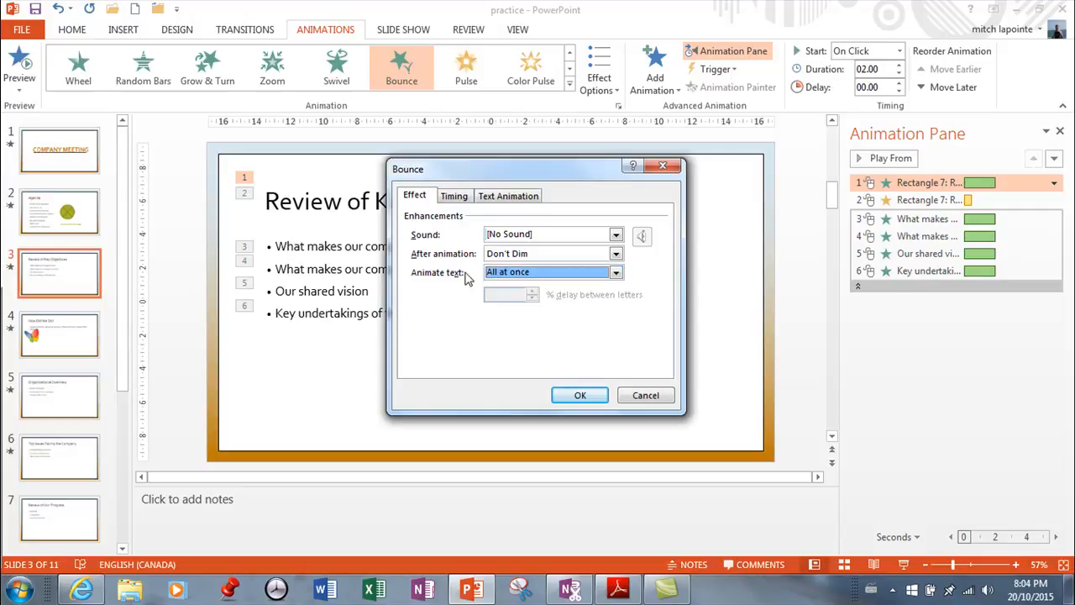
mouse_move(496, 186)
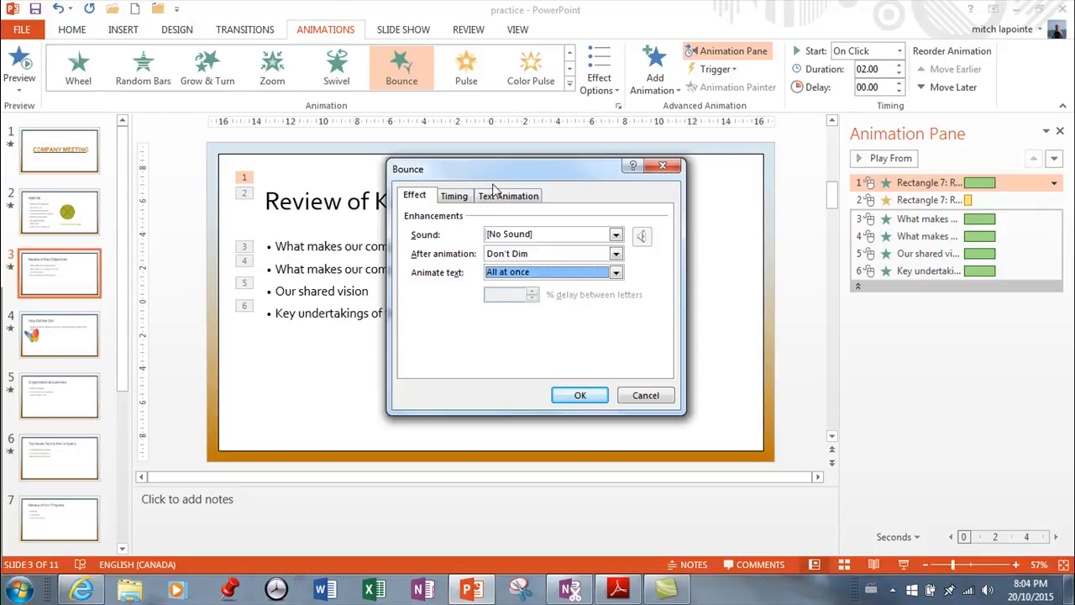
mouse_move(307, 239)
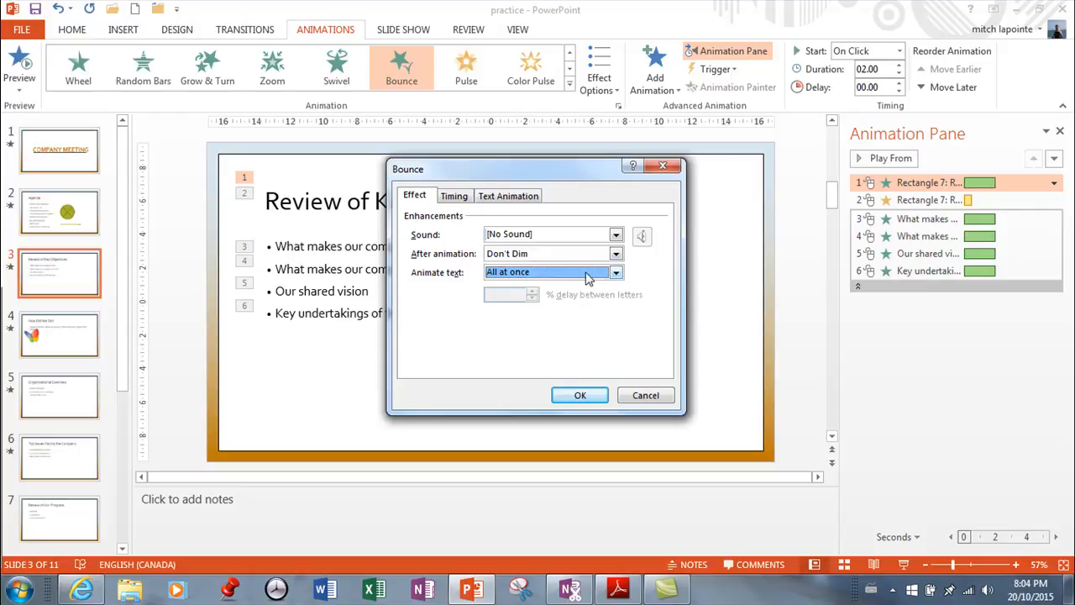
click(453, 195)
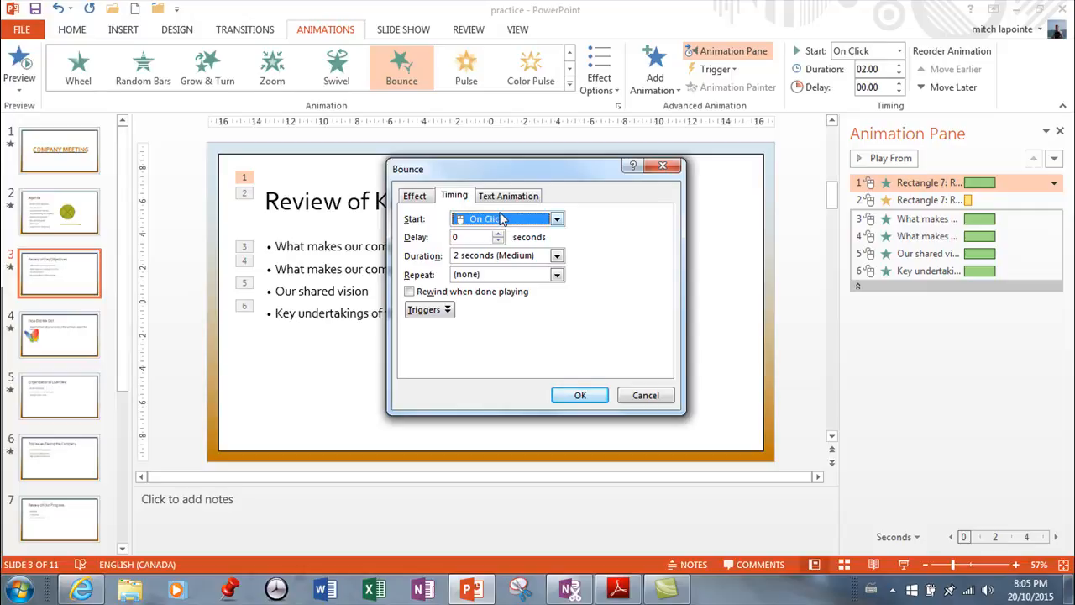
click(508, 195)
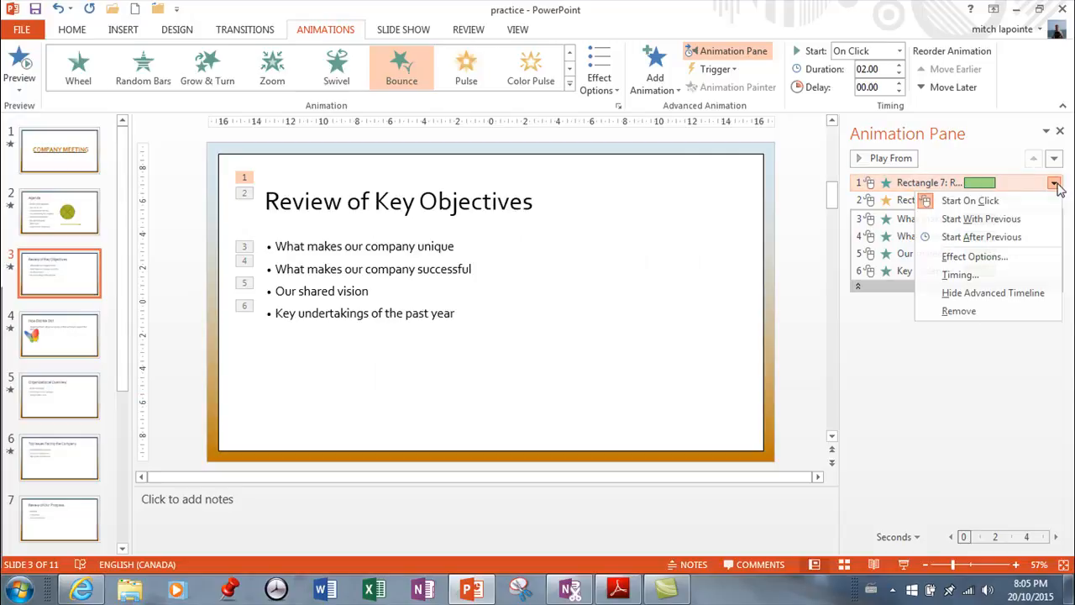
mouse_move(961, 275)
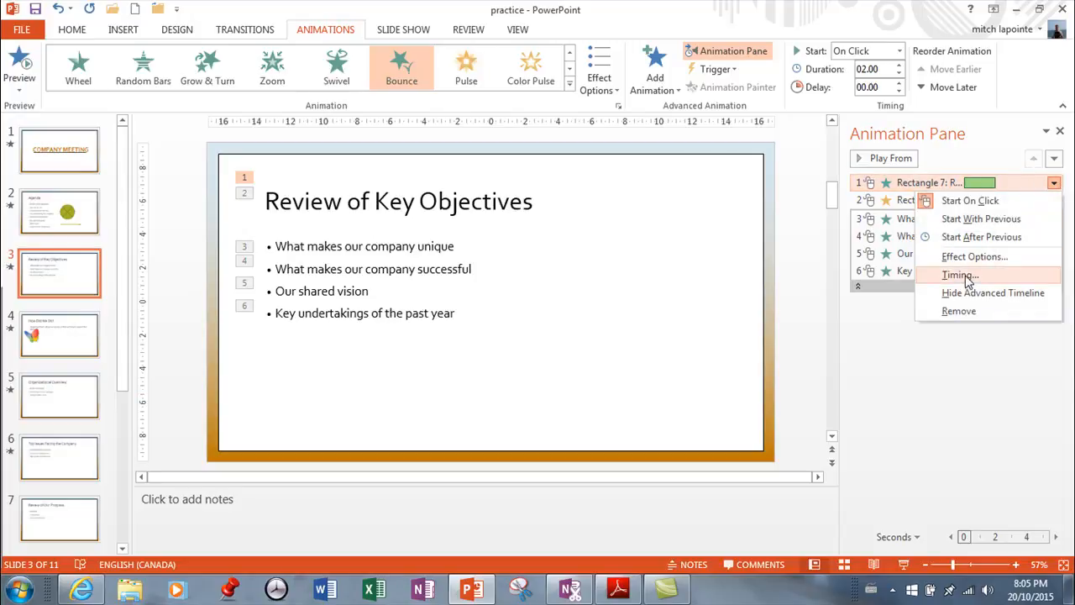
mouse_move(958, 311)
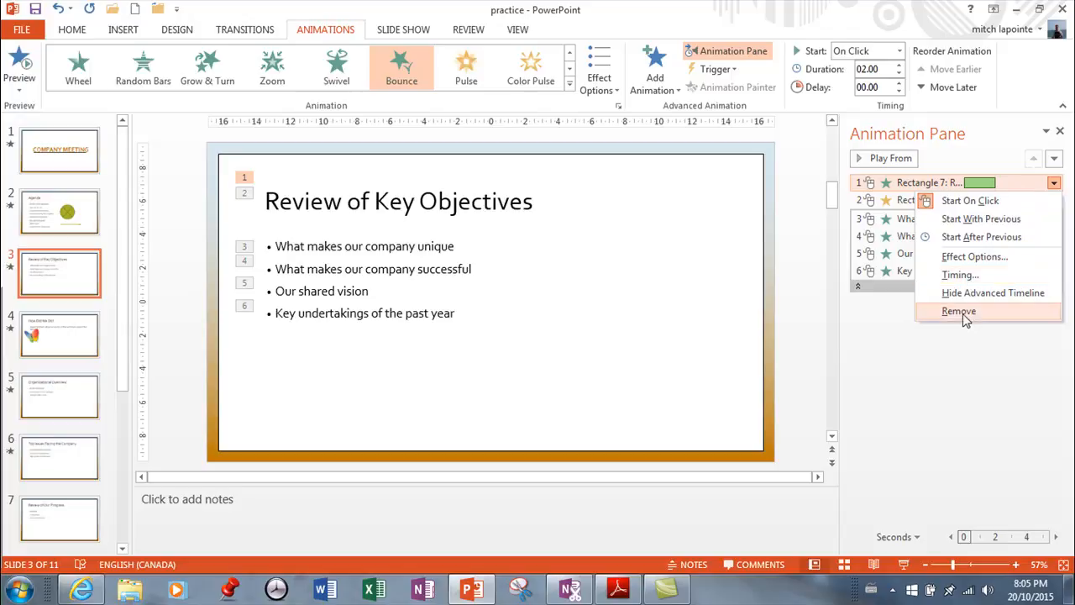
mouse_move(958, 312)
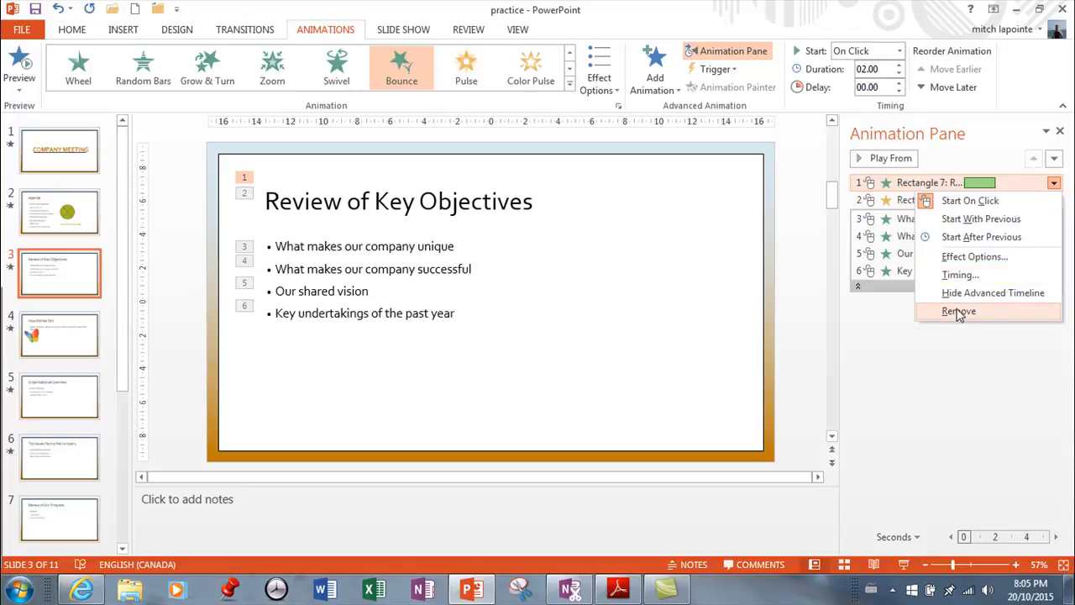
mouse_move(853, 194)
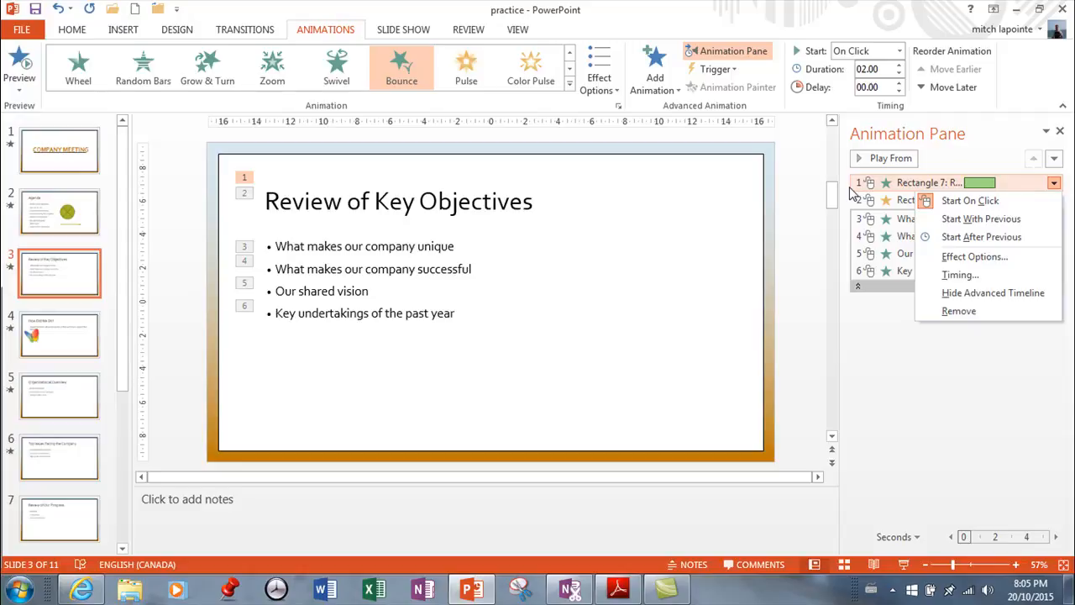